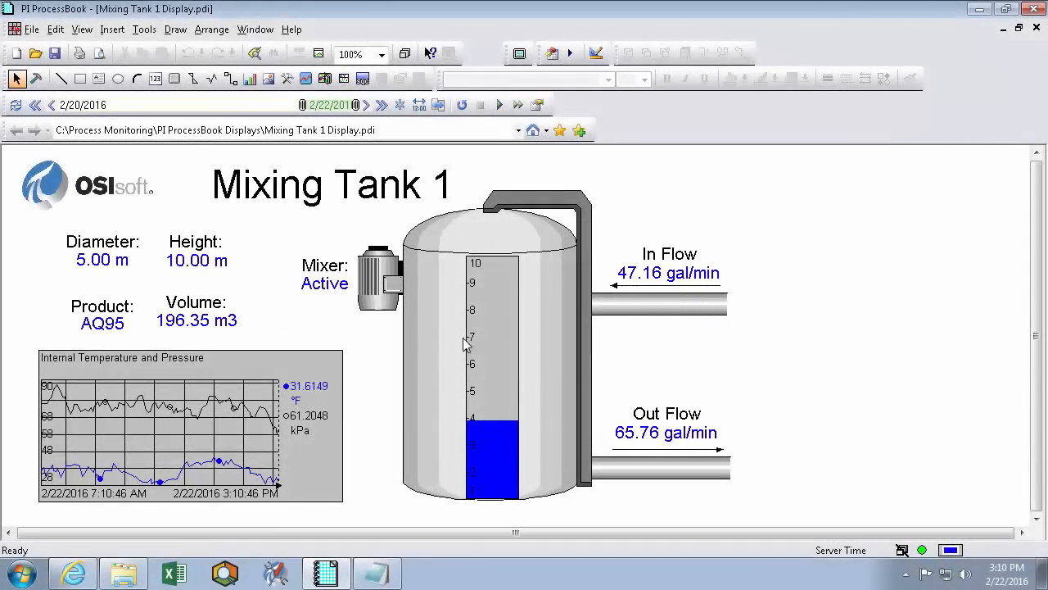
mouse_move(334, 354)
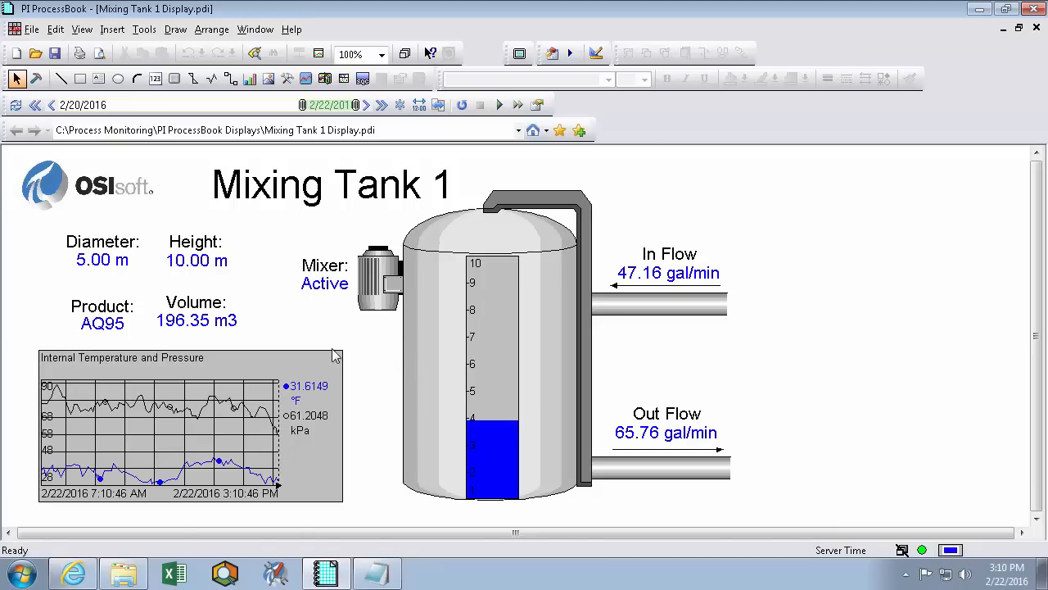
mouse_move(752, 211)
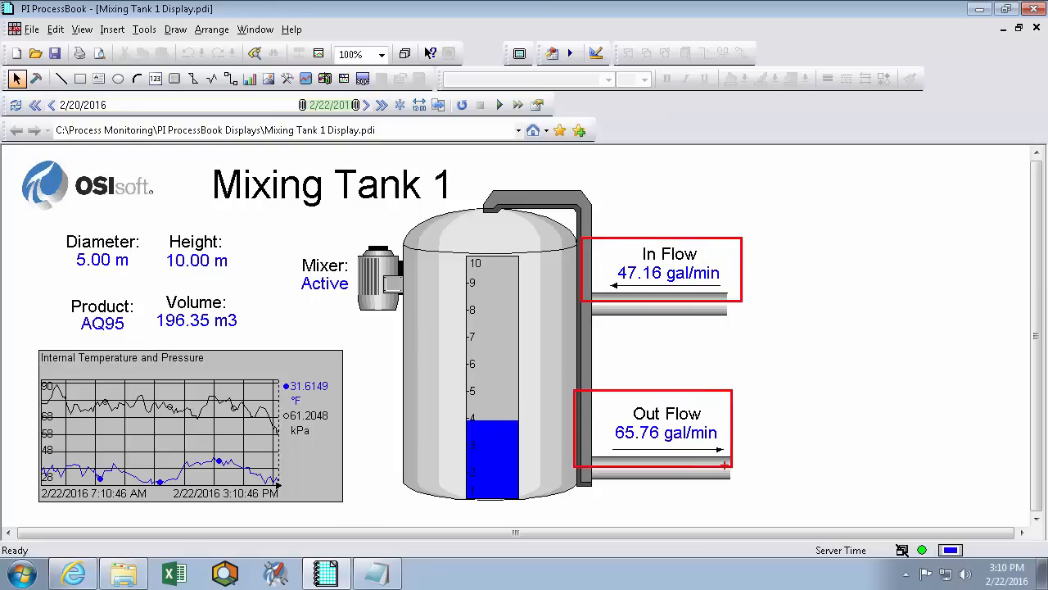
Start a new ProcessBook Display (.pdi) file named 'Mixing Tank 1' via File > New.
left_click(490, 375)
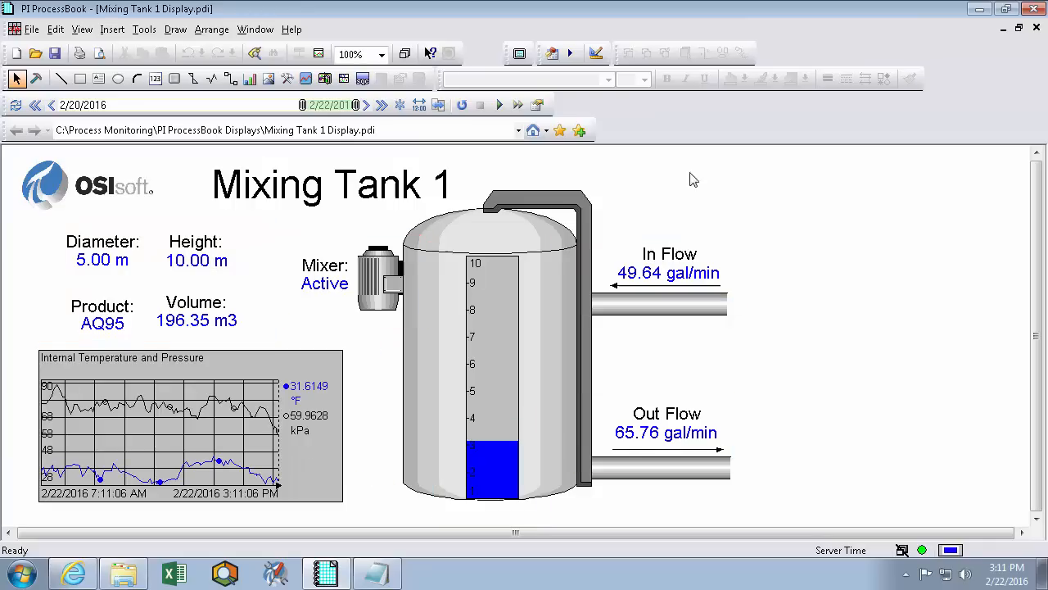
mouse_move(285, 334)
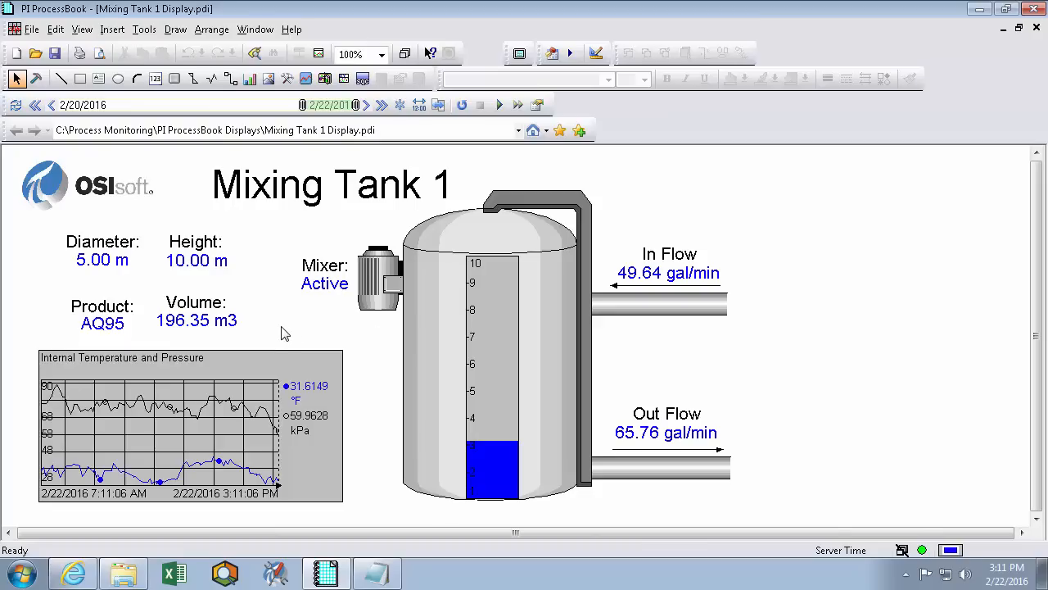
mouse_move(122, 331)
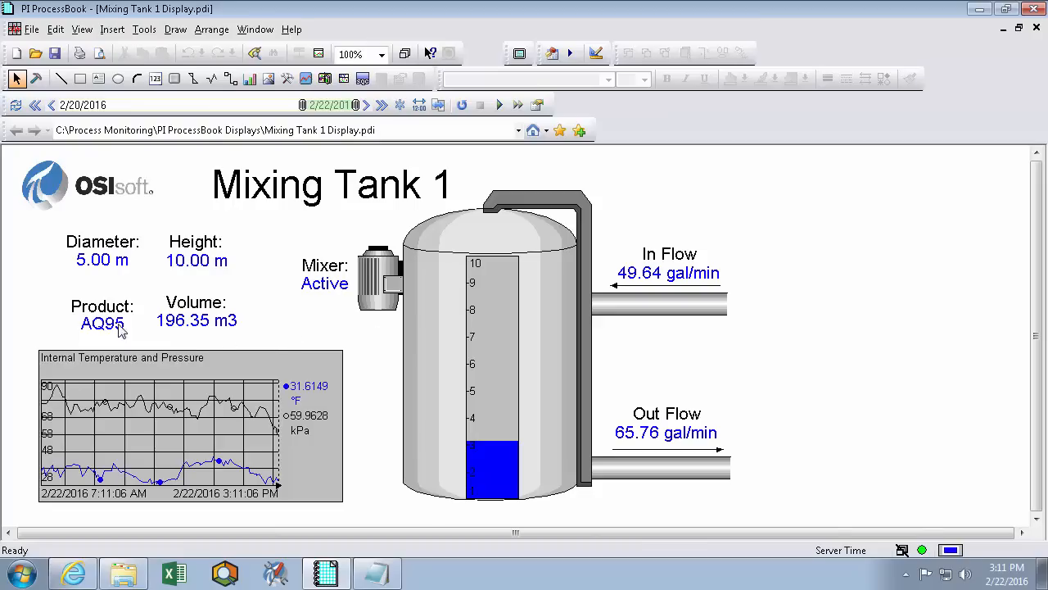
left_click(31, 30)
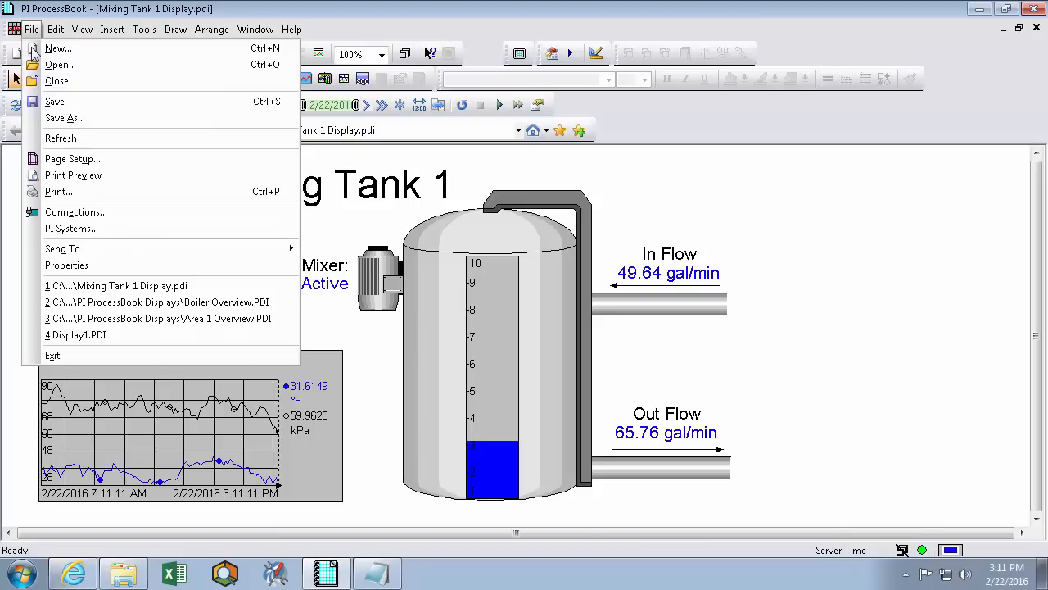
left_click(57, 47)
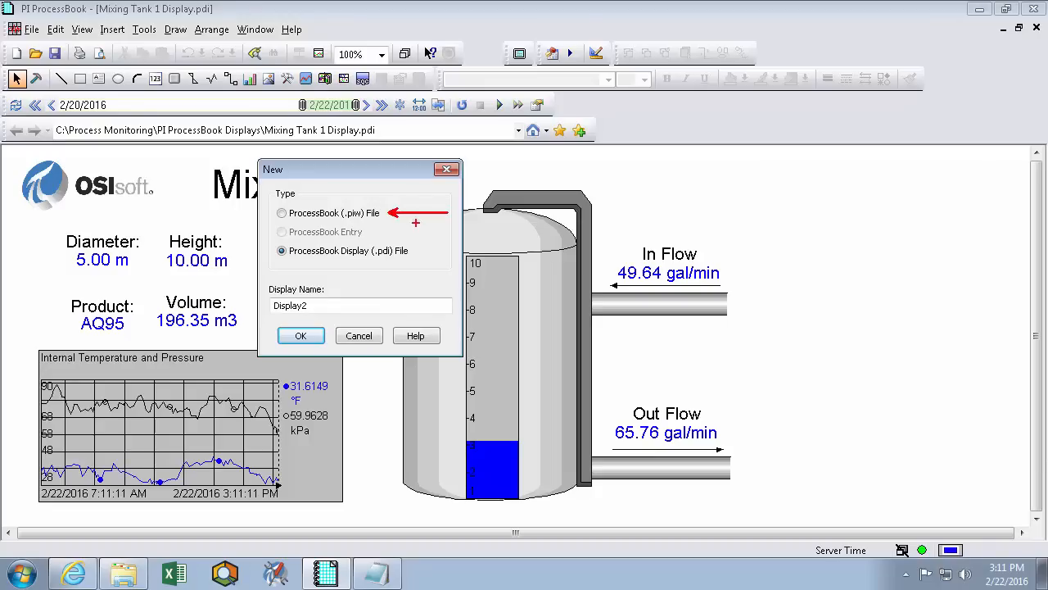
mouse_move(360, 234)
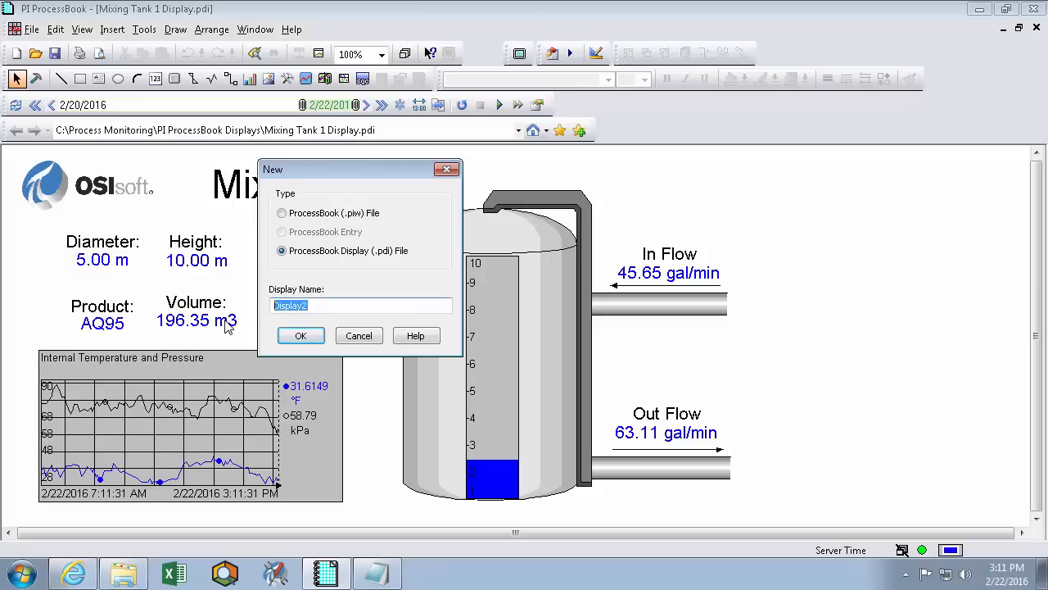
type("Mixing")
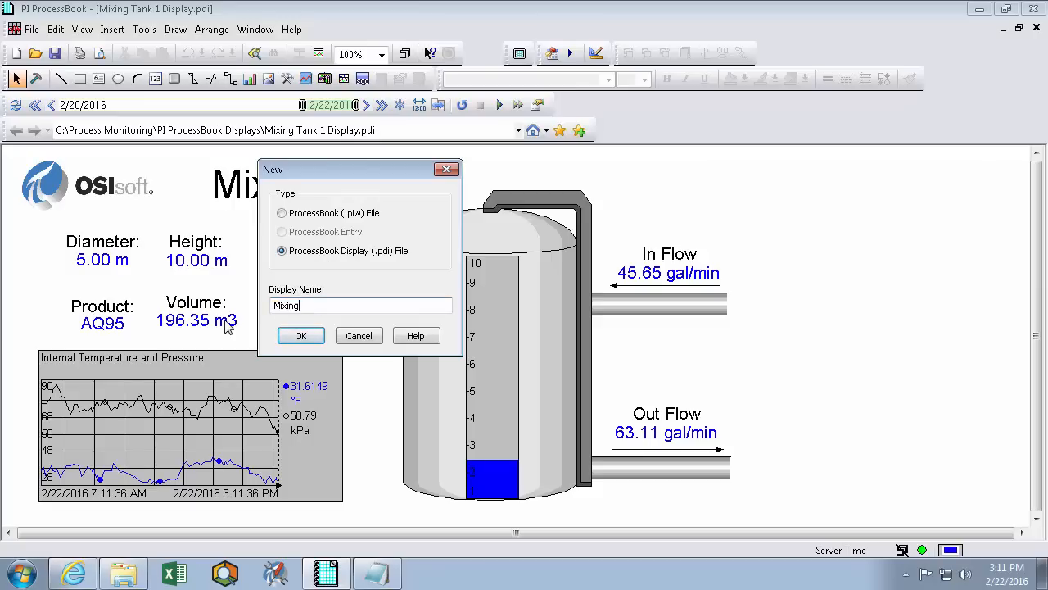
type("Tank 1")
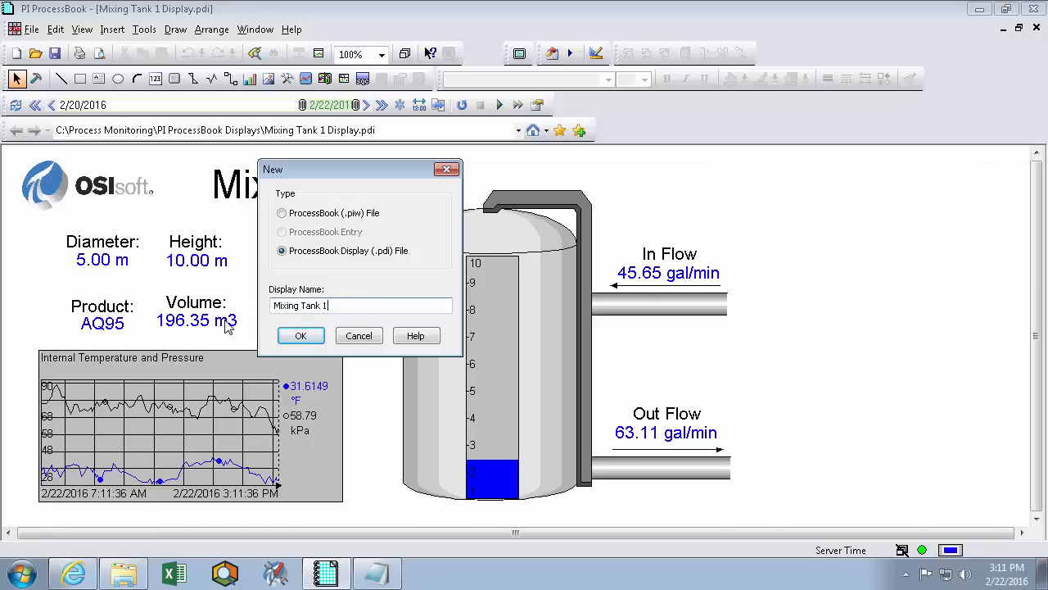
left_click(301, 336)
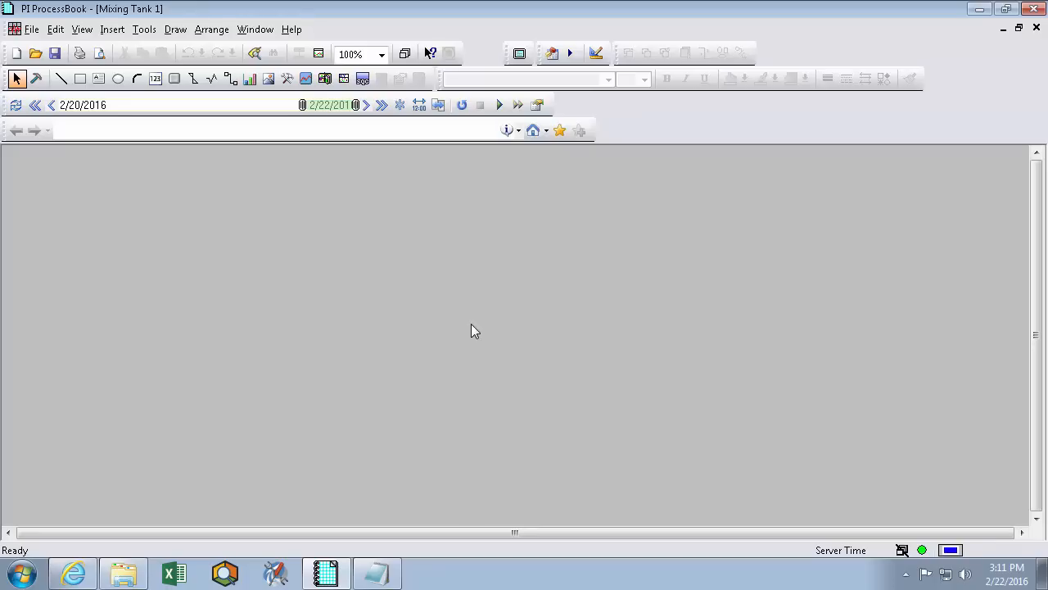
mouse_move(452, 324)
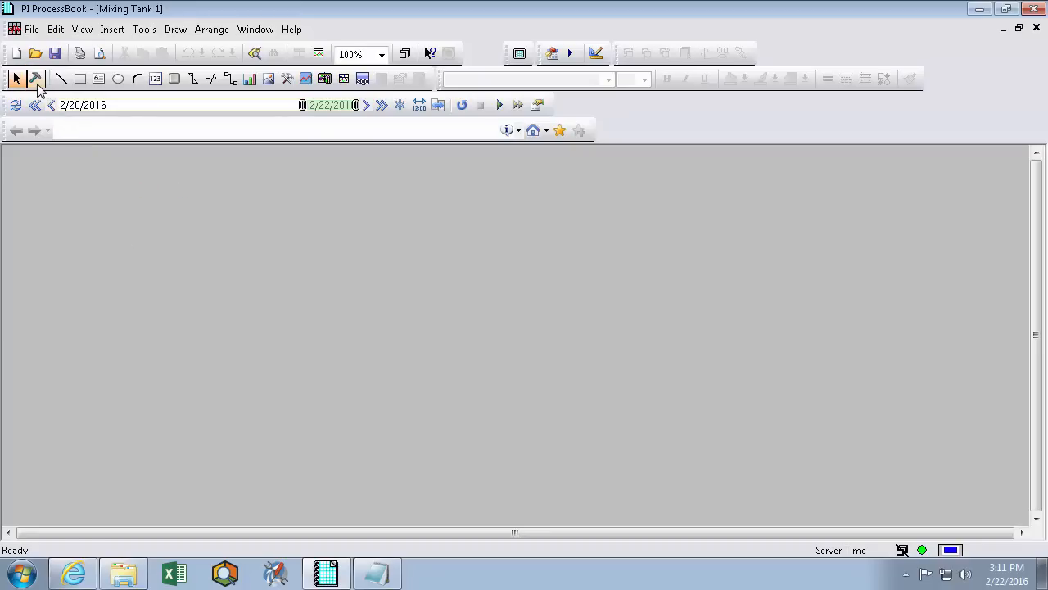
Switch the blank display into Build mode and show the Draw menu's objects.
left_click(36, 79)
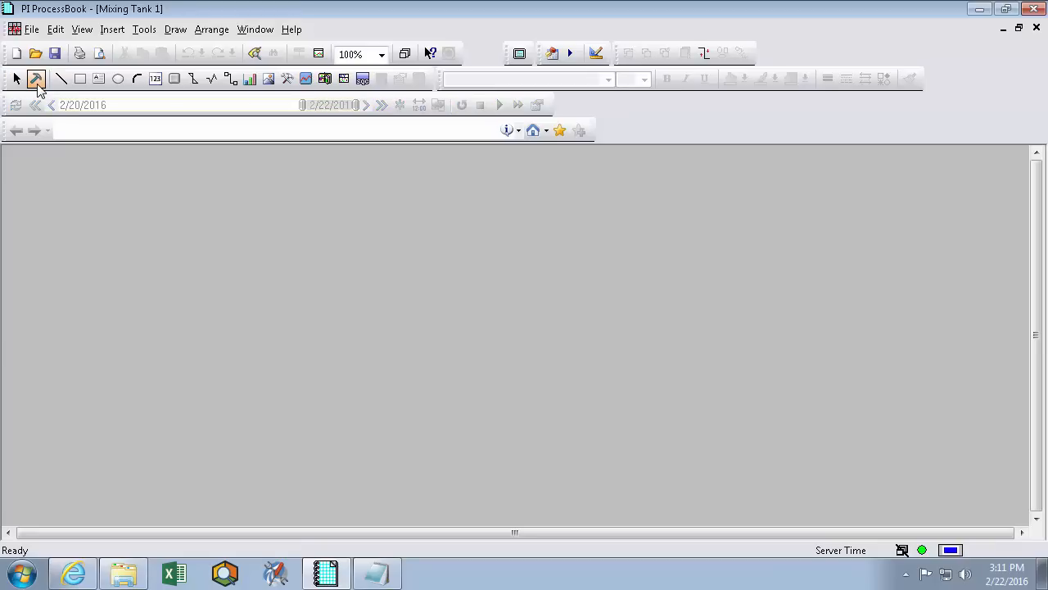
mouse_move(175, 29)
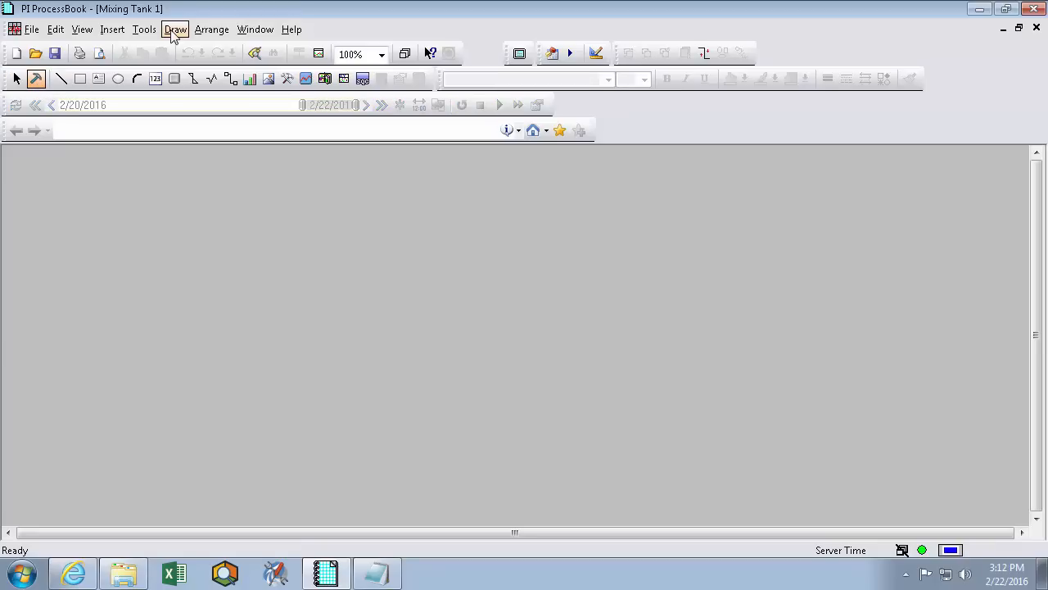
left_click(173, 30)
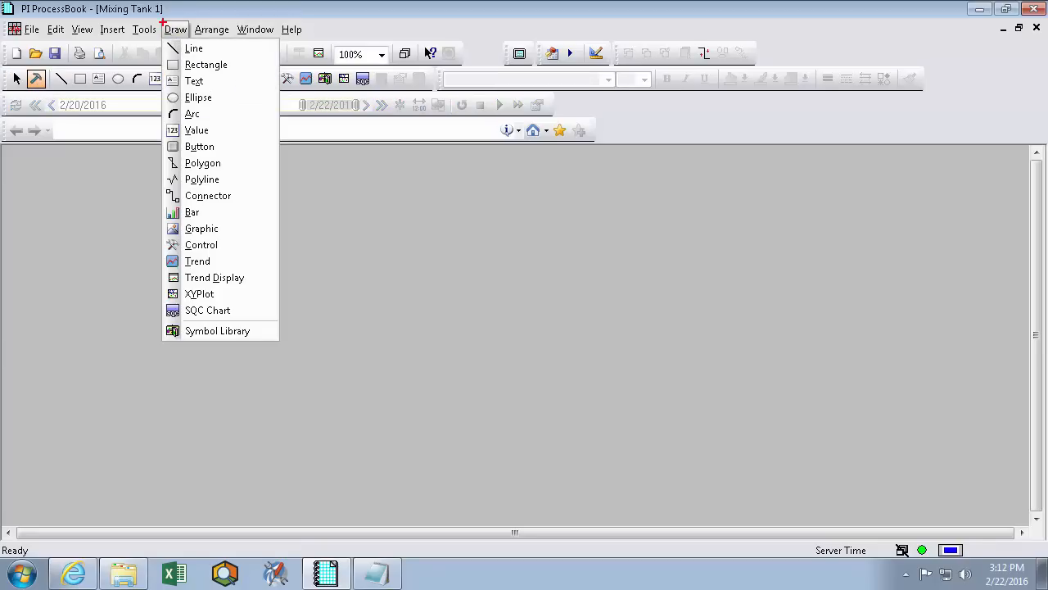
mouse_move(268, 121)
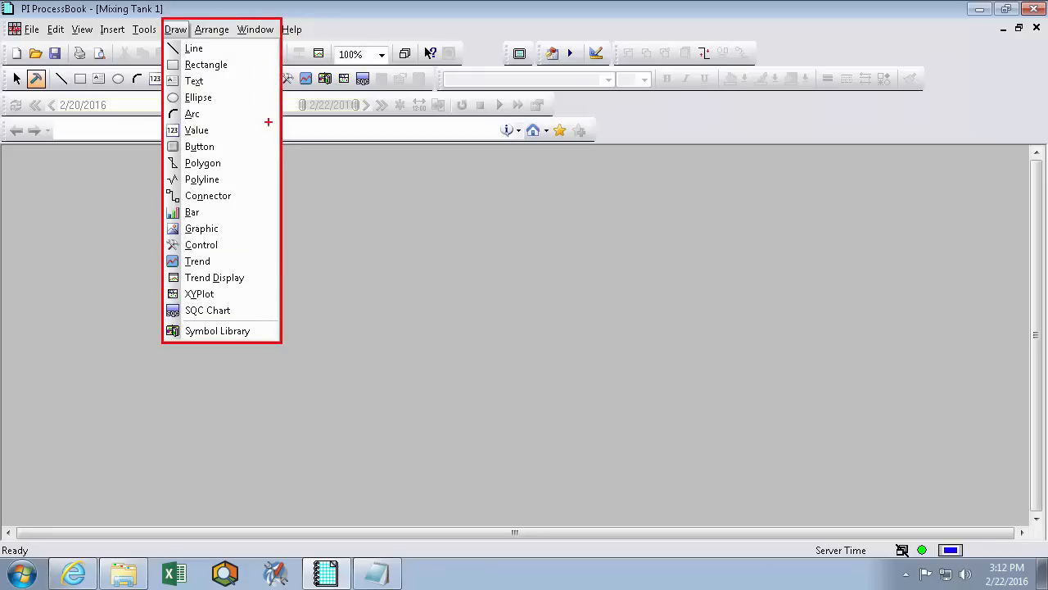
mouse_move(213, 49)
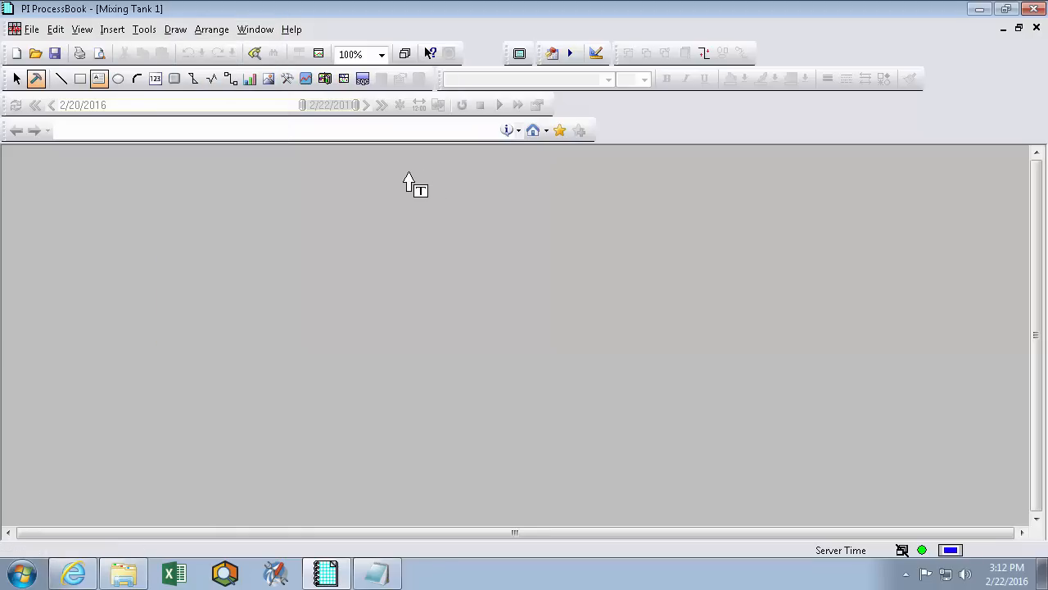
mouse_move(413, 184)
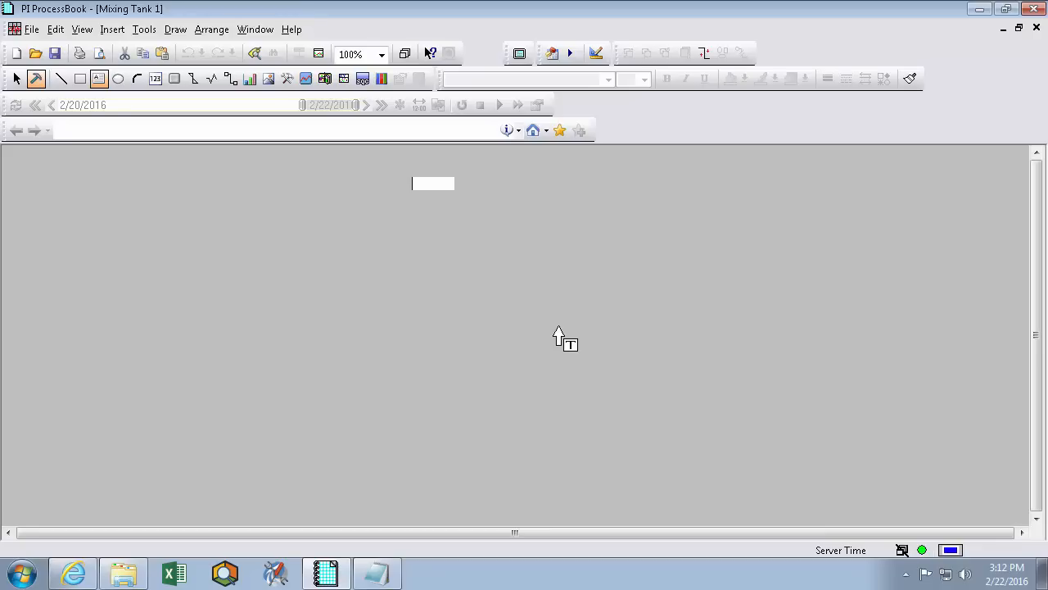
Add a text label reading 'Mixing Tank 1' near the top of the display.
type("Mixing Tank")
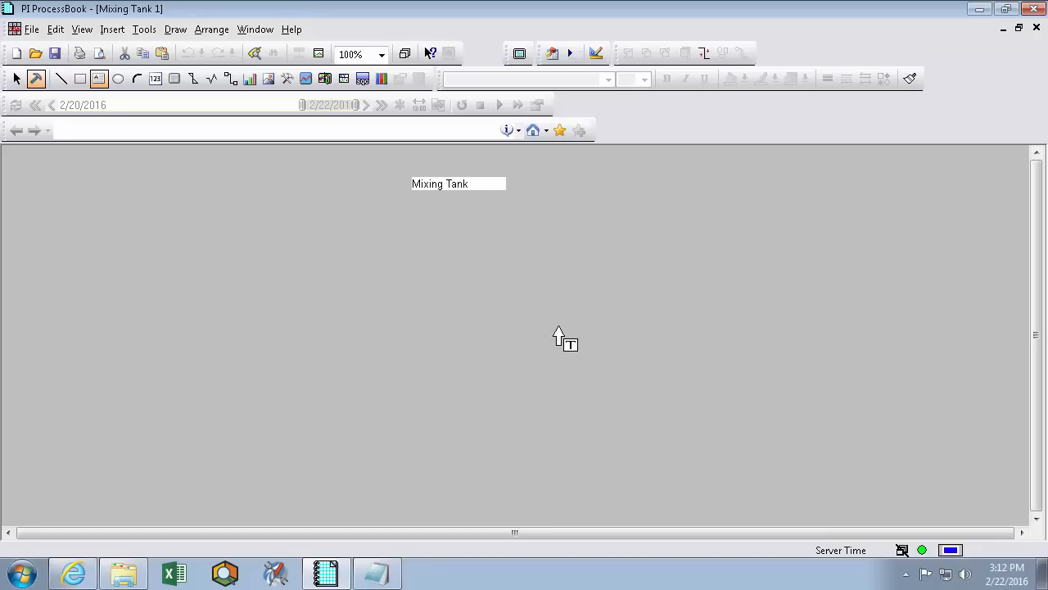
type("1")
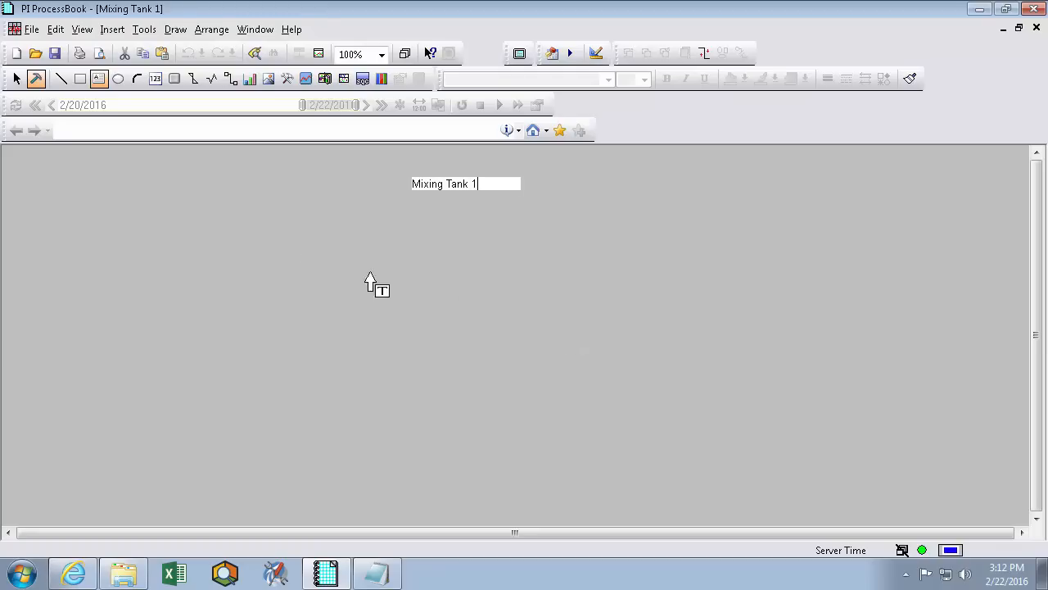
mouse_move(482, 246)
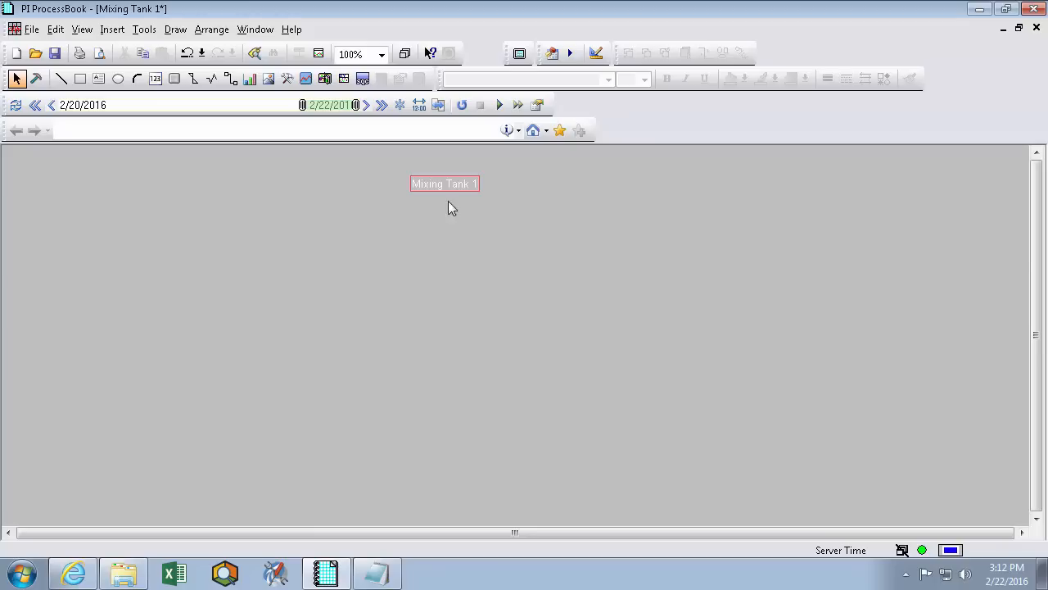
mouse_move(465, 197)
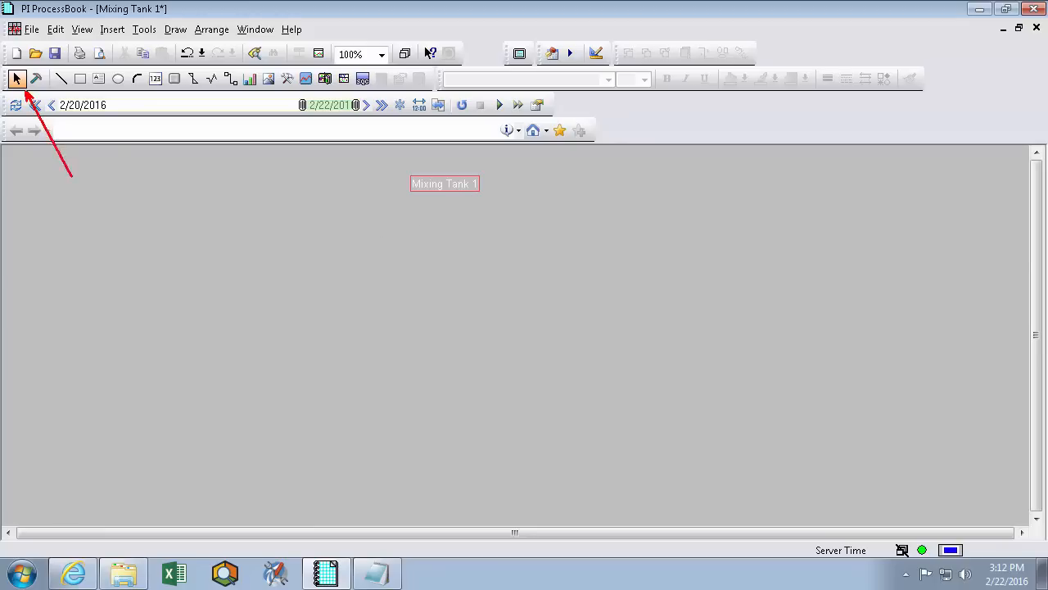
mouse_move(442, 223)
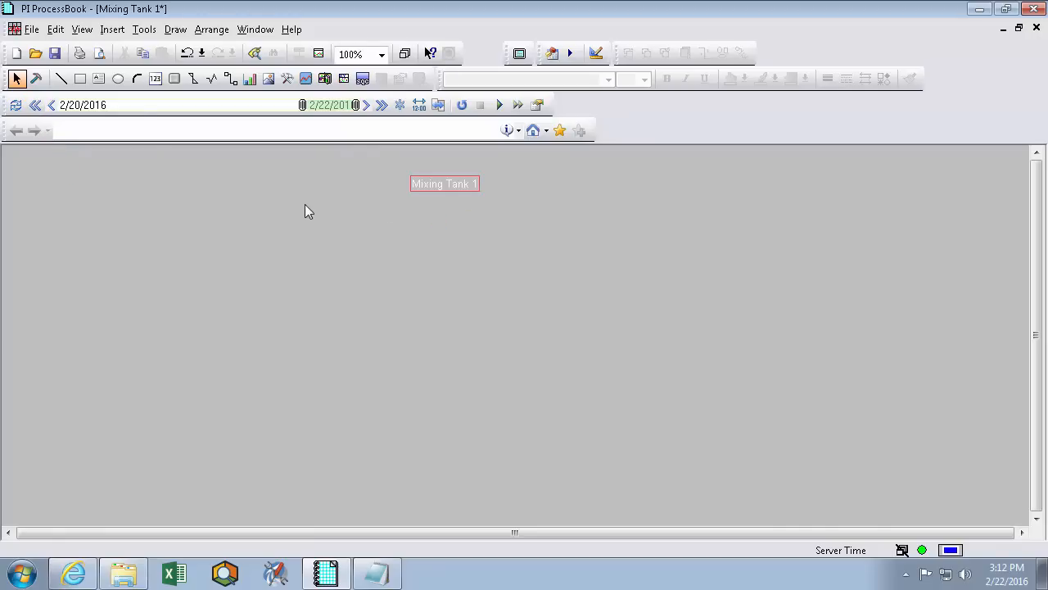
Uncheck Prefer Run Mode in Tools > Preferences (General) and confirm.
left_click(144, 30)
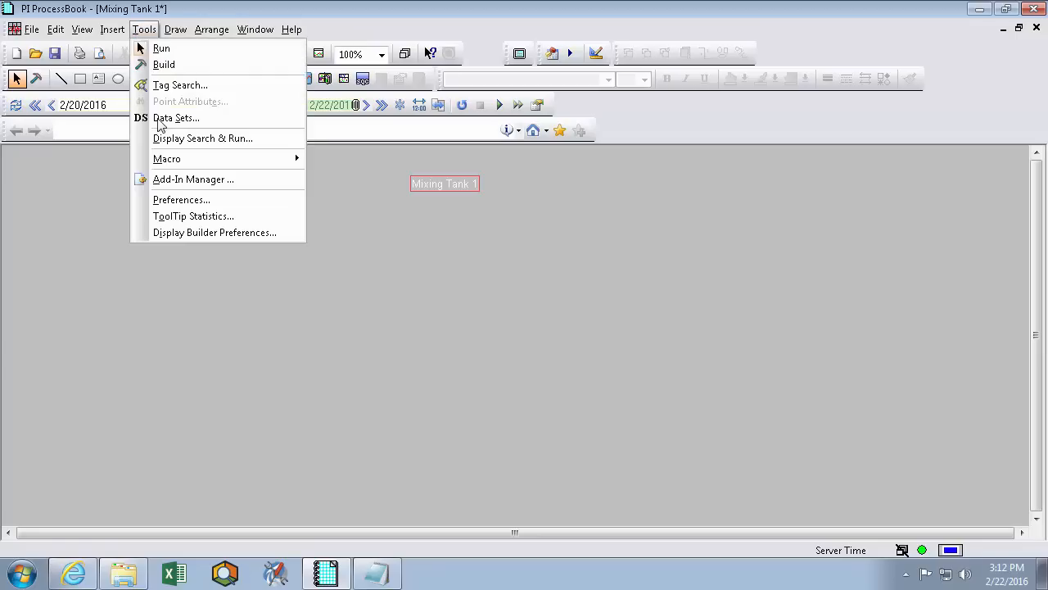
left_click(180, 200)
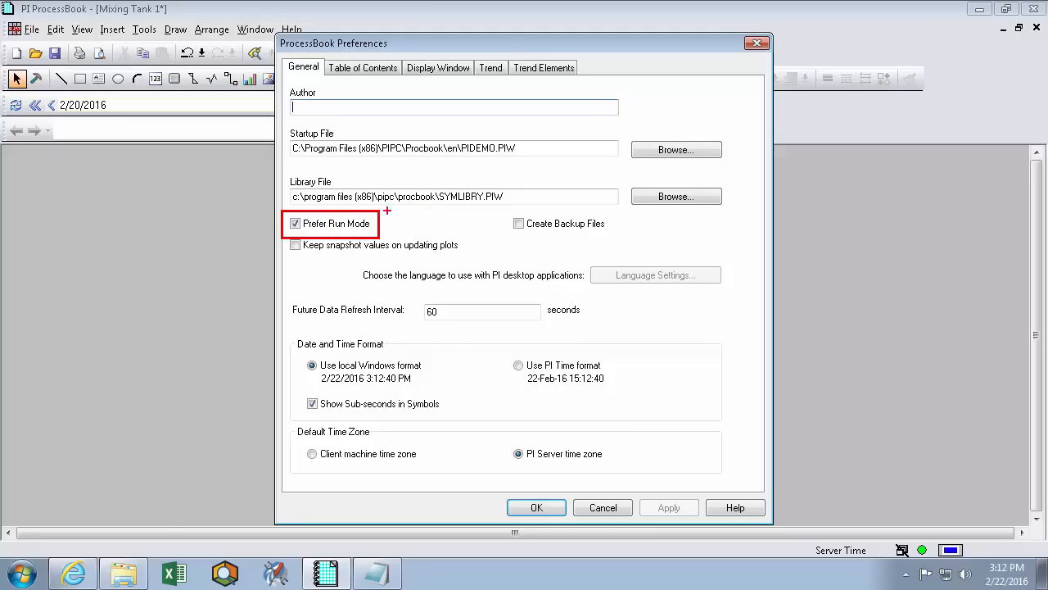
mouse_move(416, 226)
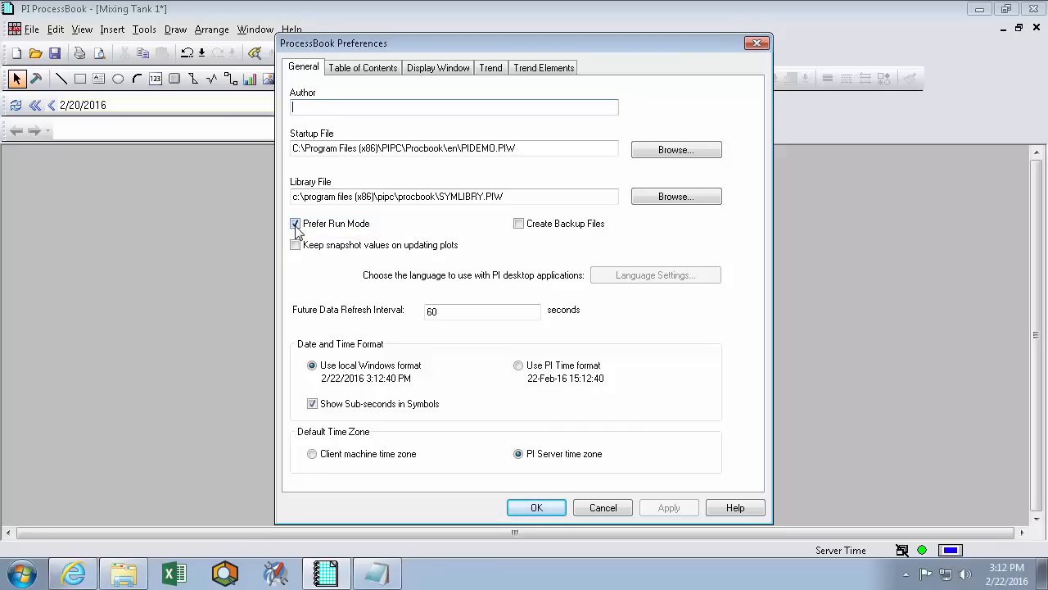
left_click(295, 223)
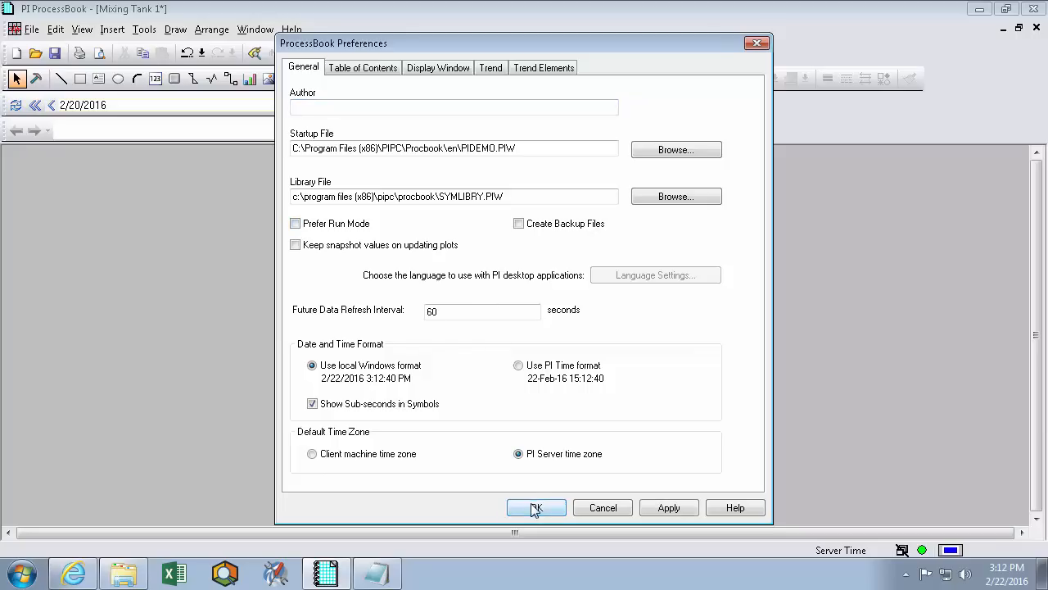
left_click(537, 508)
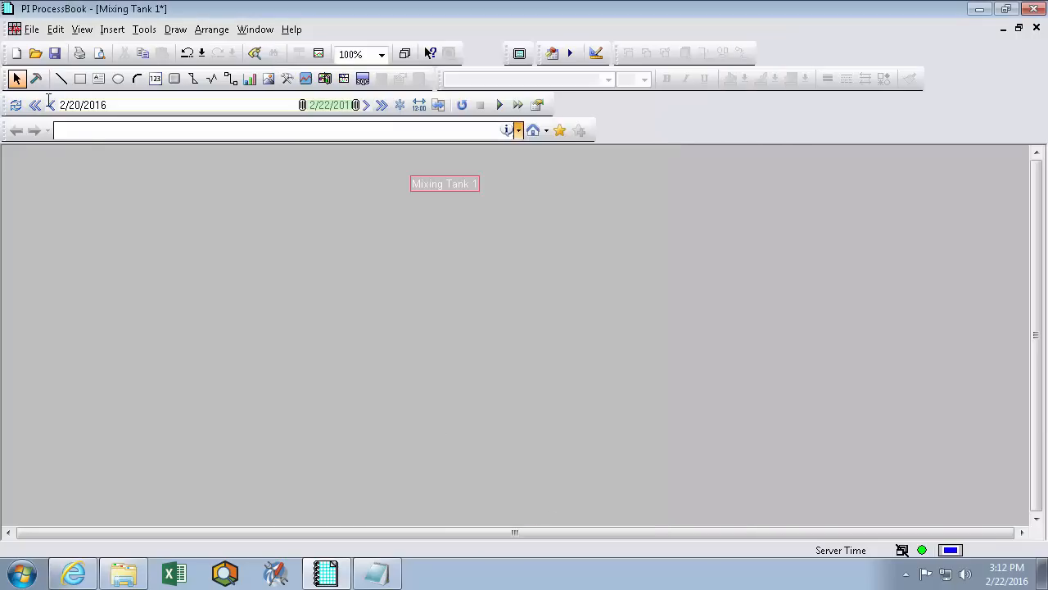
mouse_move(36, 79)
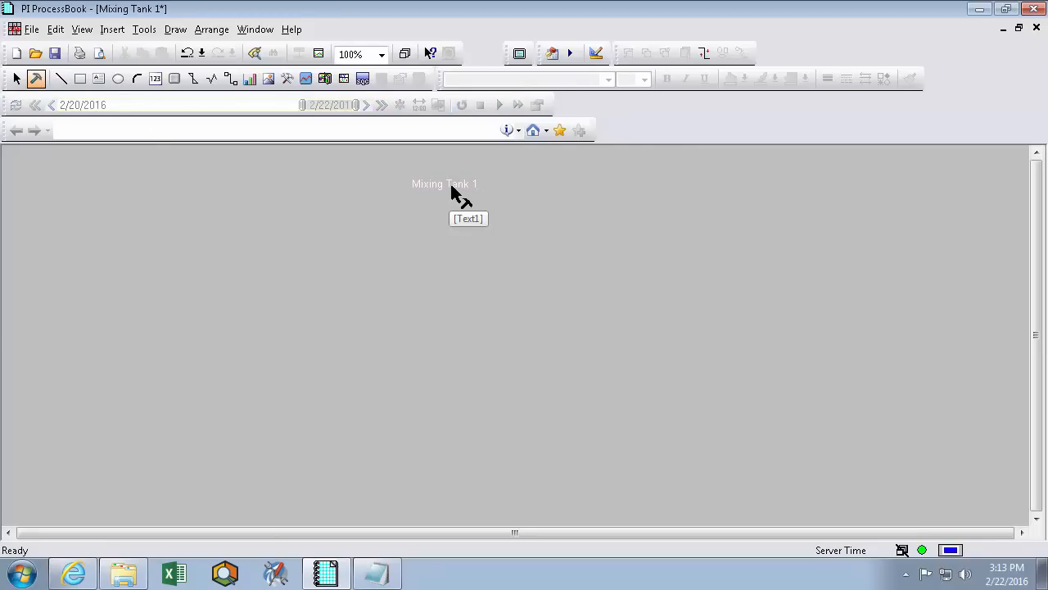
Move the title toward top centre and make it 36-point bold black text.
left_click(444, 184)
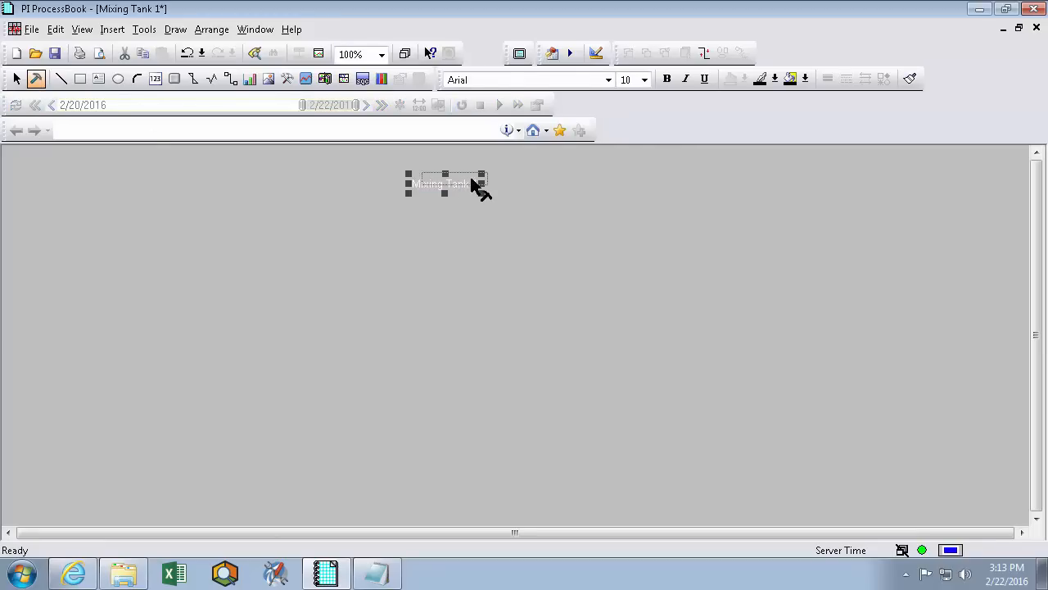
left_click_drag(446, 183, 452, 175)
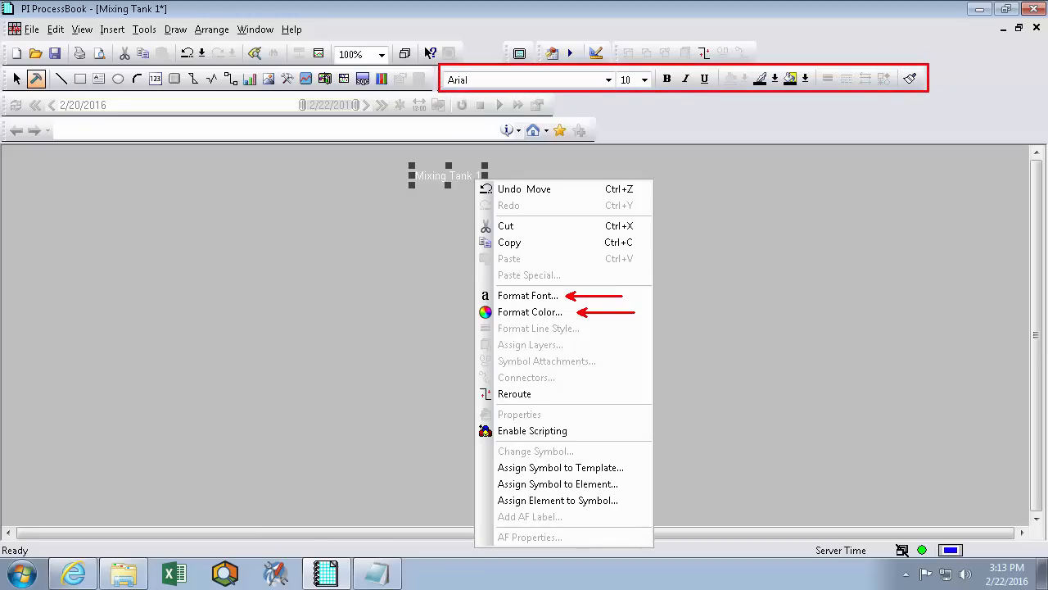
left_click(643, 78)
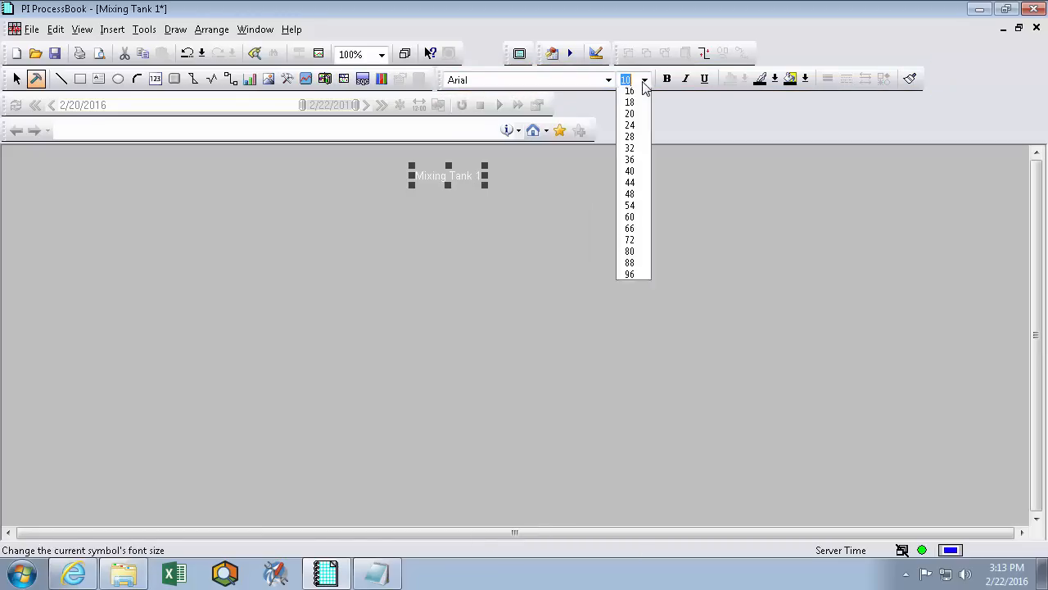
scroll("up", 3)
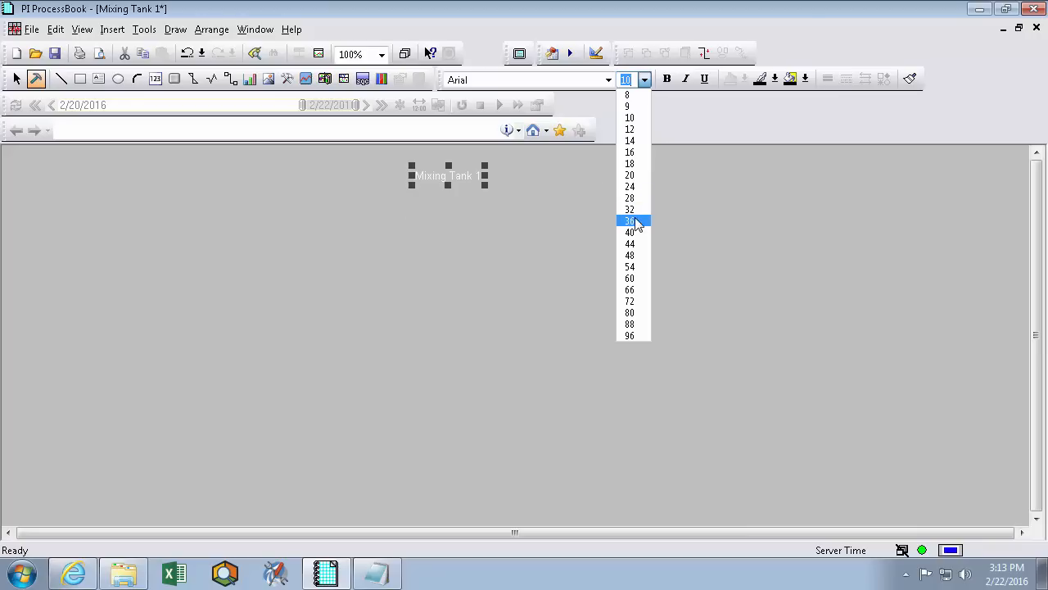
left_click(629, 219)
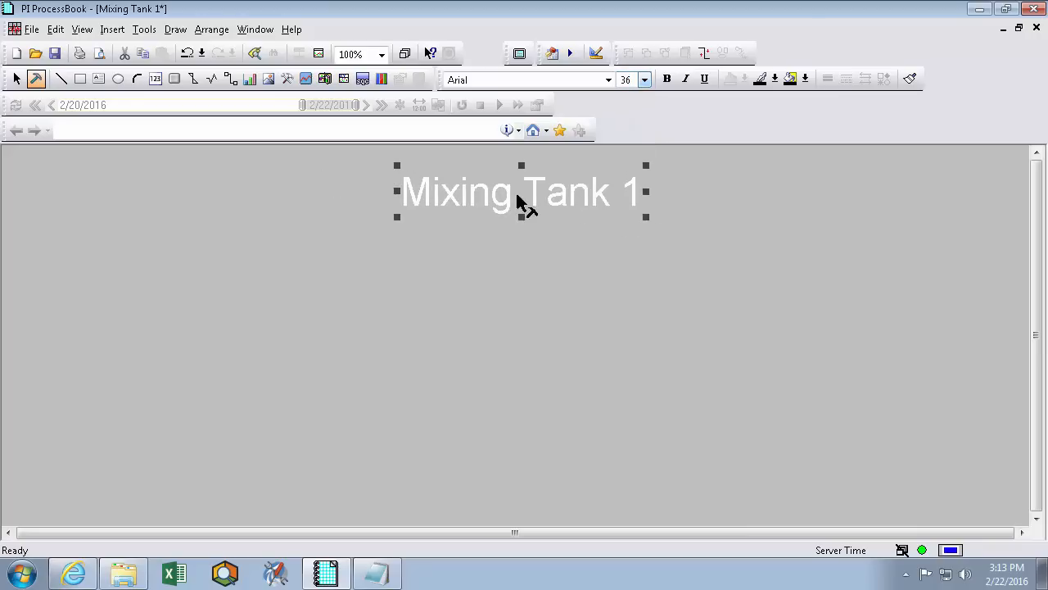
left_click(667, 79)
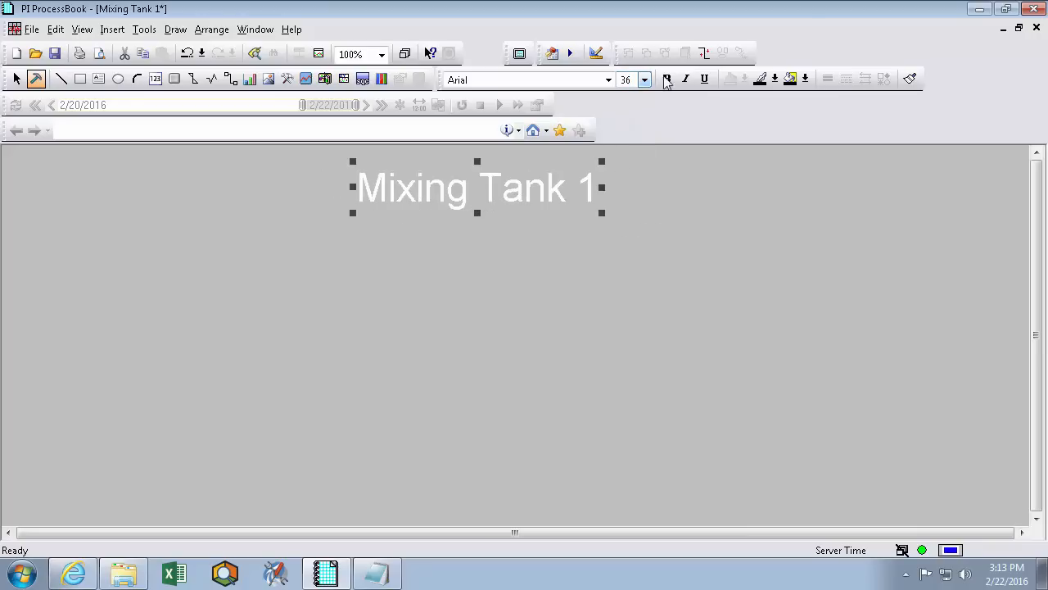
left_click(777, 78)
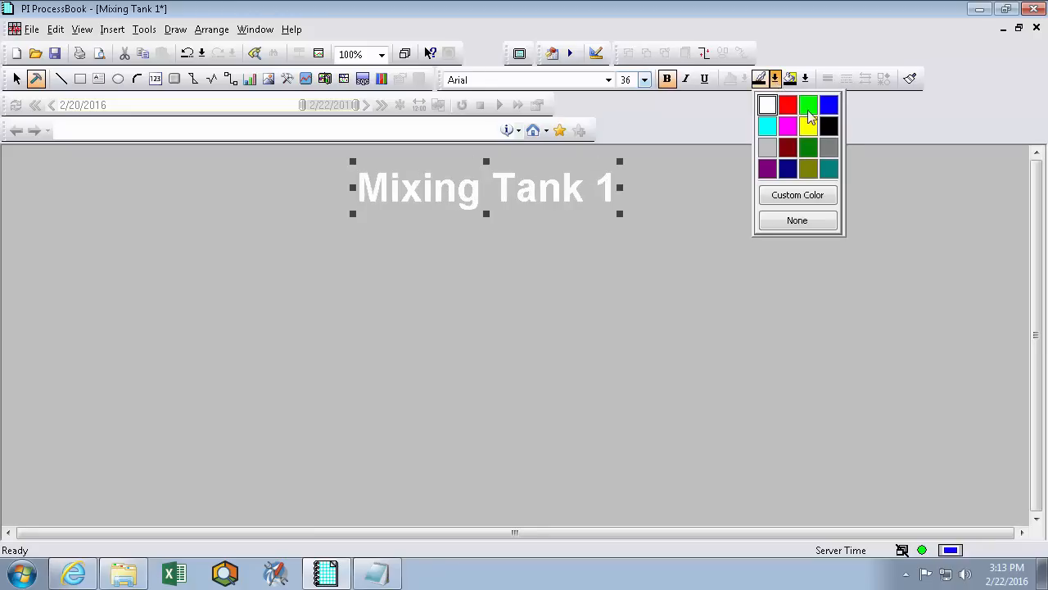
left_click(829, 124)
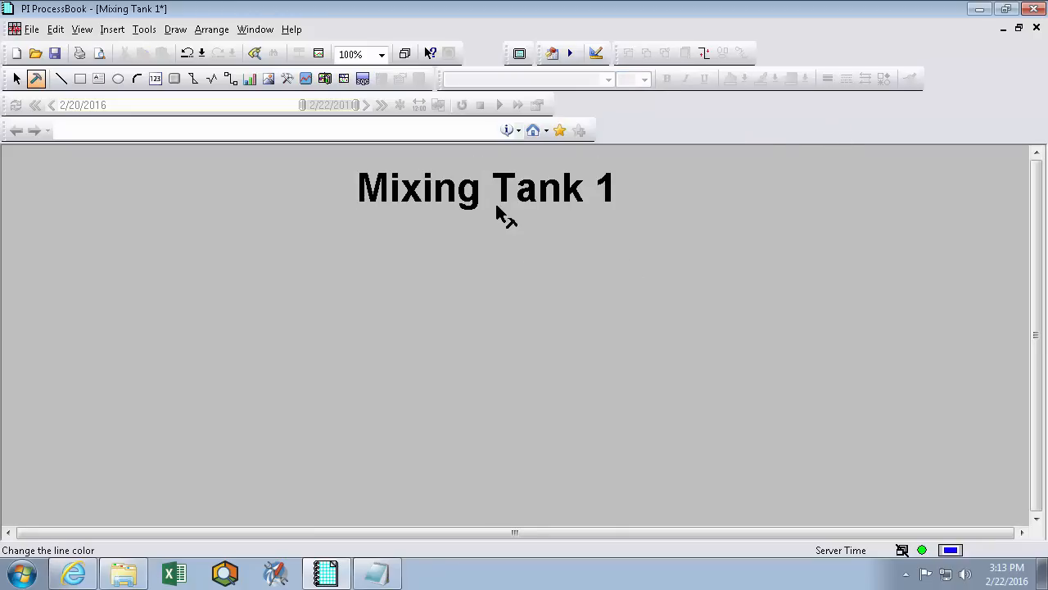
mouse_move(524, 270)
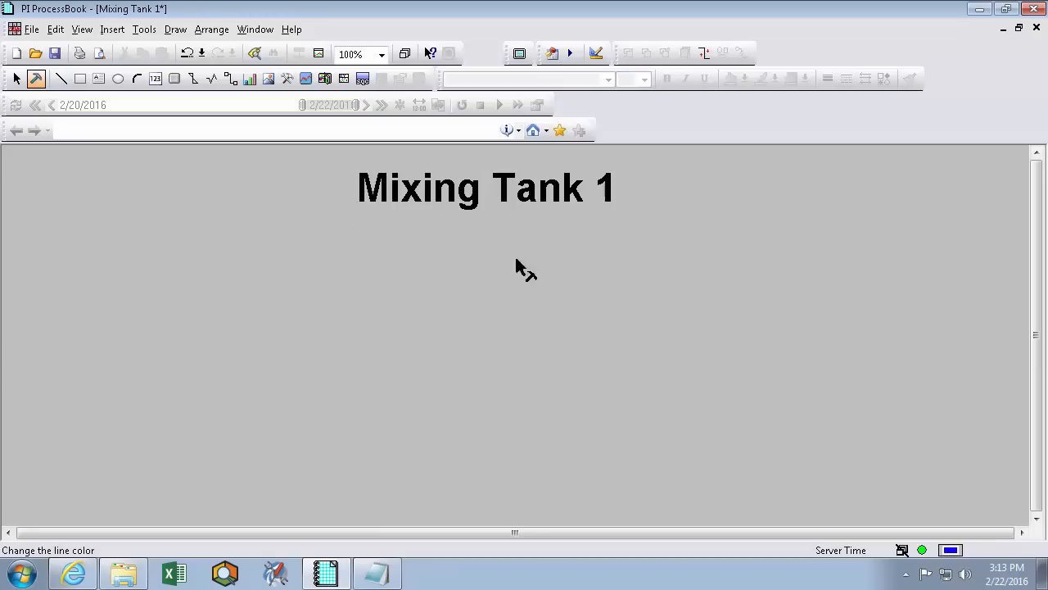
Mark an area below the title and choose Tank 15 (side pipe) from the Tanks symbol category.
left_click(175, 29)
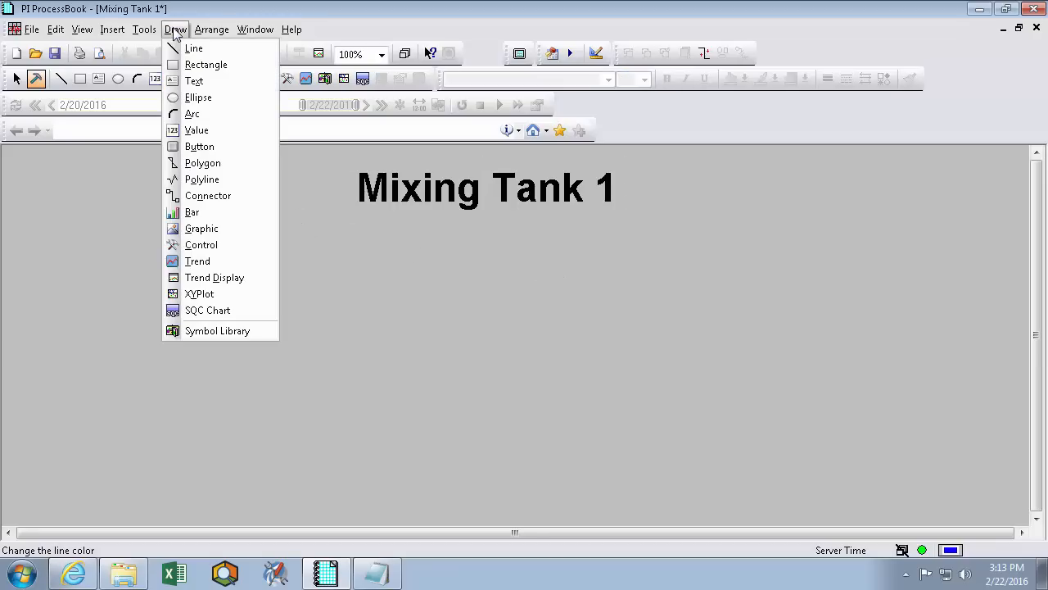
mouse_move(208, 309)
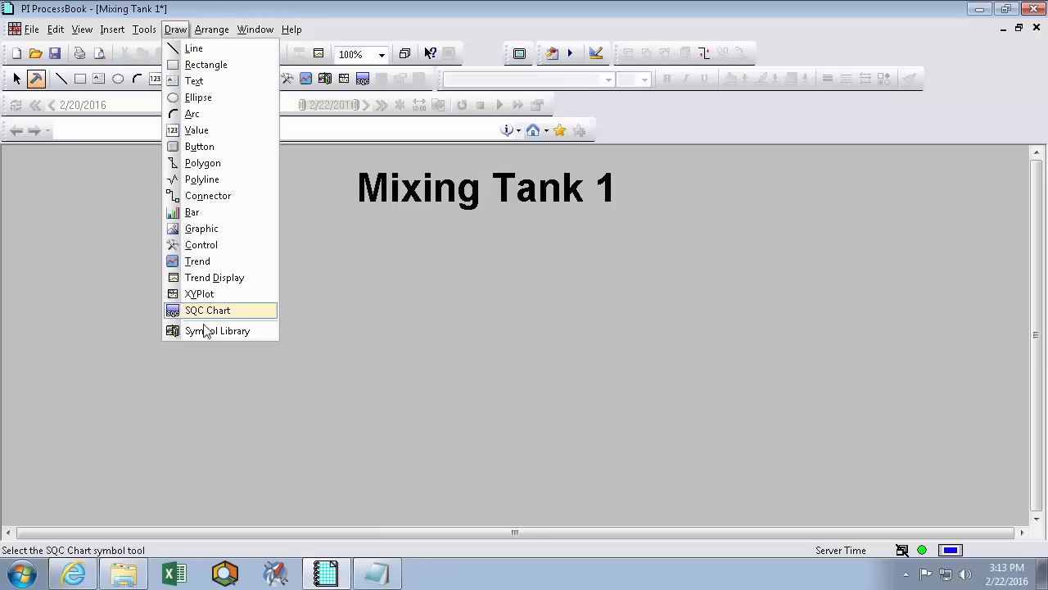
mouse_move(217, 331)
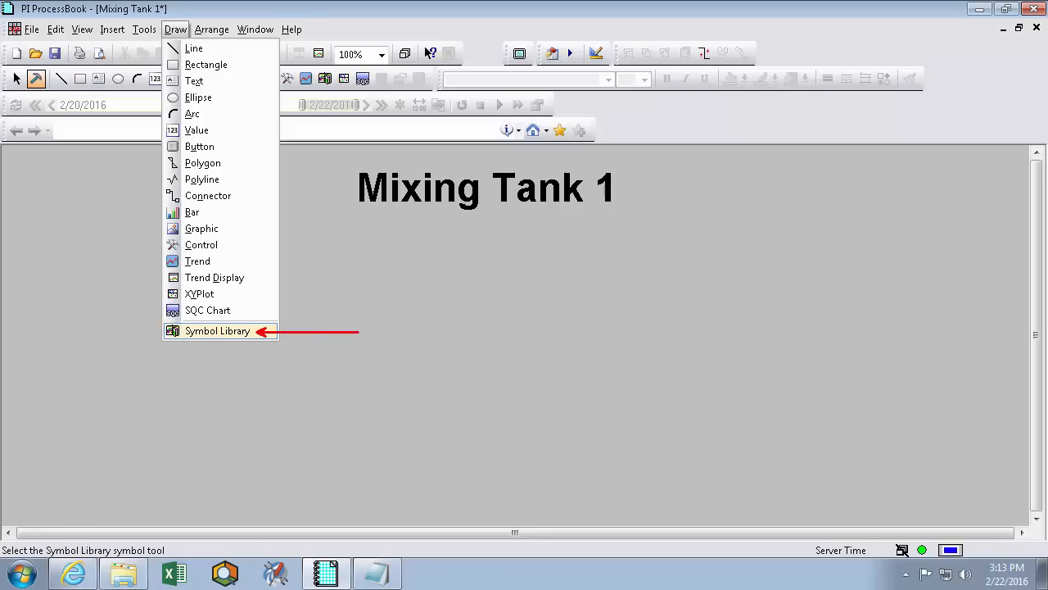
left_click(216, 331)
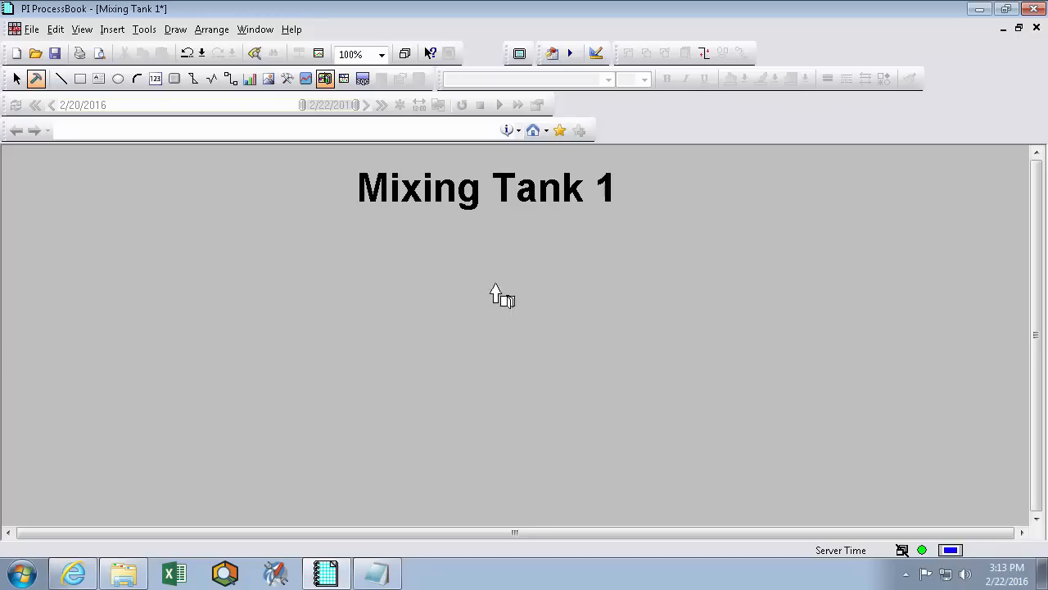
mouse_move(364, 228)
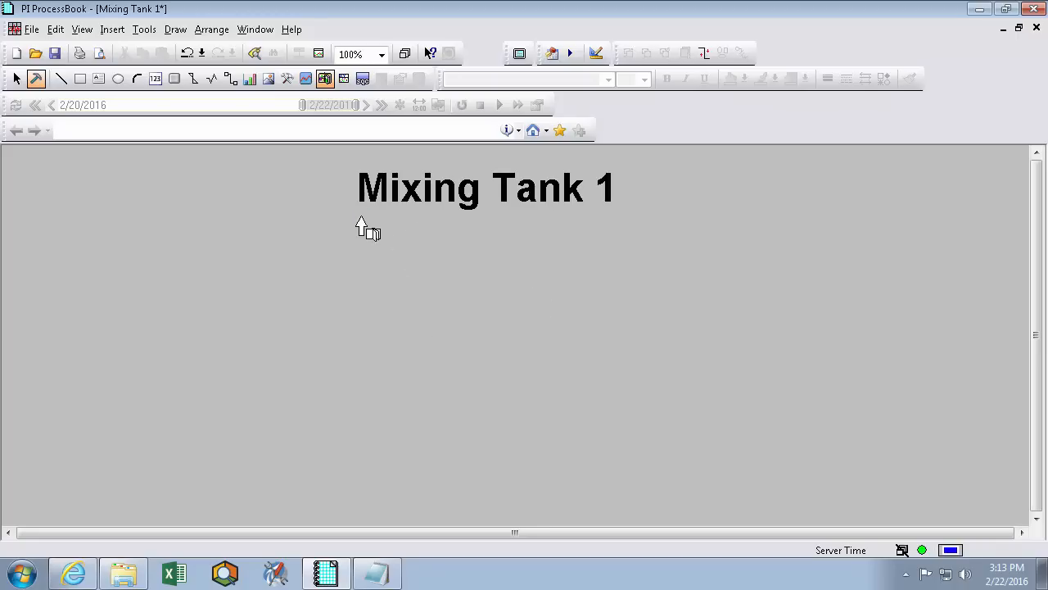
left_click_drag(369, 222, 597, 482)
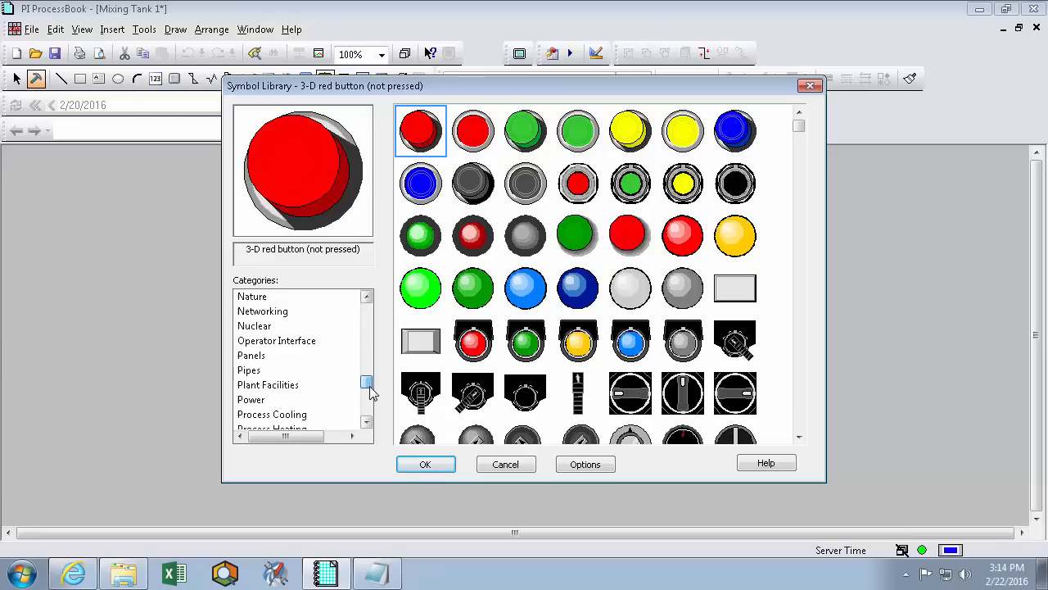
scroll("down", 3)
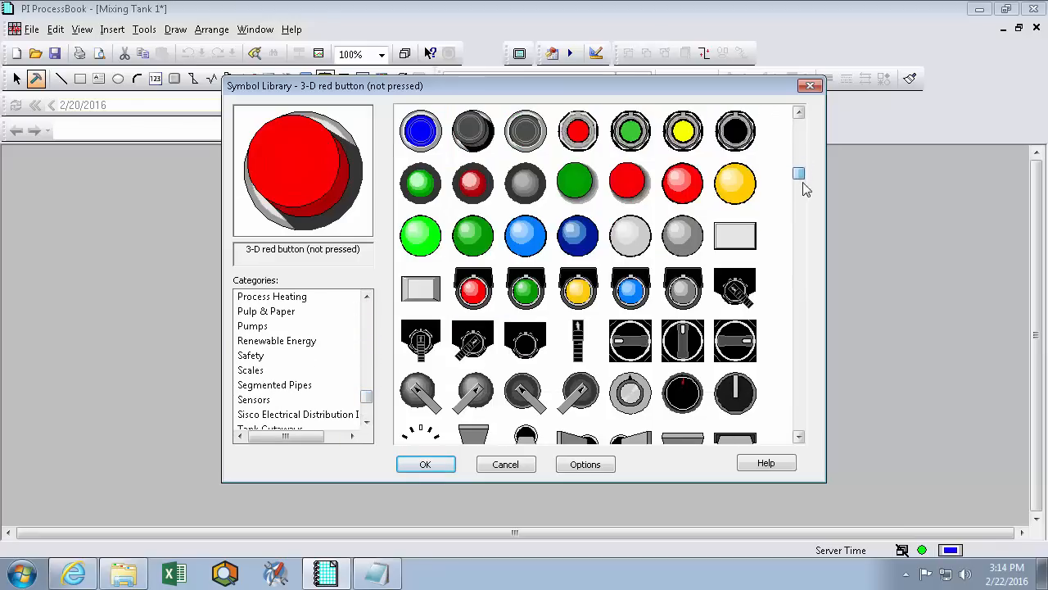
scroll("down", 3)
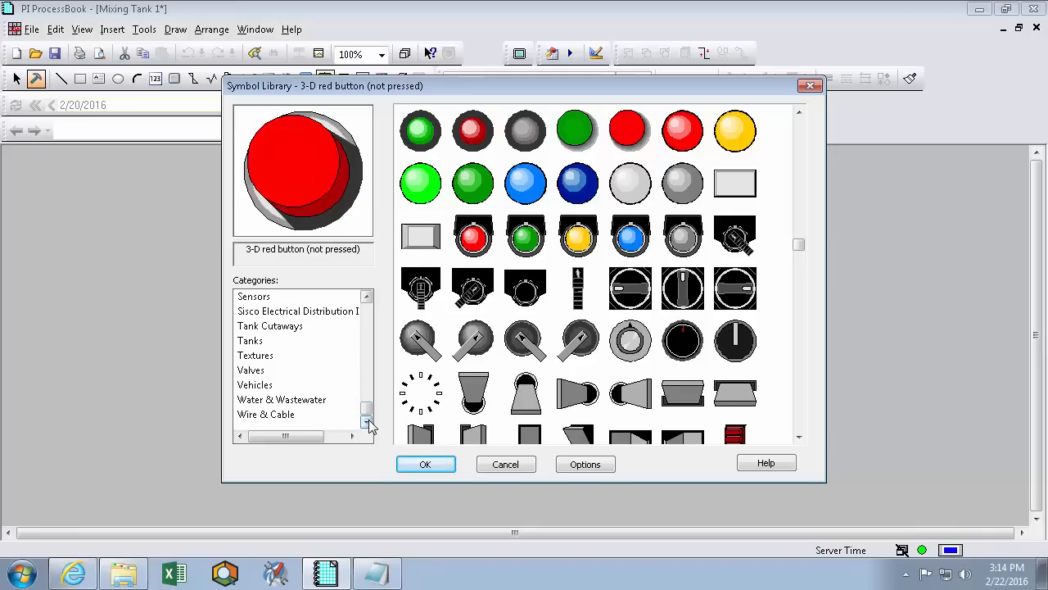
left_click(367, 296)
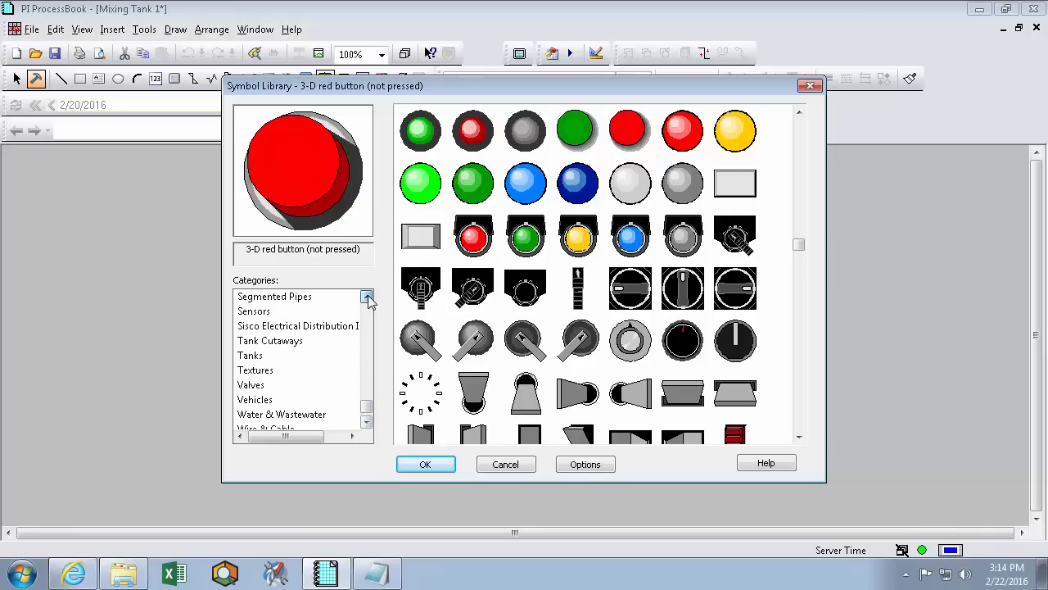
left_click(249, 354)
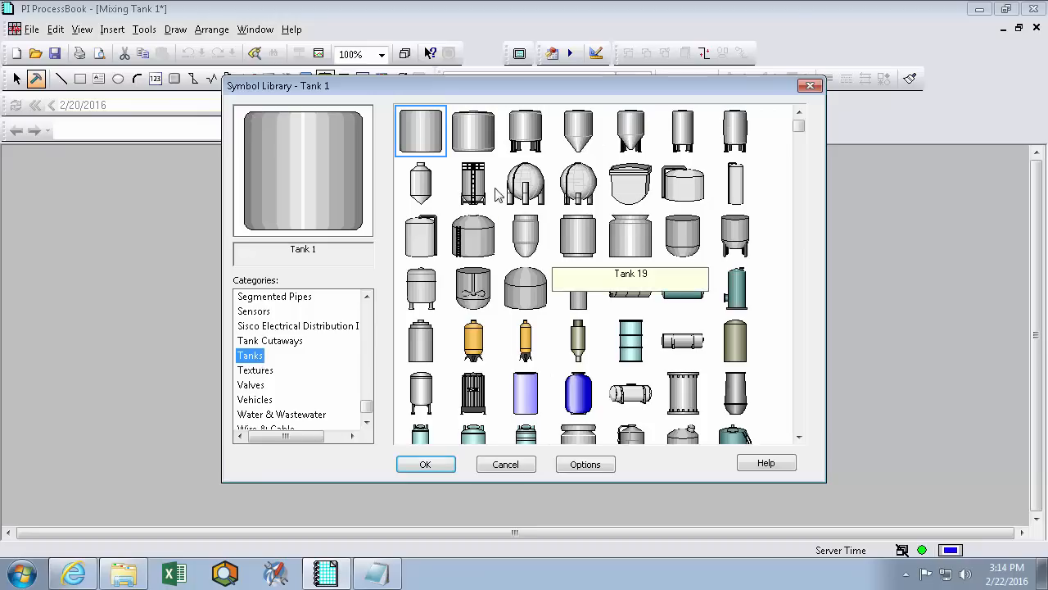
left_click(419, 236)
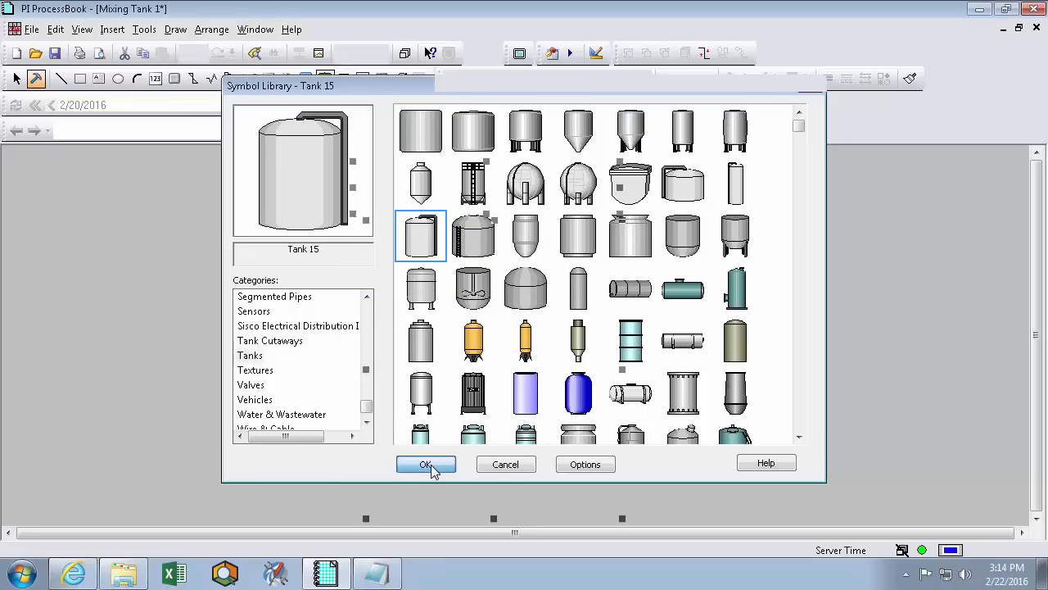
Place the tank on the display and resize it to fit beneath the title.
left_click(426, 465)
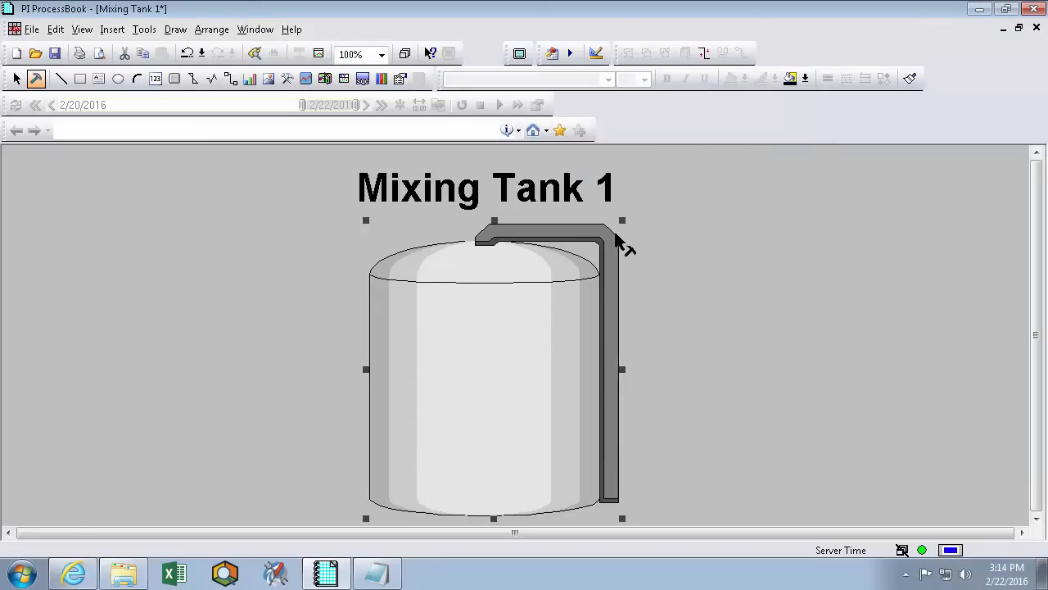
left_click(491, 369)
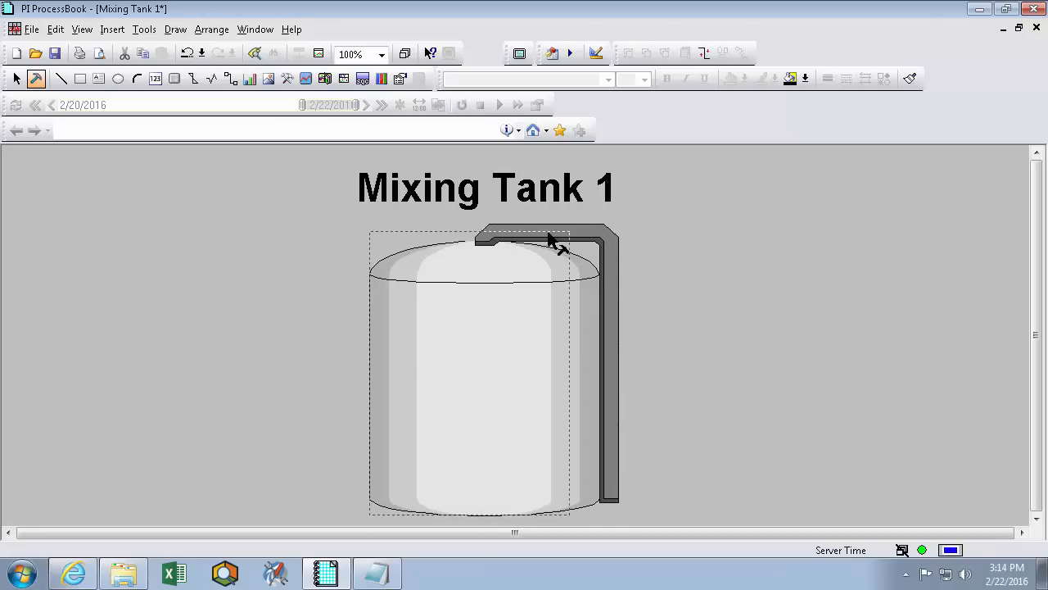
left_click(478, 344)
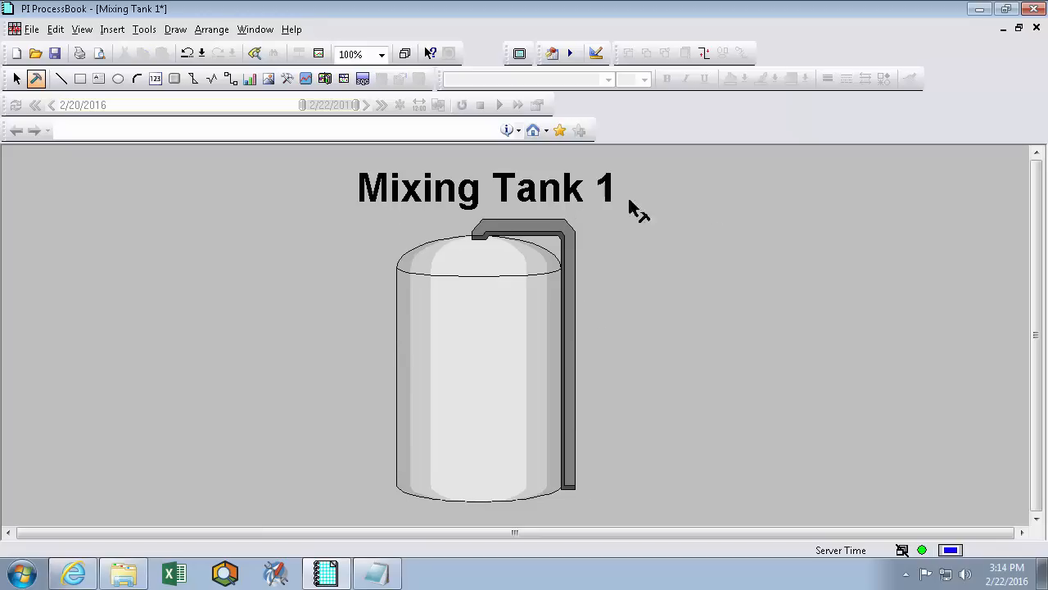
mouse_move(642, 287)
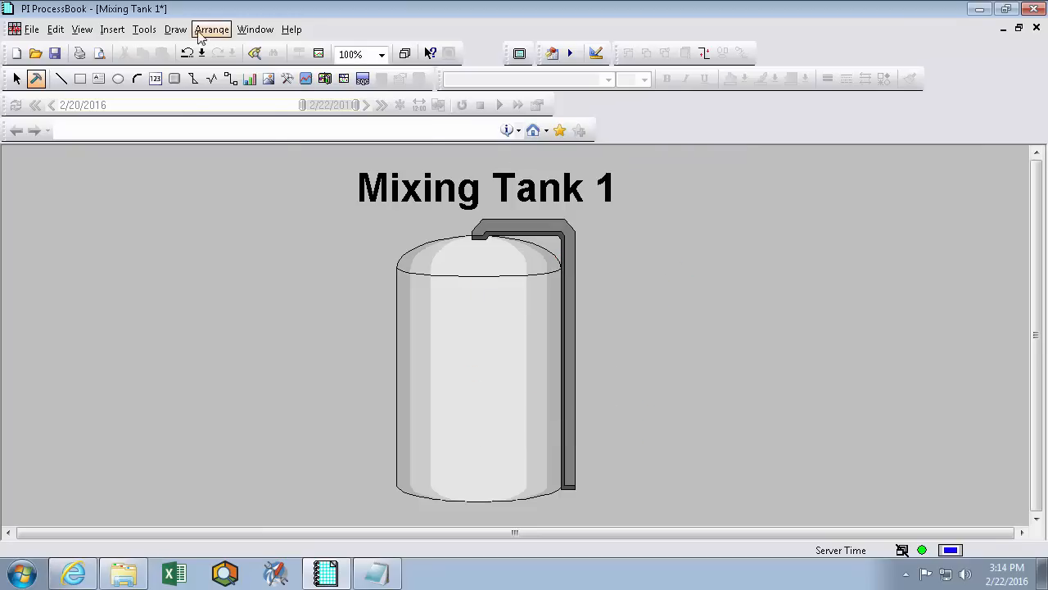
Add a matching short horizontal pipe from the Pipes category at the tank's lower part.
left_click(175, 29)
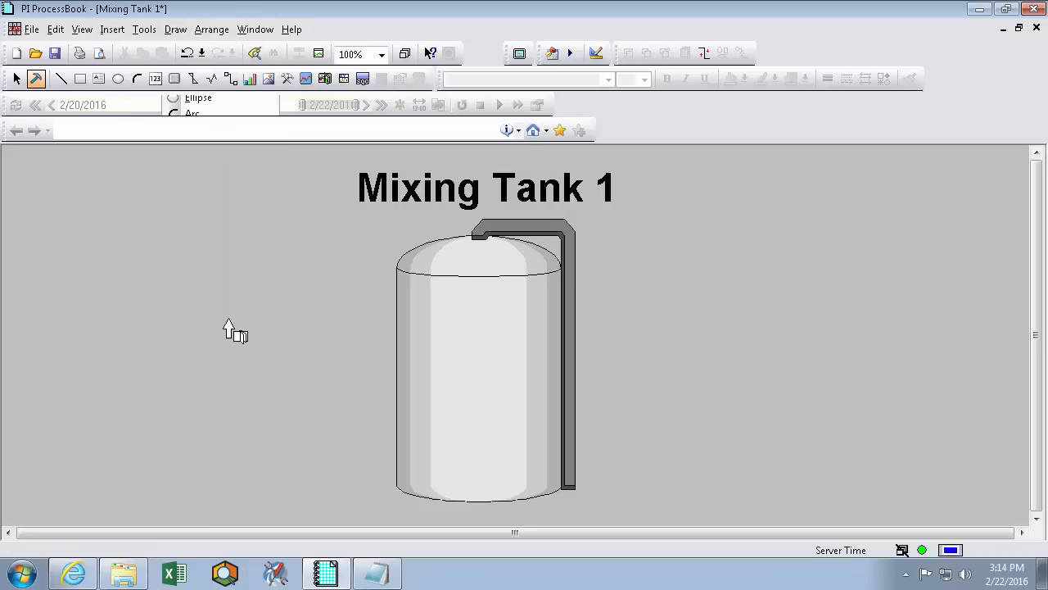
mouse_move(518, 324)
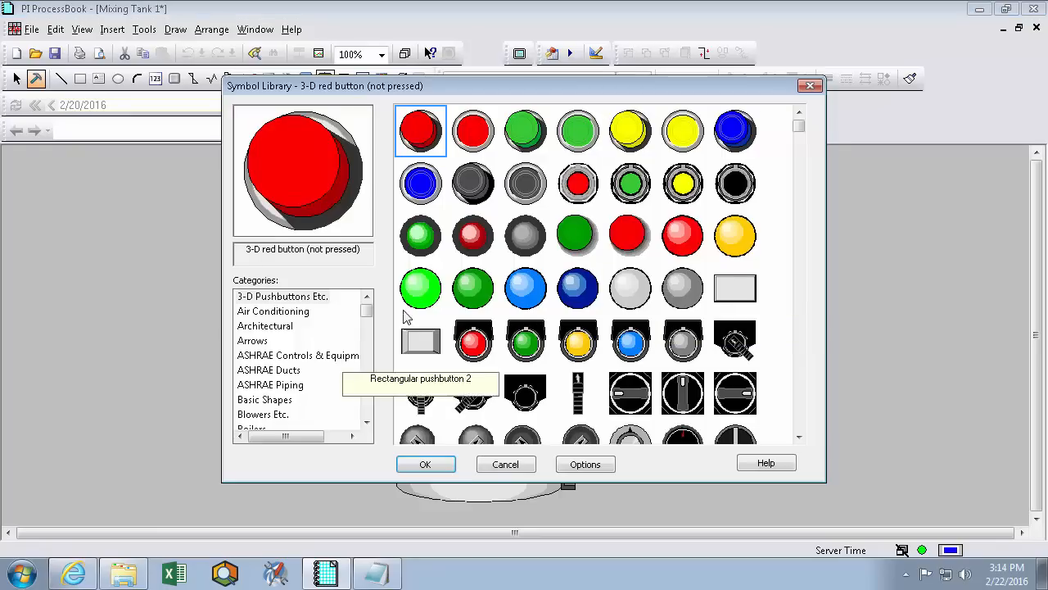
scroll("down", 3)
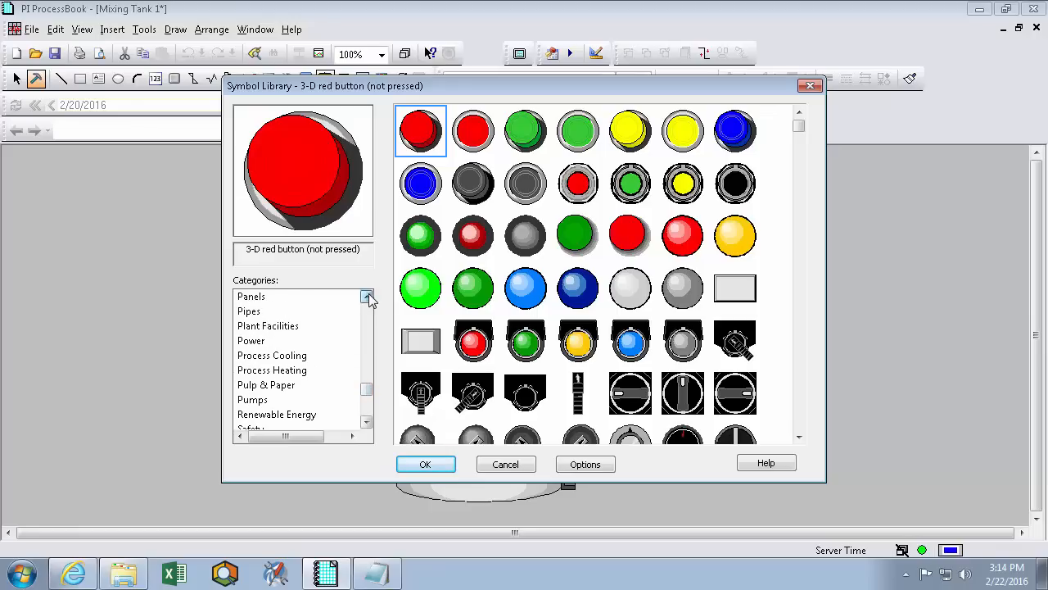
left_click(249, 324)
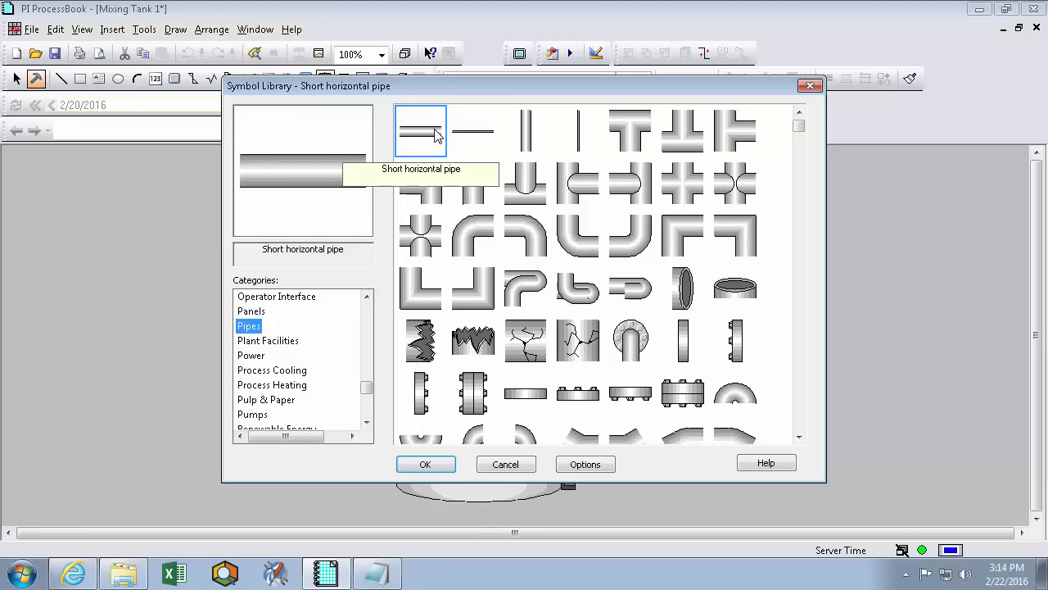
left_click(426, 463)
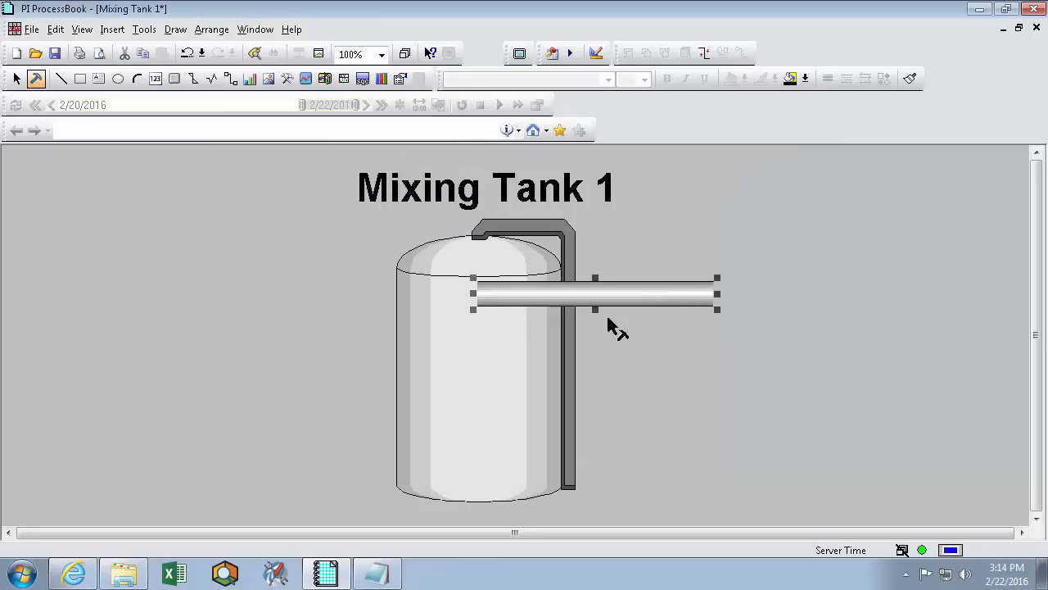
mouse_move(642, 312)
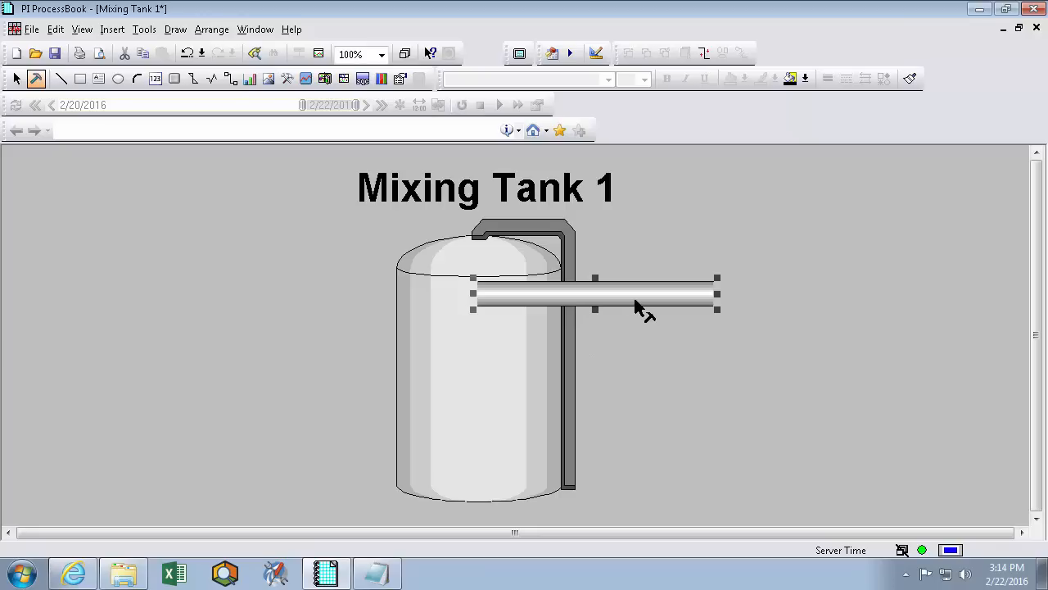
mouse_move(655, 387)
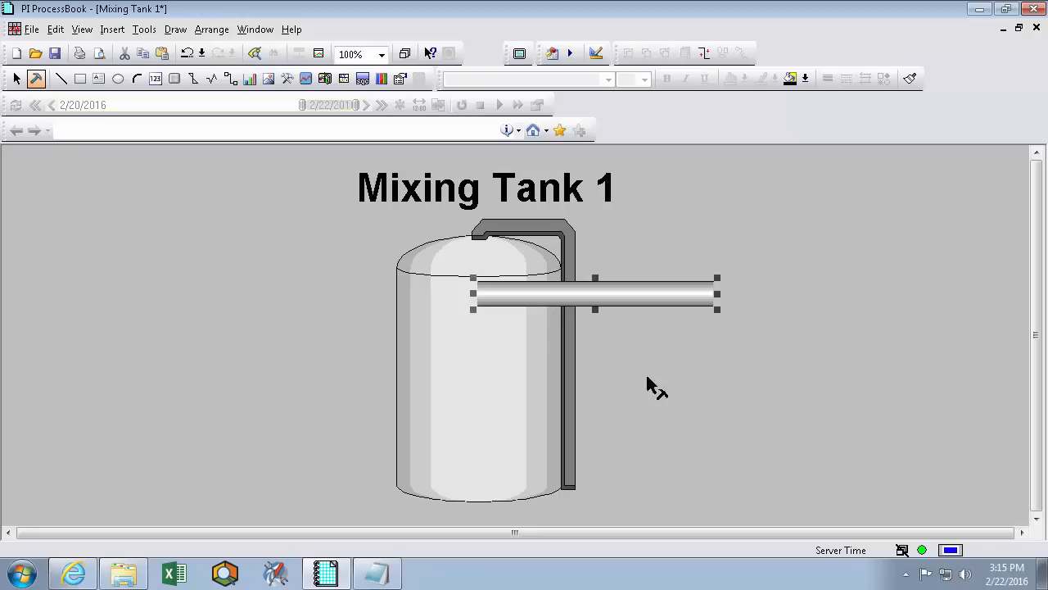
left_click_drag(593, 293, 719, 465)
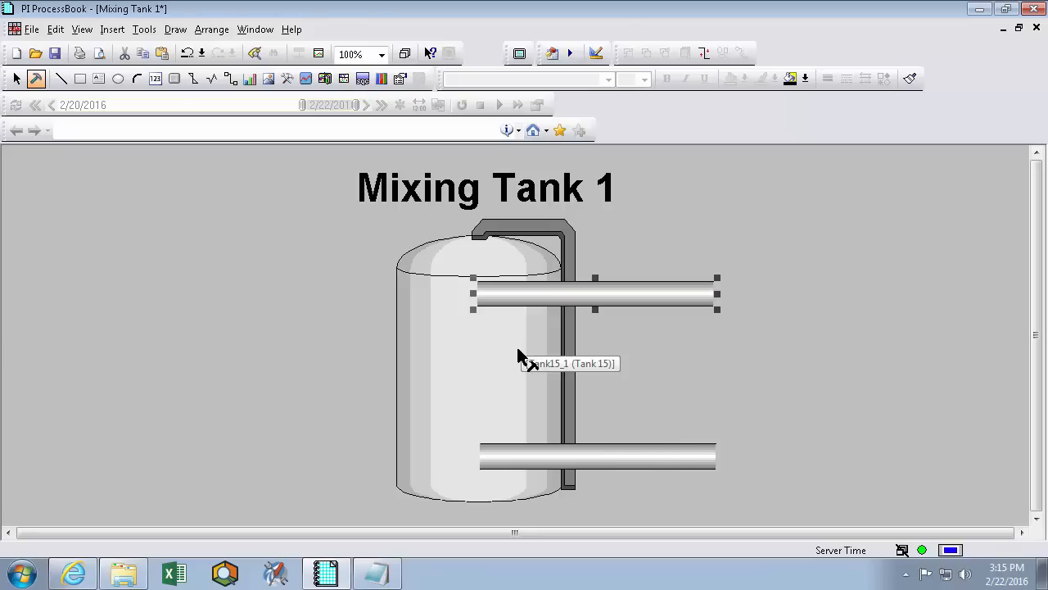
Bring the tank to the front via Arrange so both pipes appear to enter its side.
left_click(485, 361)
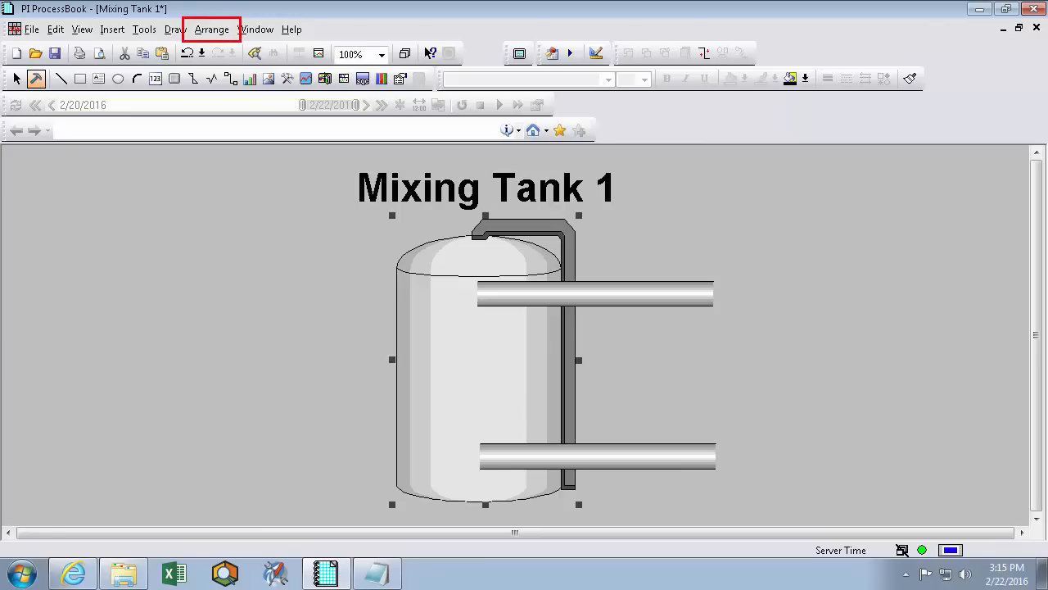
left_click(211, 30)
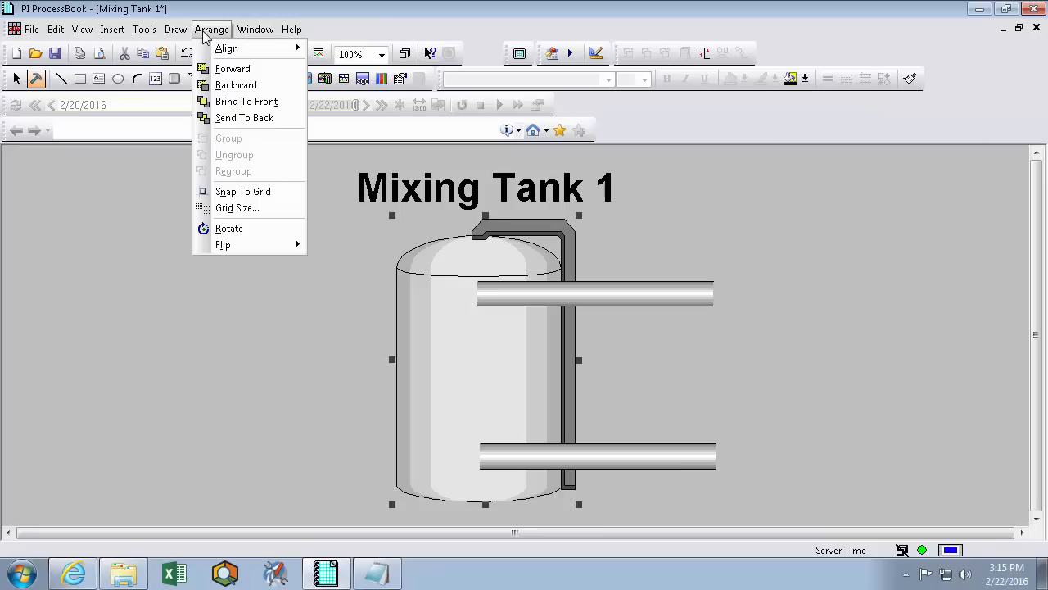
mouse_move(226, 48)
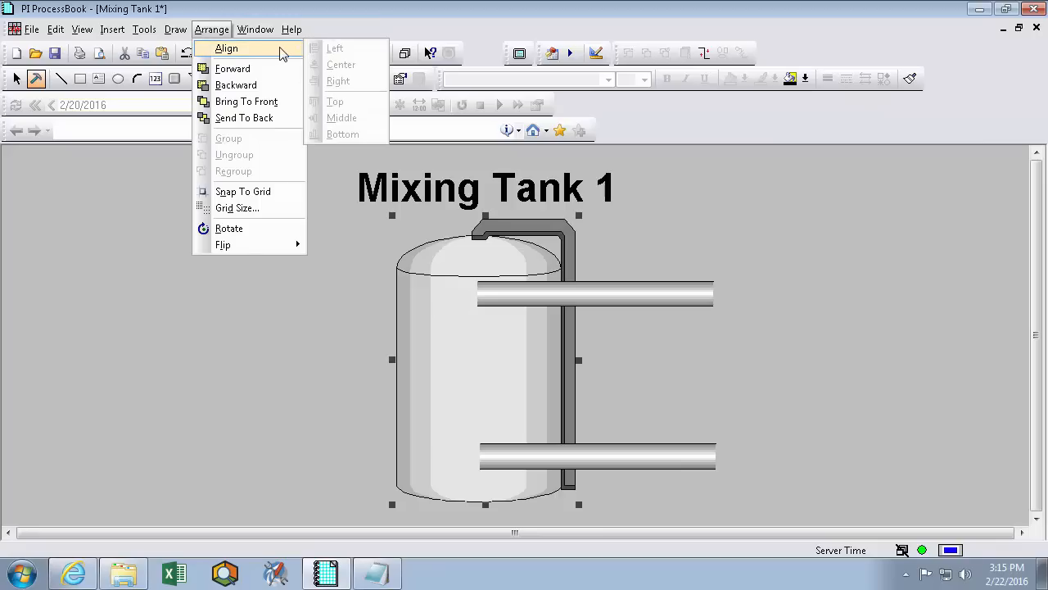
mouse_move(233, 69)
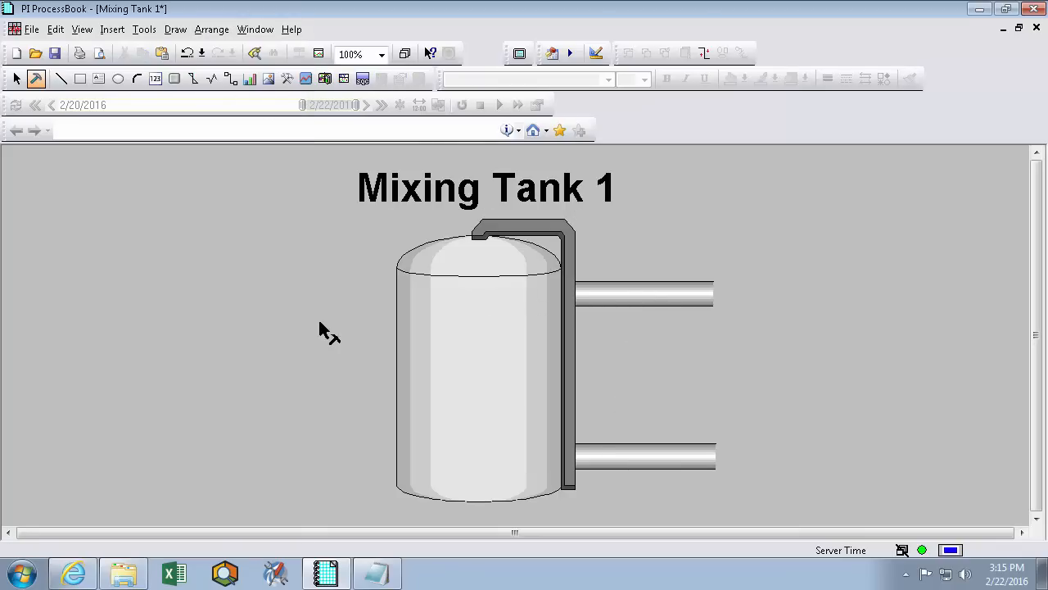
mouse_move(590, 270)
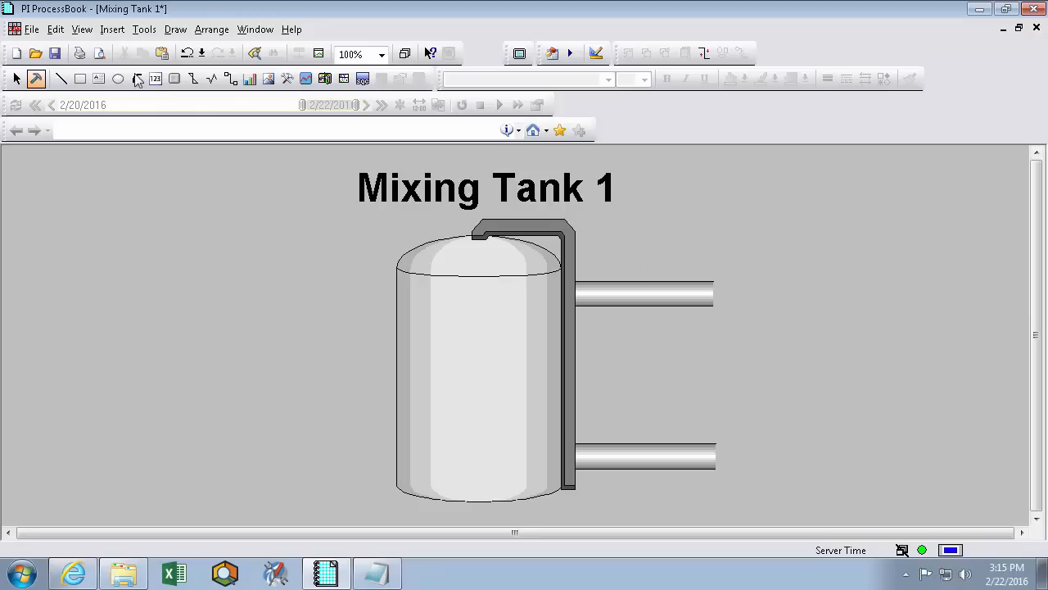
Draw coloured flow lines above the pipes with arrowheads showing inflow (upper) and outflow (lower).
left_click(175, 30)
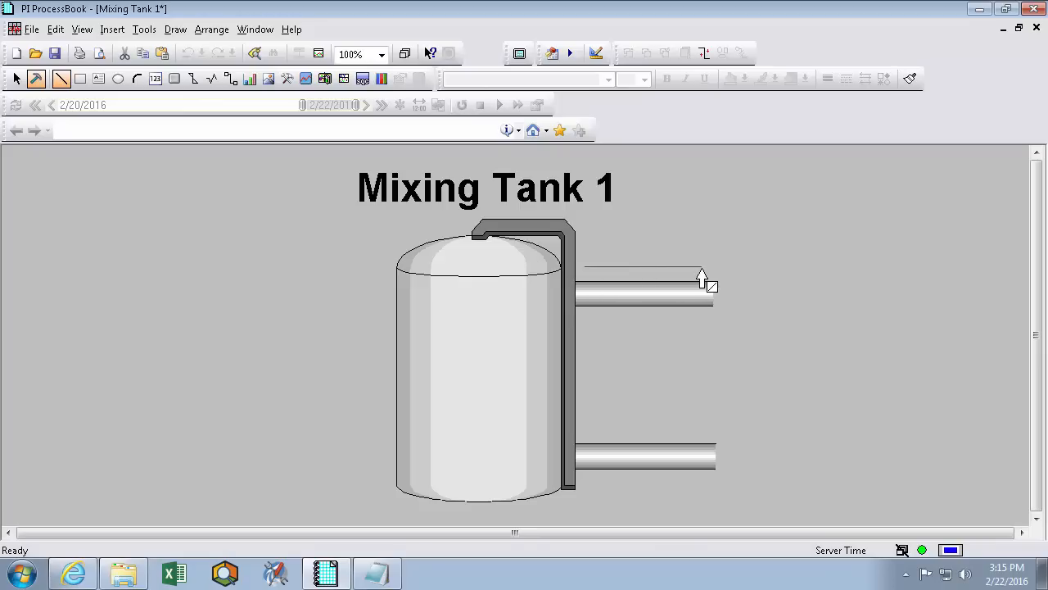
left_click(647, 281)
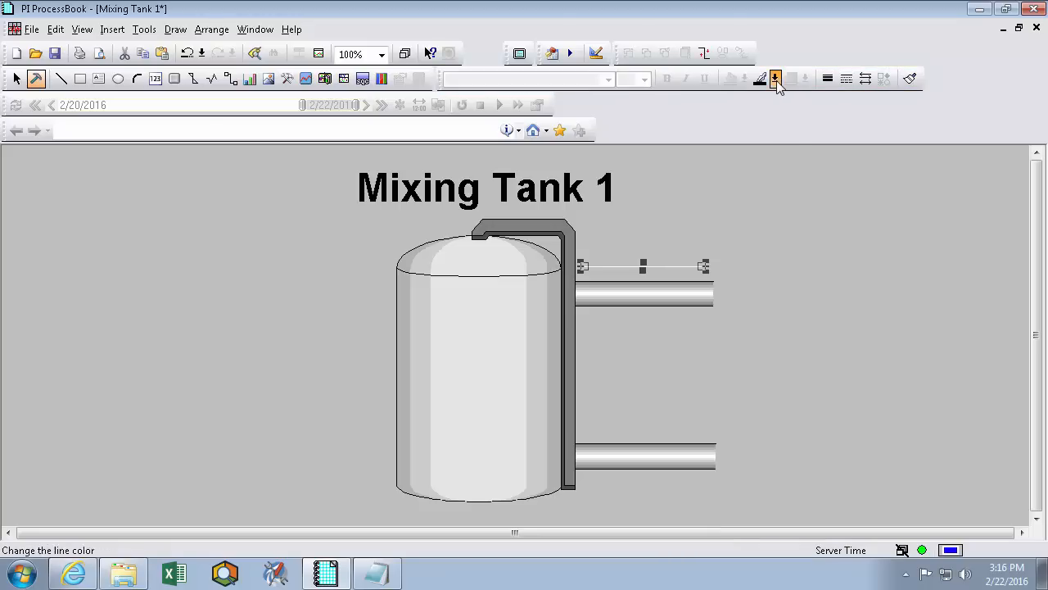
left_click(774, 78)
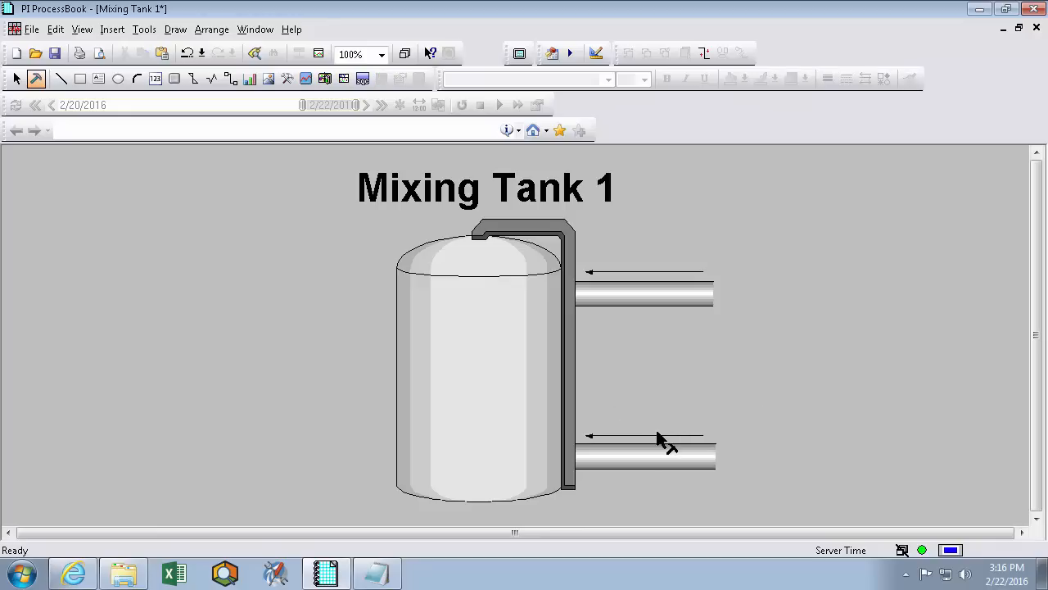
left_click(212, 30)
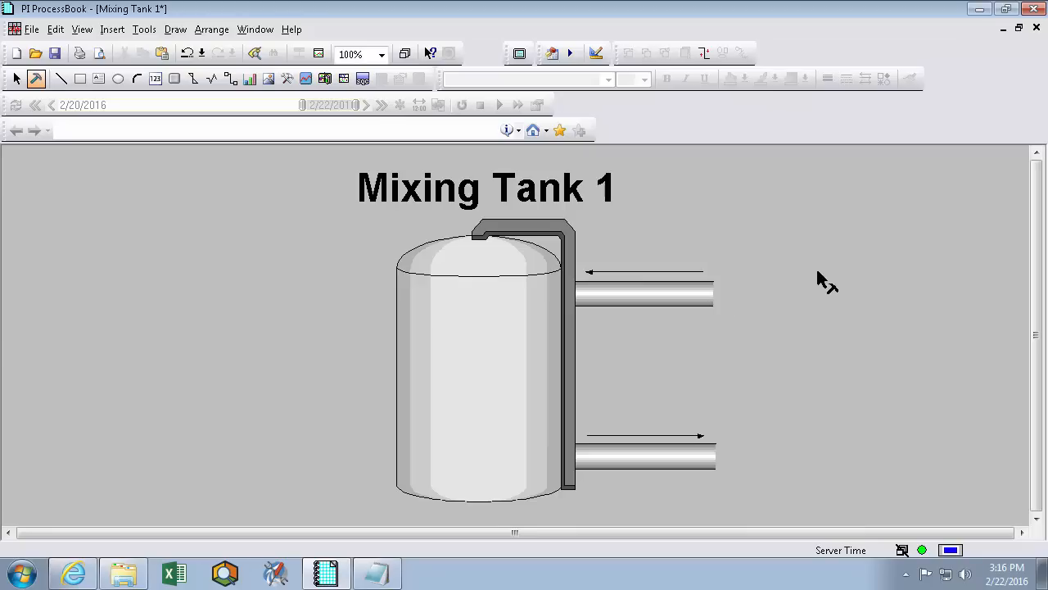
mouse_move(304, 291)
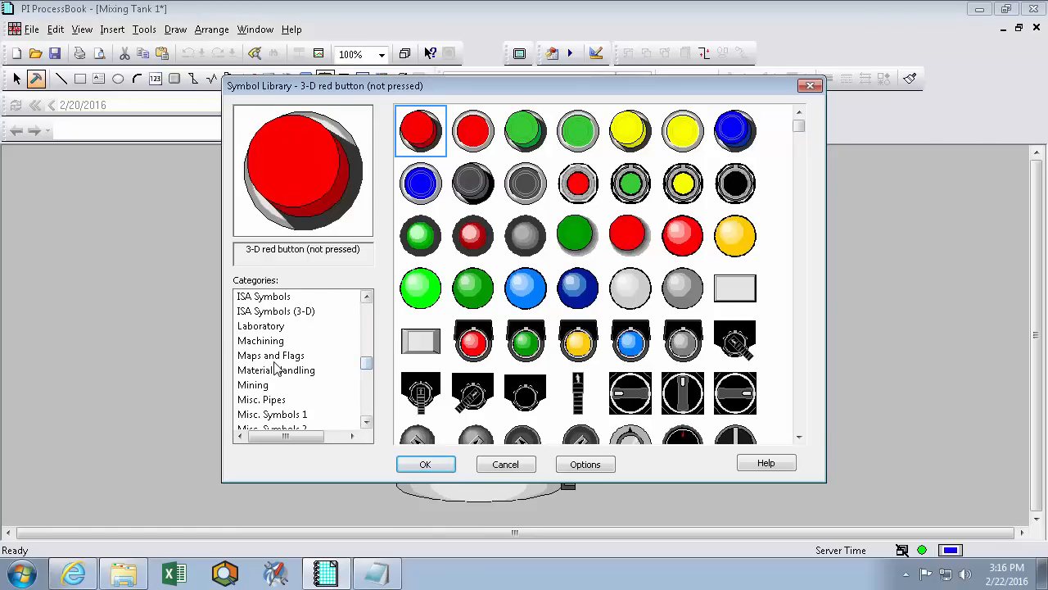
Insert a motor from the Motors symbol category and set it against the tank's upper left side.
scroll("down", 3)
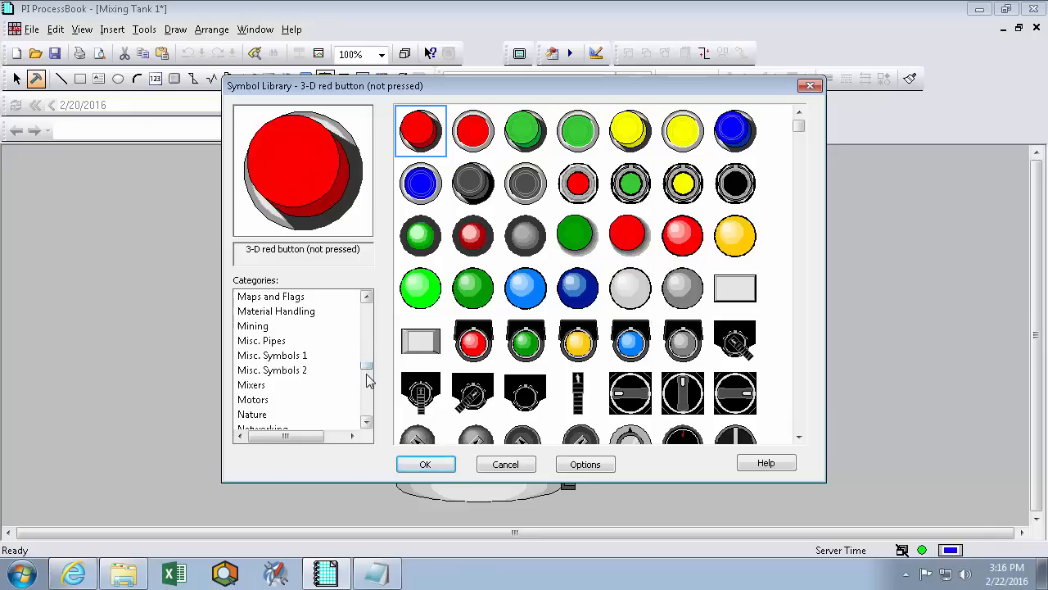
left_click(252, 371)
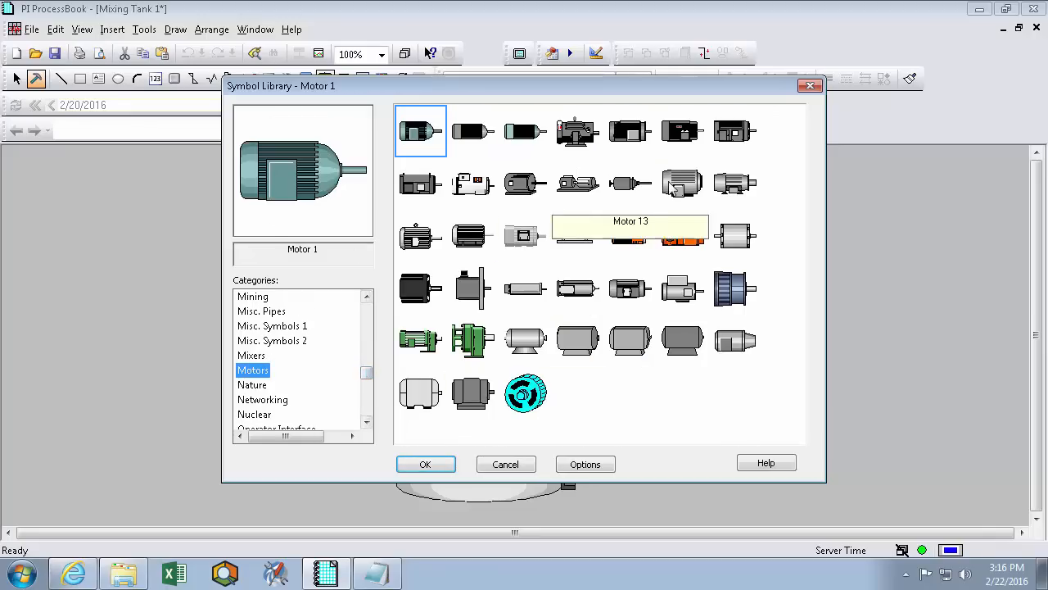
left_click(424, 464)
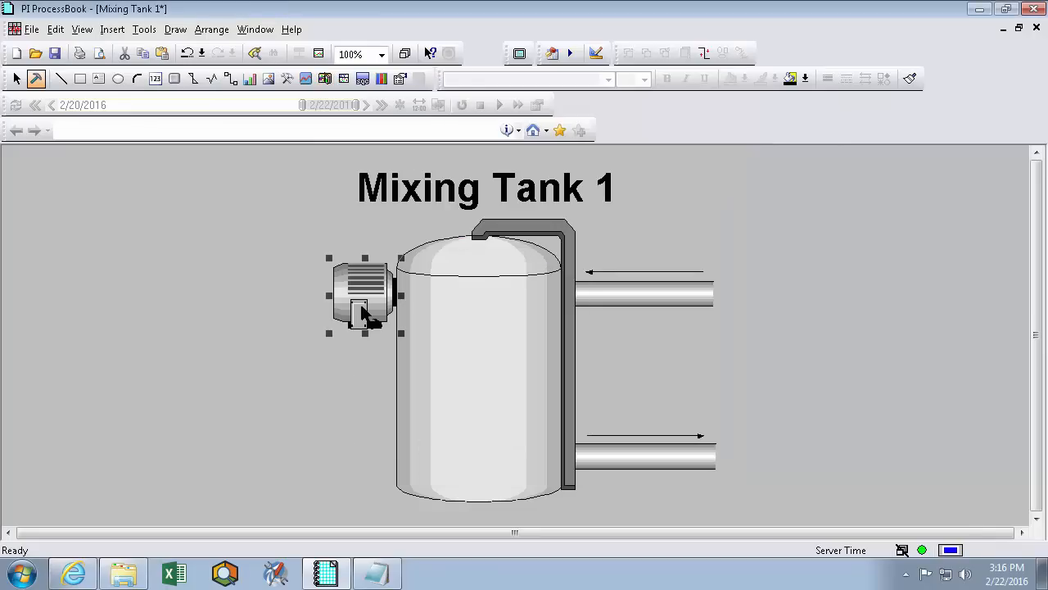
left_click(211, 30)
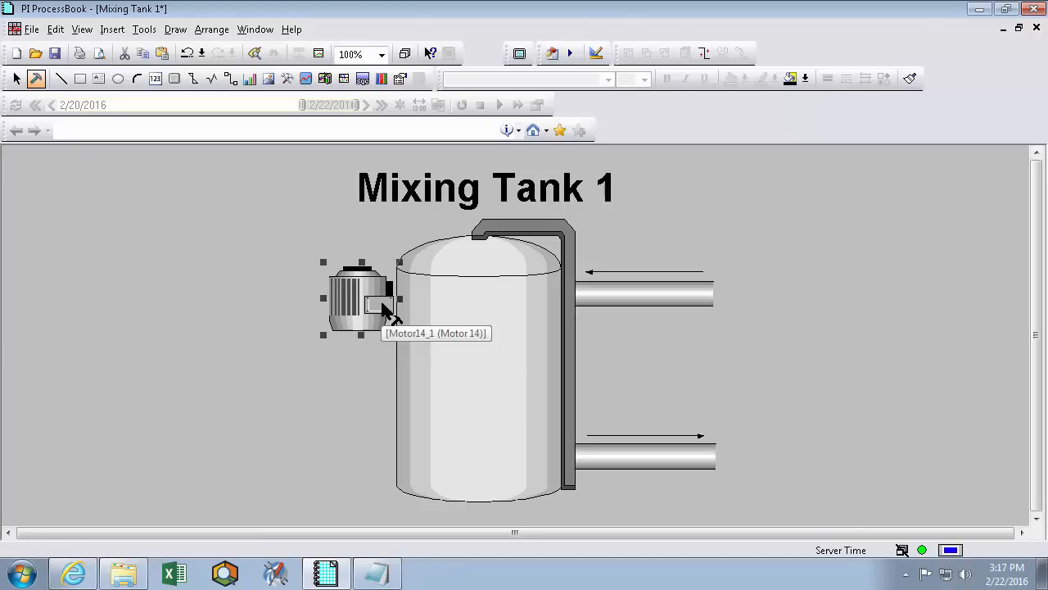
mouse_move(367, 360)
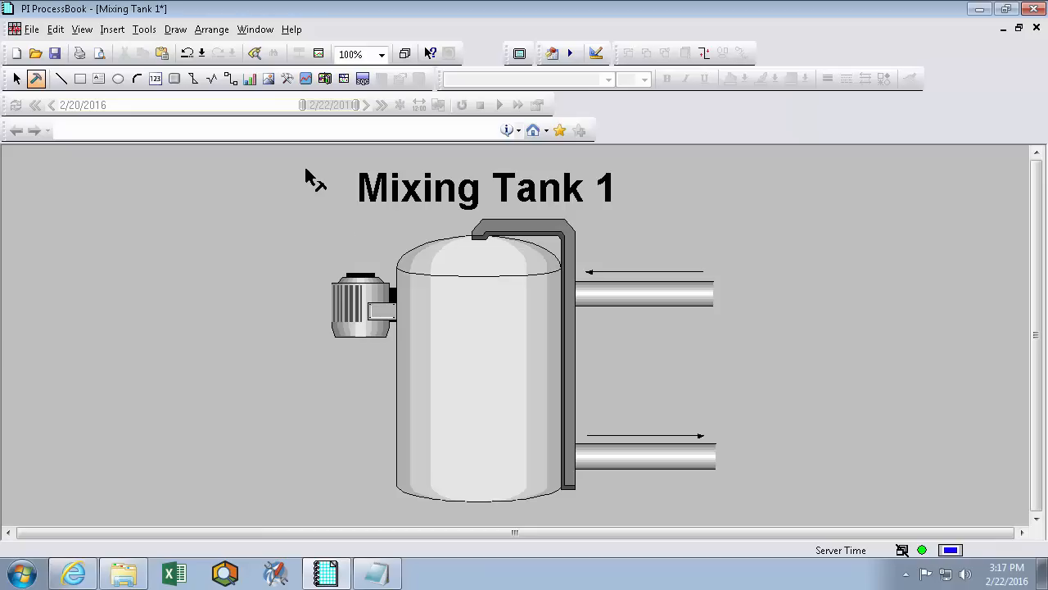
Insert an embedded image graphic using the OSIsoft_logo.jpg file.
left_click_drag(108, 167, 164, 192)
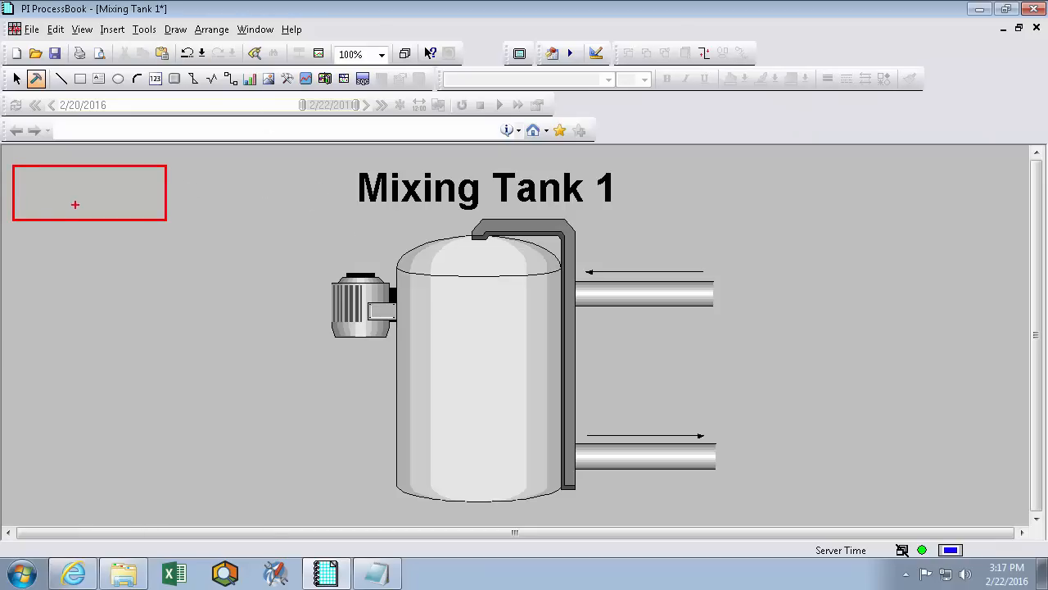
left_click(175, 29)
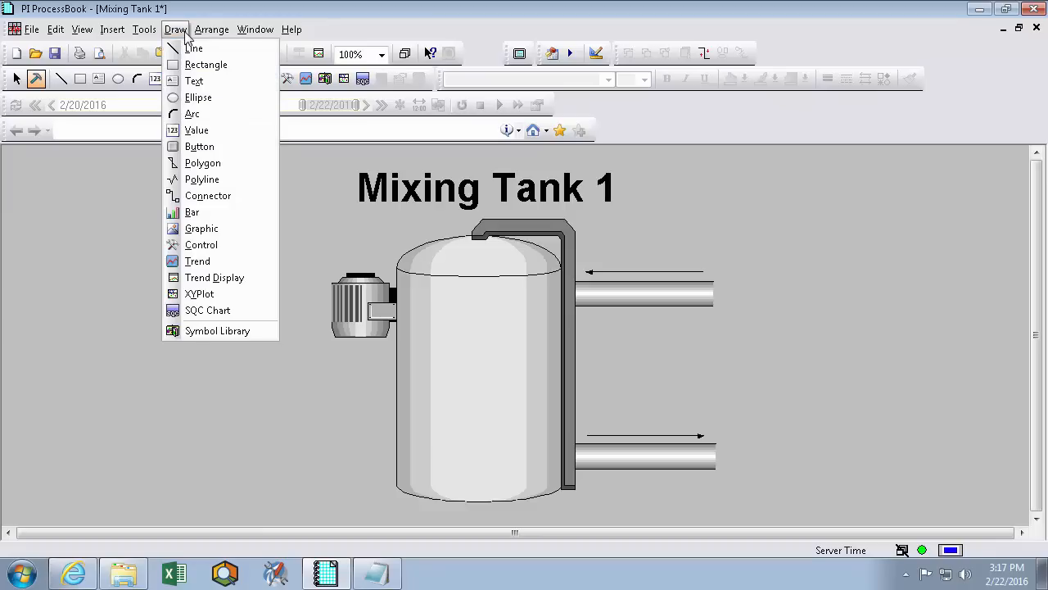
mouse_move(203, 162)
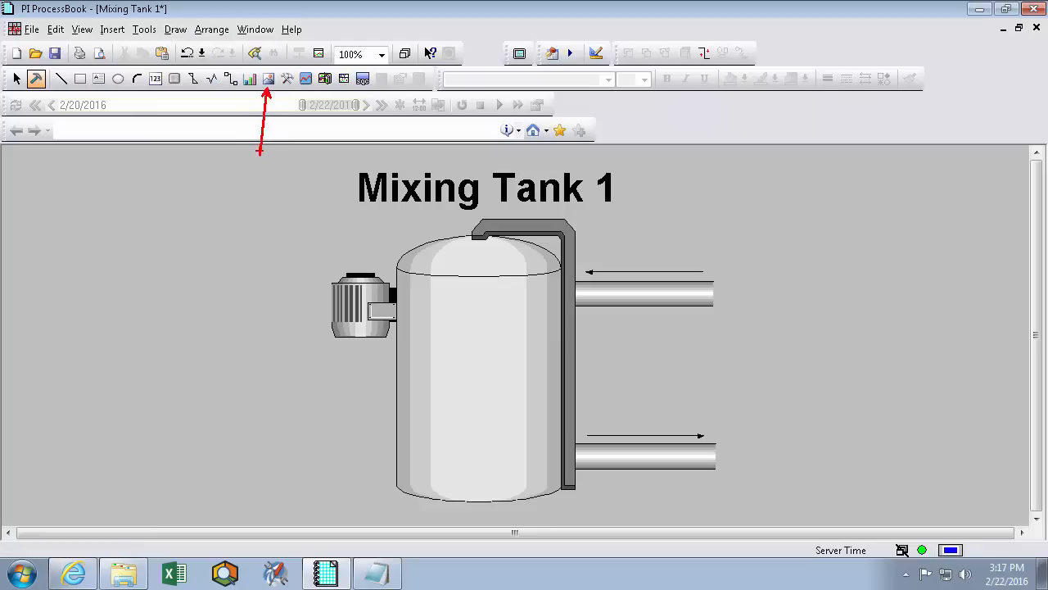
left_click(269, 78)
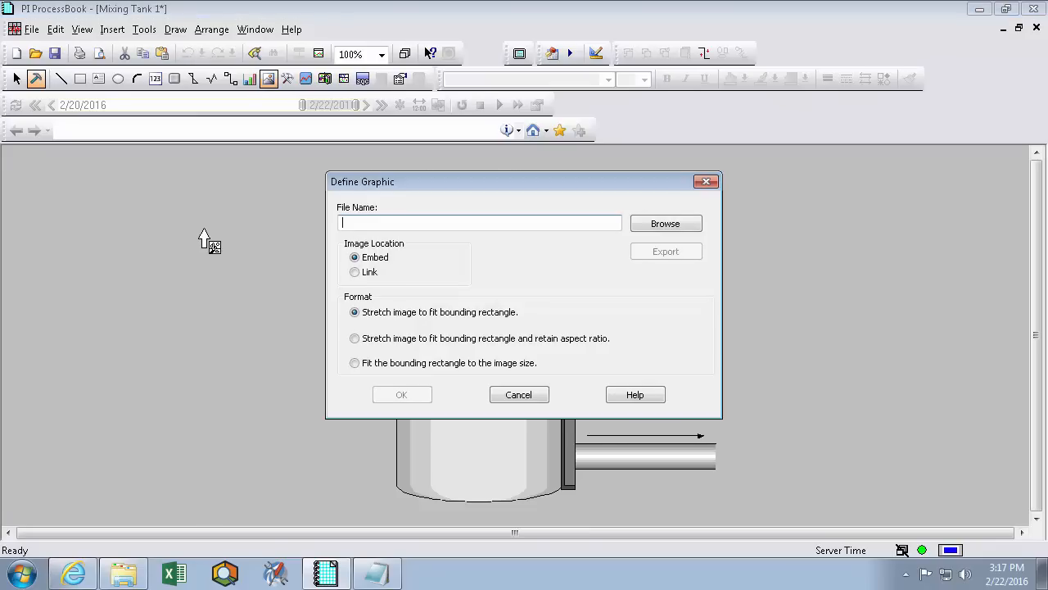
mouse_move(288, 229)
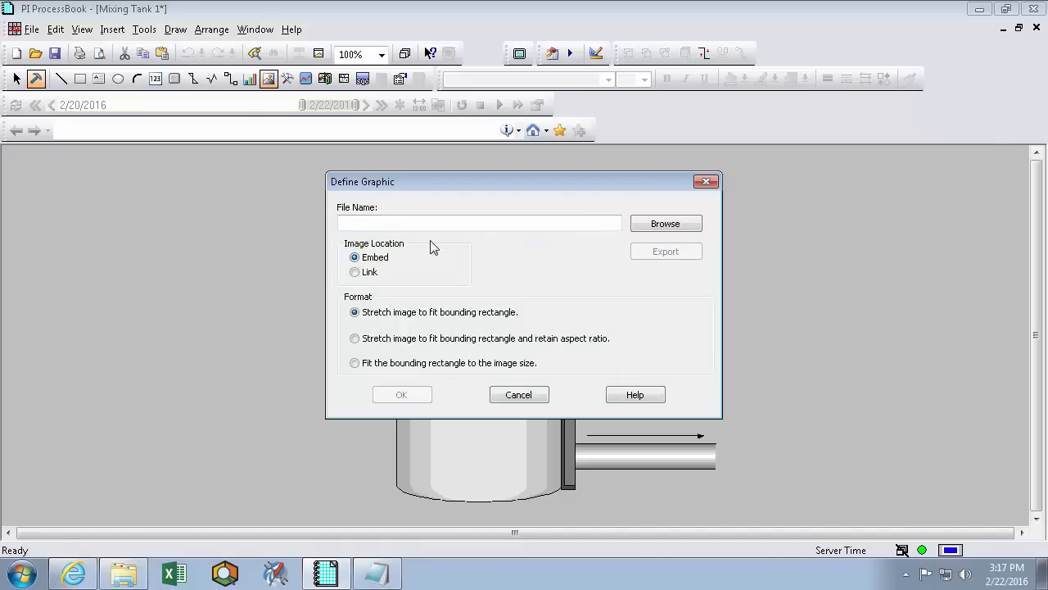
left_click(665, 223)
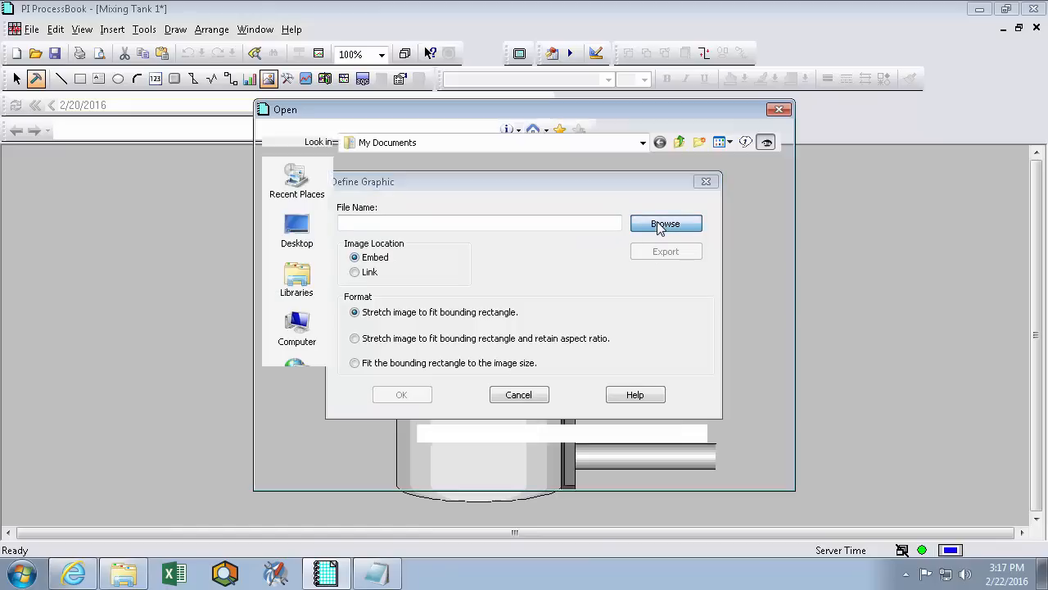
left_click(665, 223)
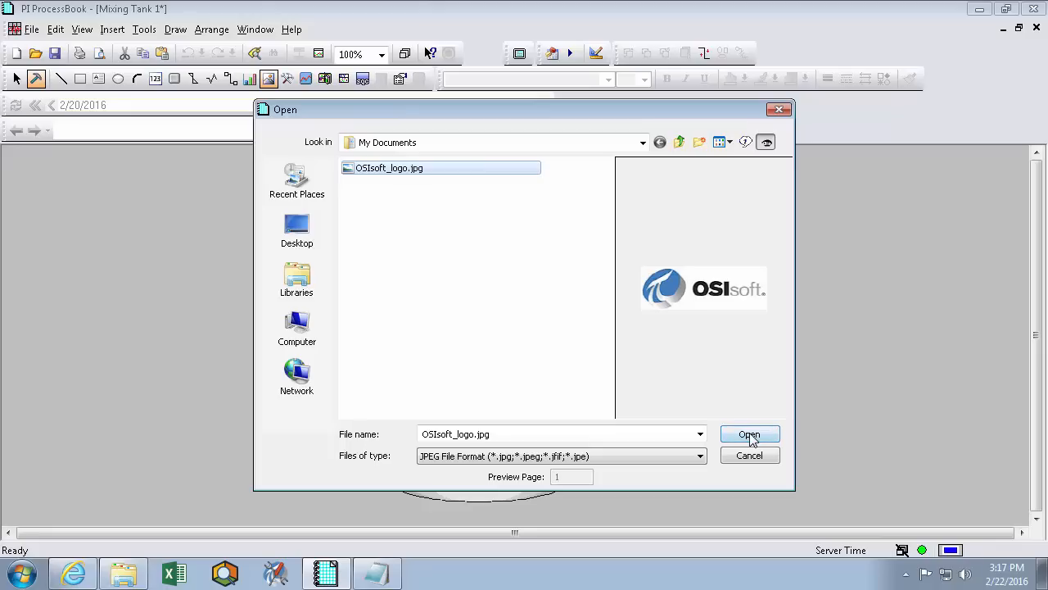
left_click(750, 434)
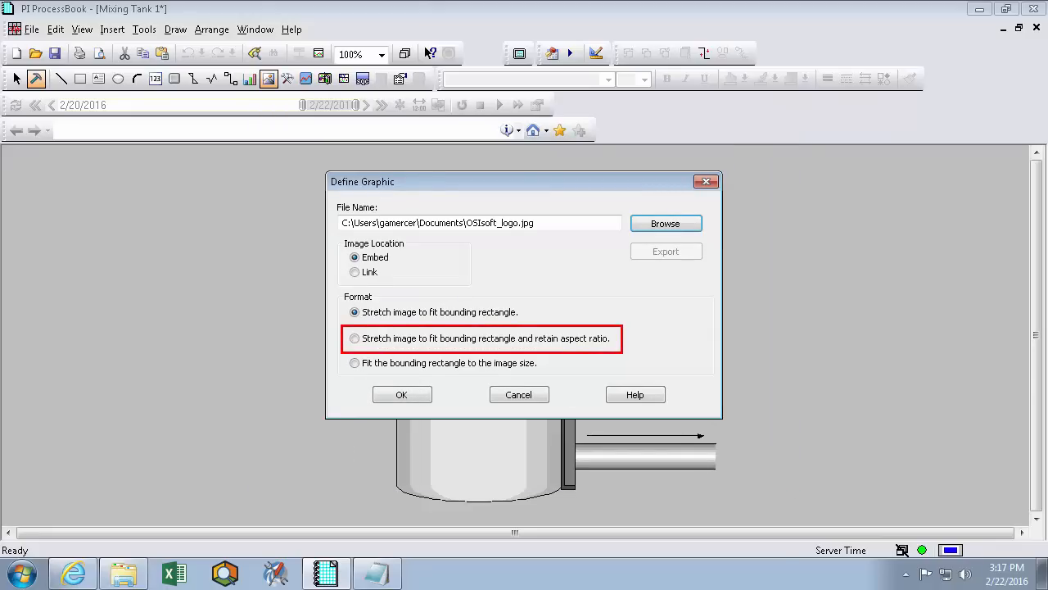
Keep the logo's aspect ratio and place it in the top-left corner of the display.
left_click(353, 337)
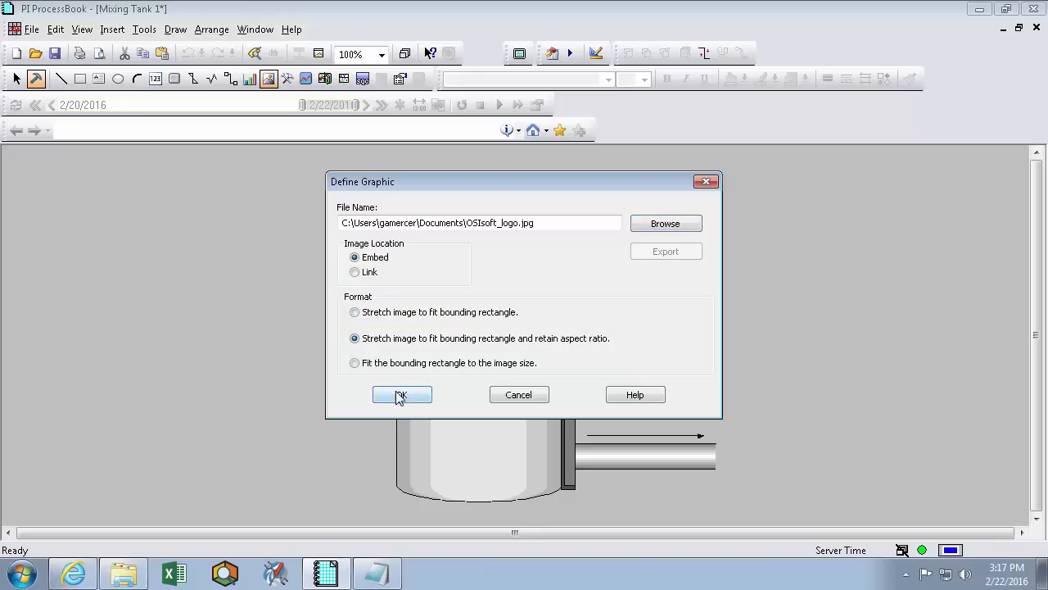
left_click(401, 394)
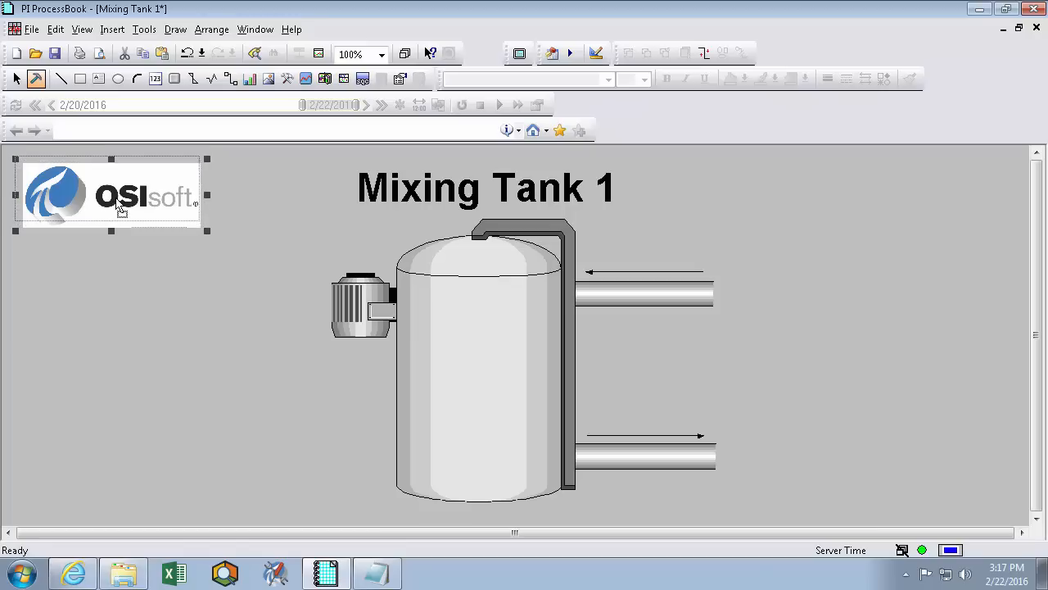
left_click(770, 209)
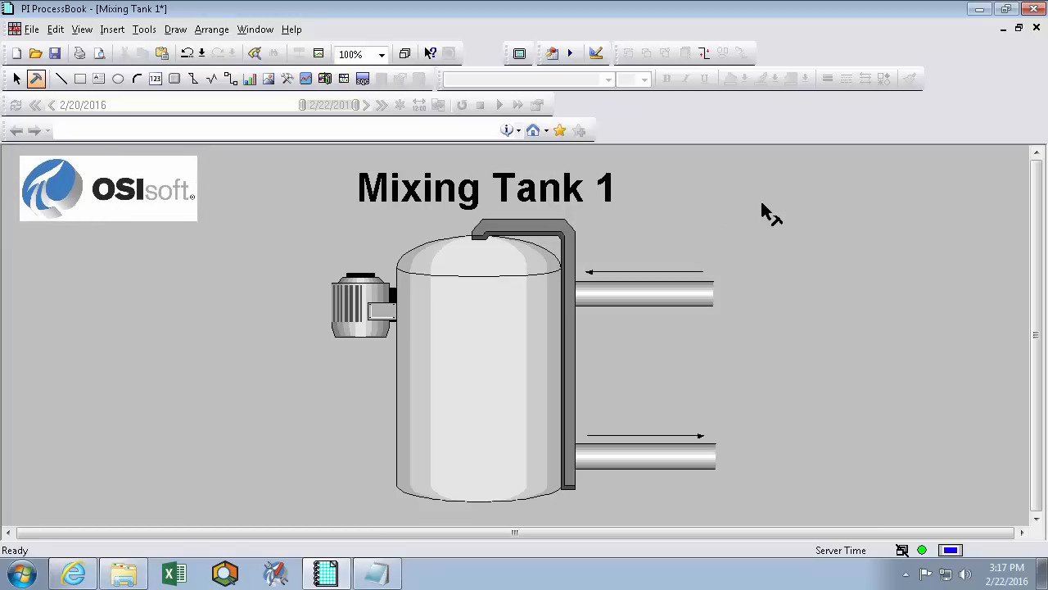
left_click(108, 188)
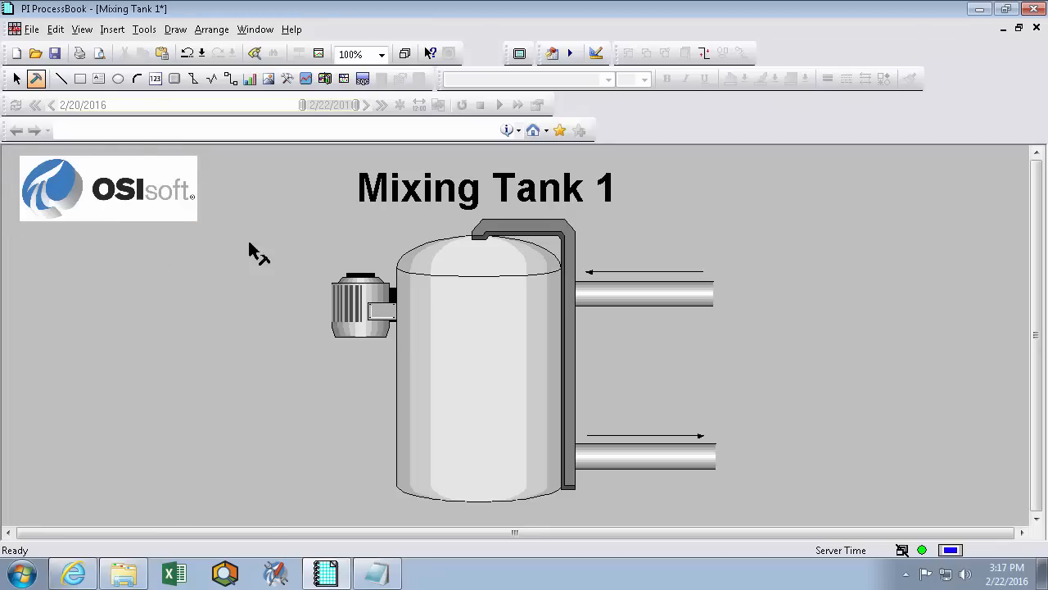
mouse_move(144, 210)
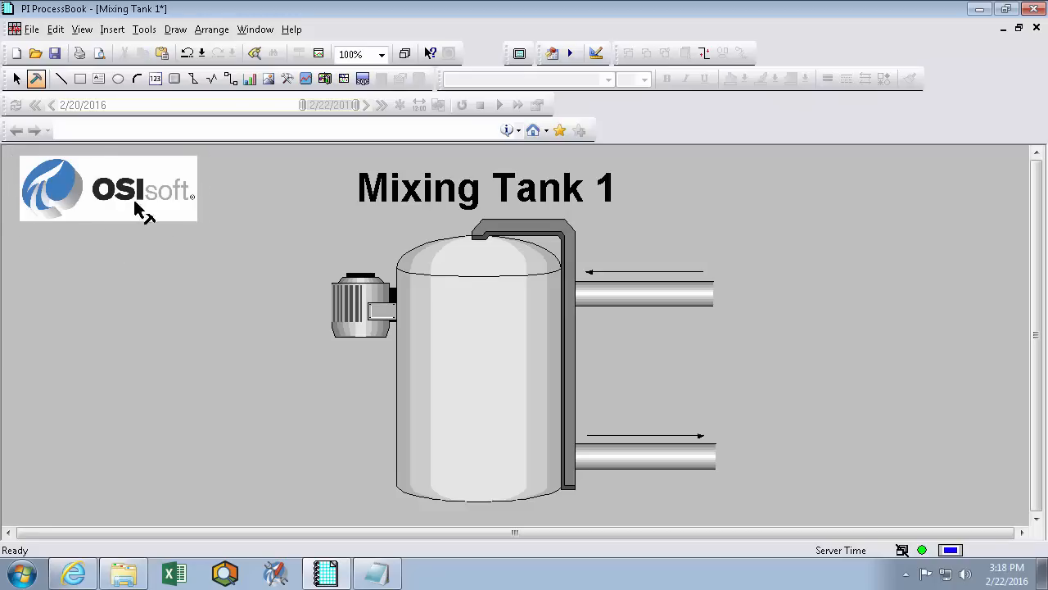
mouse_move(81, 39)
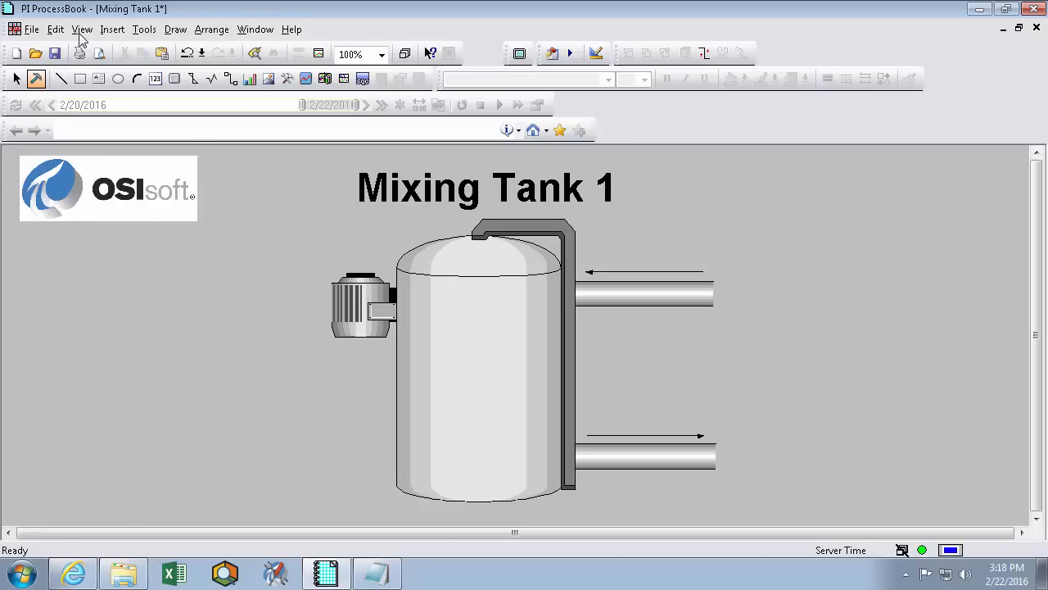
Set the display background colour to white in the Display settings.
left_click(56, 30)
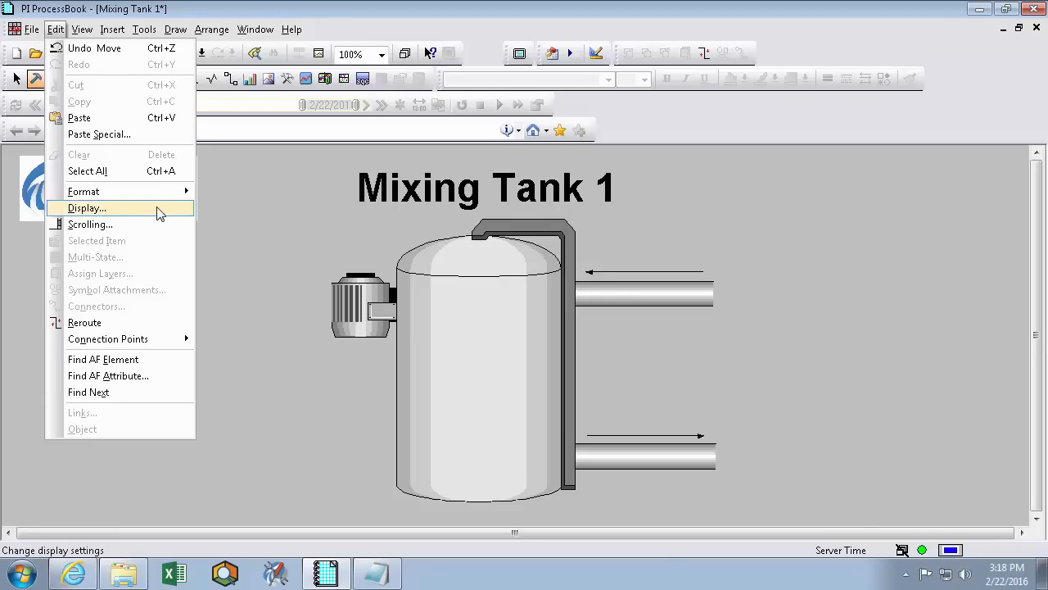
left_click(85, 206)
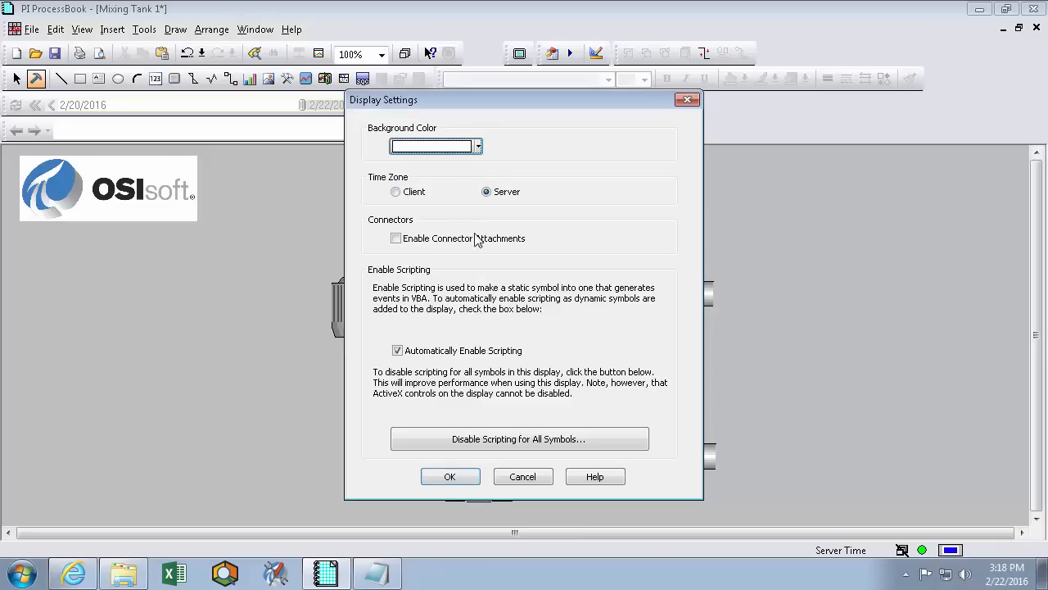
left_click(449, 475)
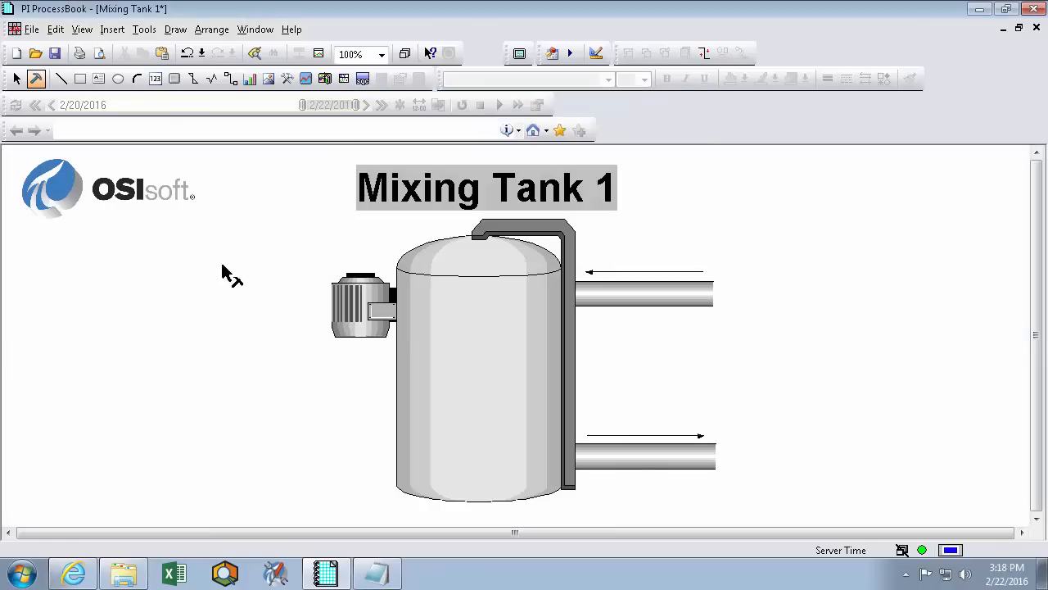
mouse_move(289, 245)
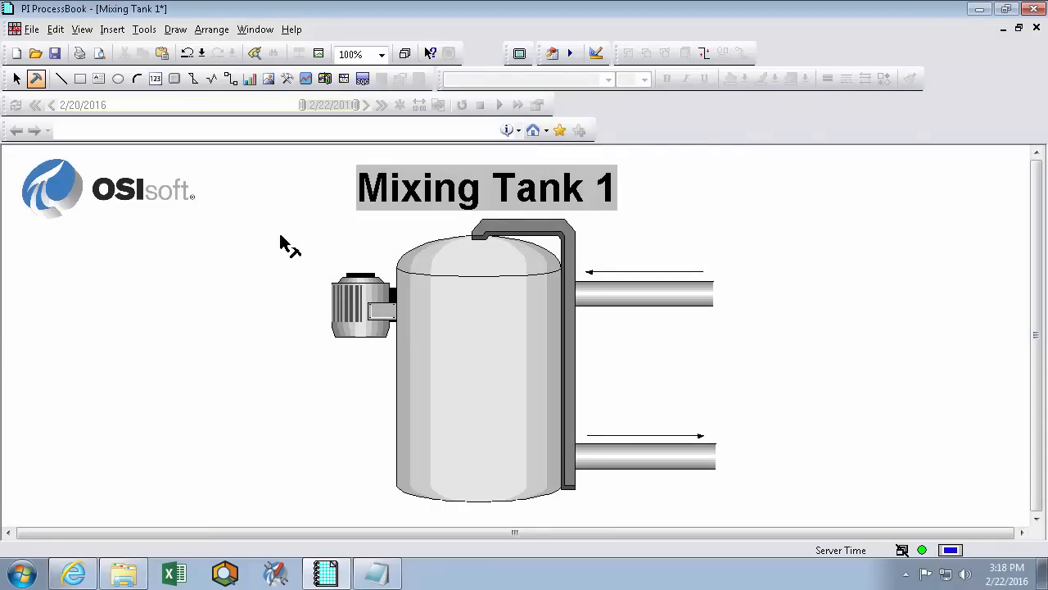
left_click_drag(272, 288, 354, 213)
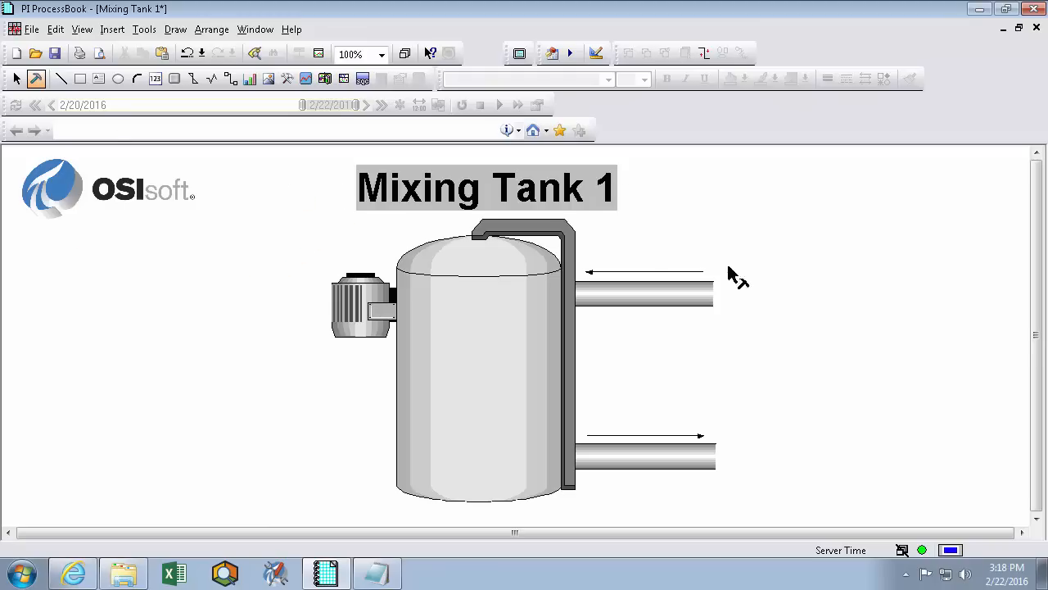
Set the Mixing Tank 1 title's background colour to None and nudge it up and left.
left_click(485, 187)
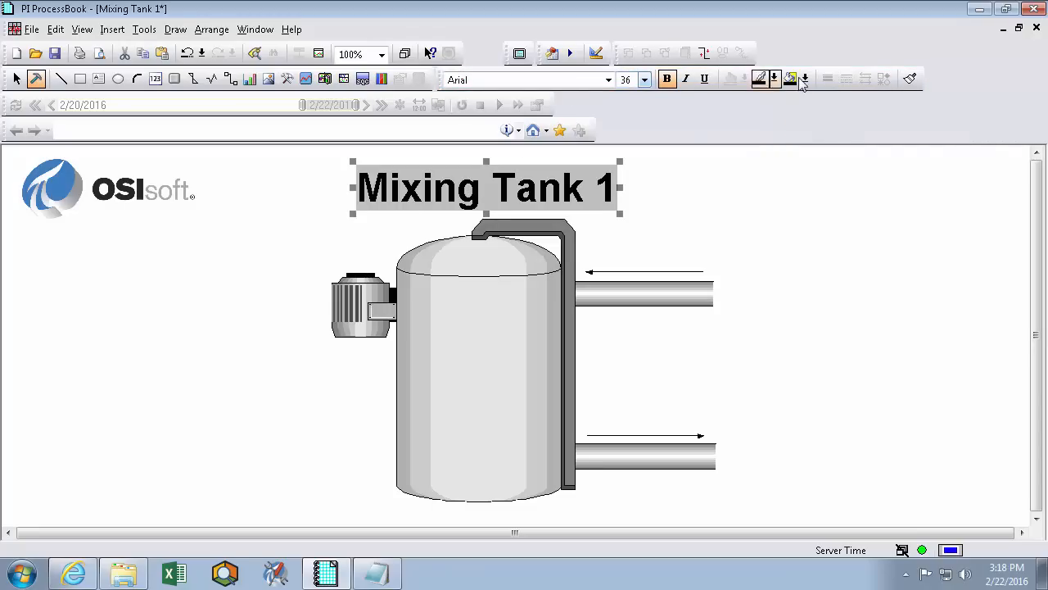
left_click(806, 78)
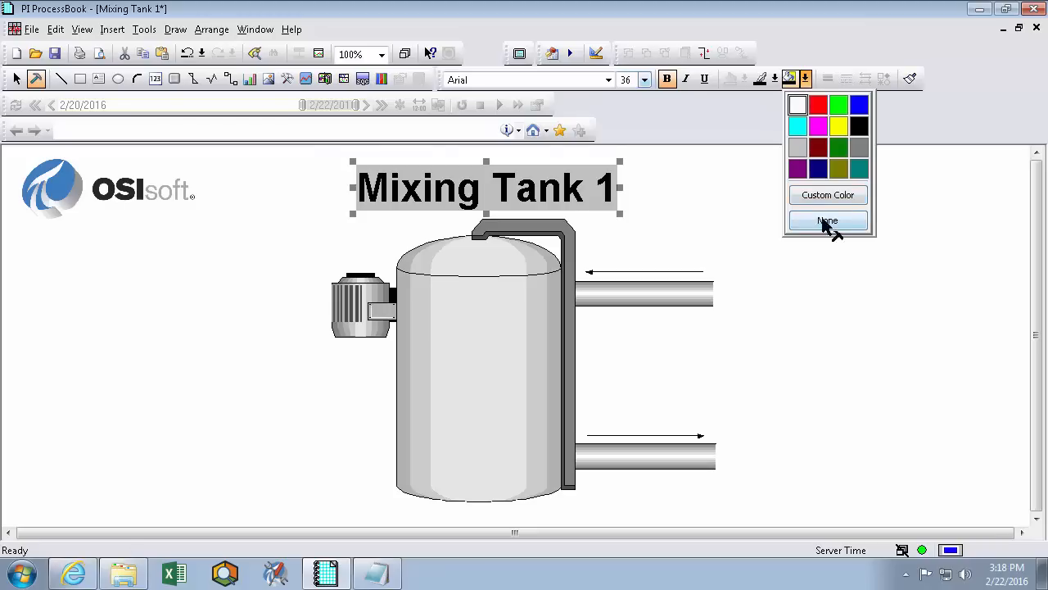
left_click(829, 221)
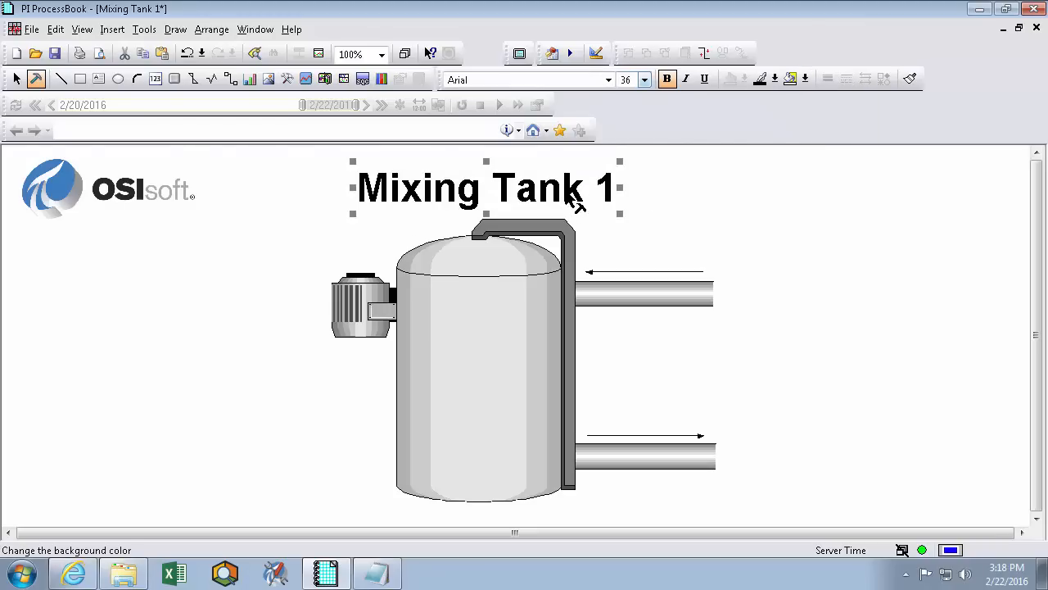
left_click_drag(488, 187, 485, 182)
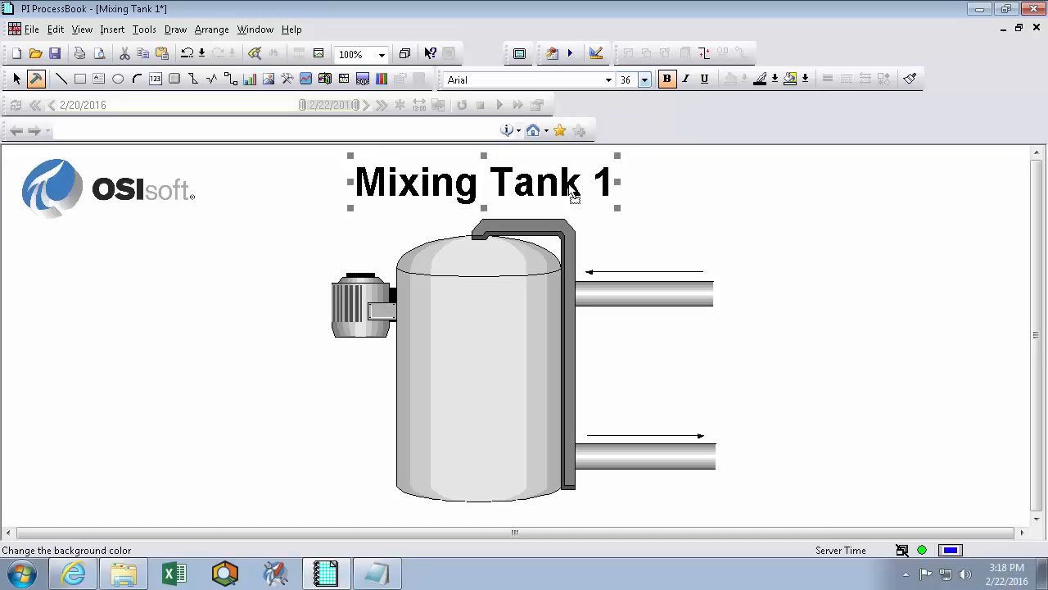
mouse_move(577, 196)
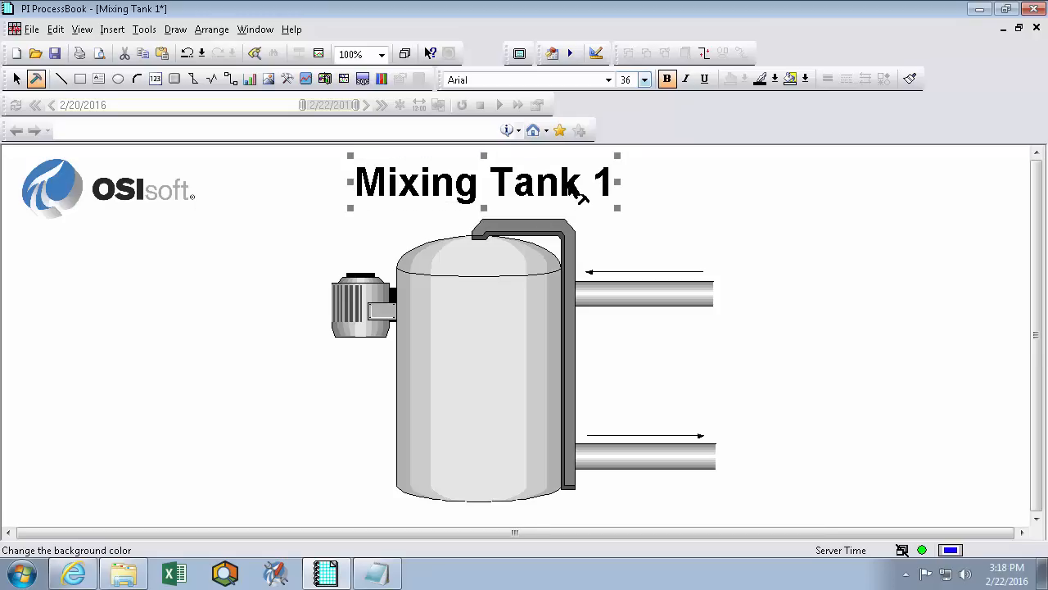
left_click(219, 277)
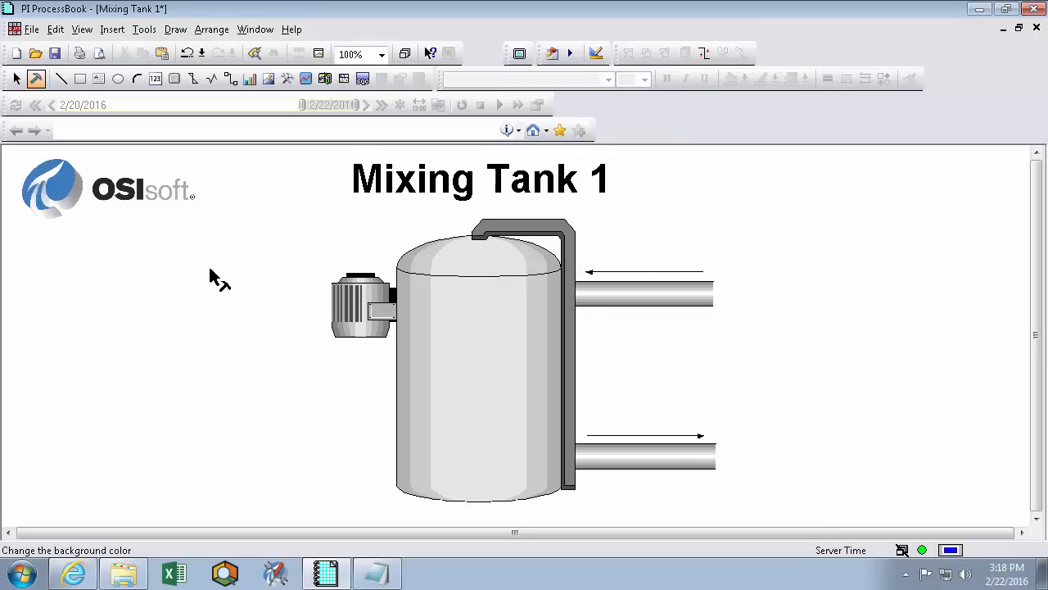
mouse_move(614, 179)
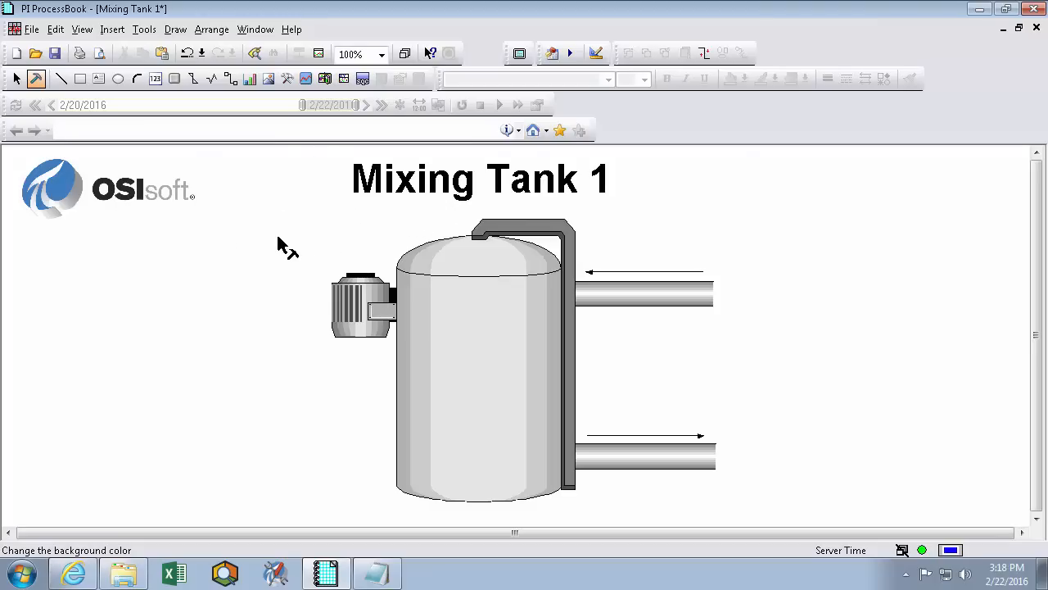
mouse_move(478, 242)
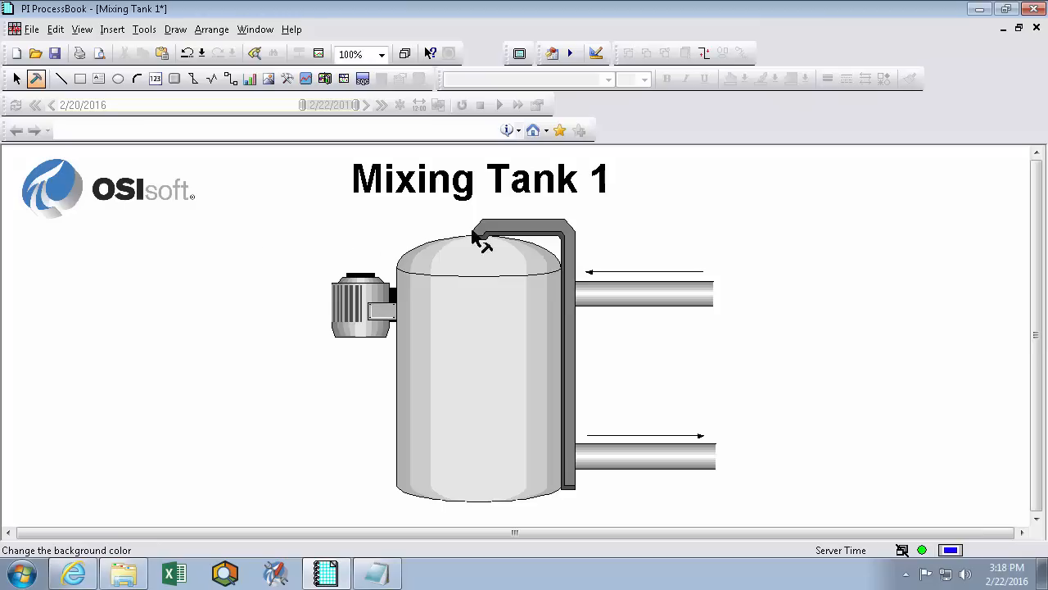
mouse_move(190, 275)
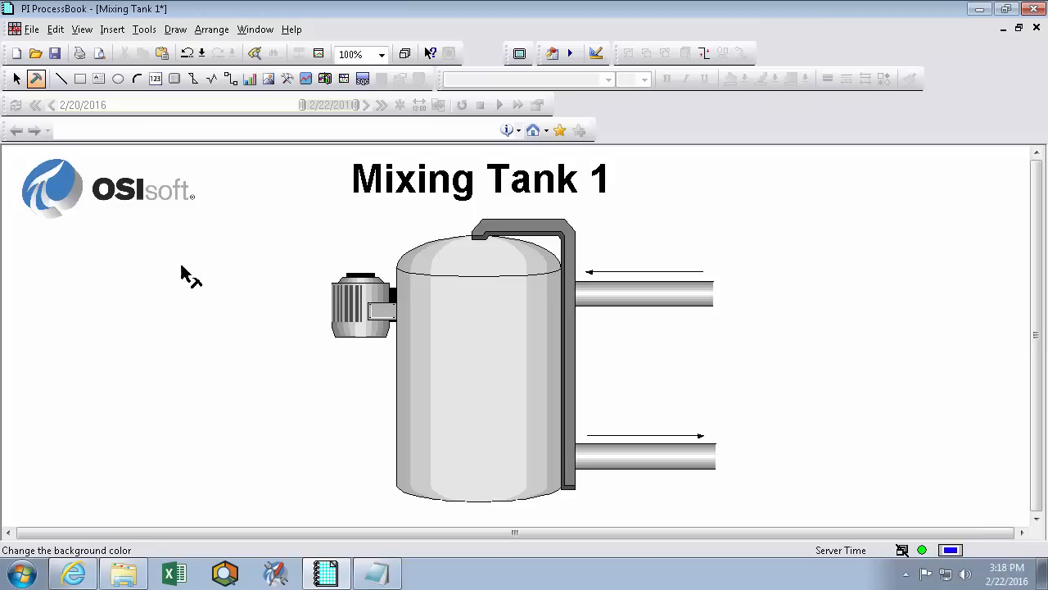
mouse_move(505, 364)
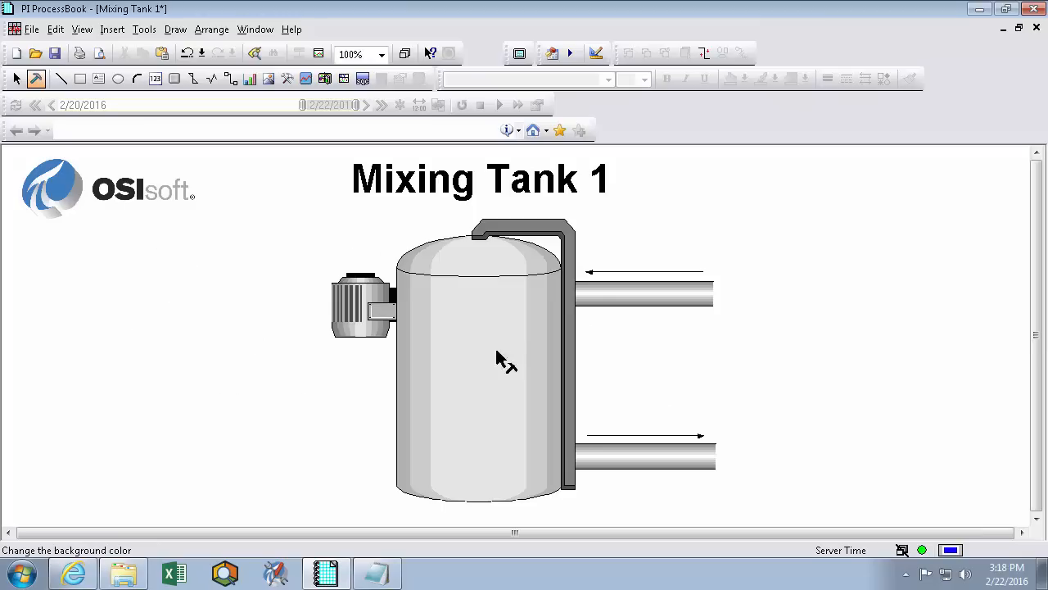
mouse_move(320, 348)
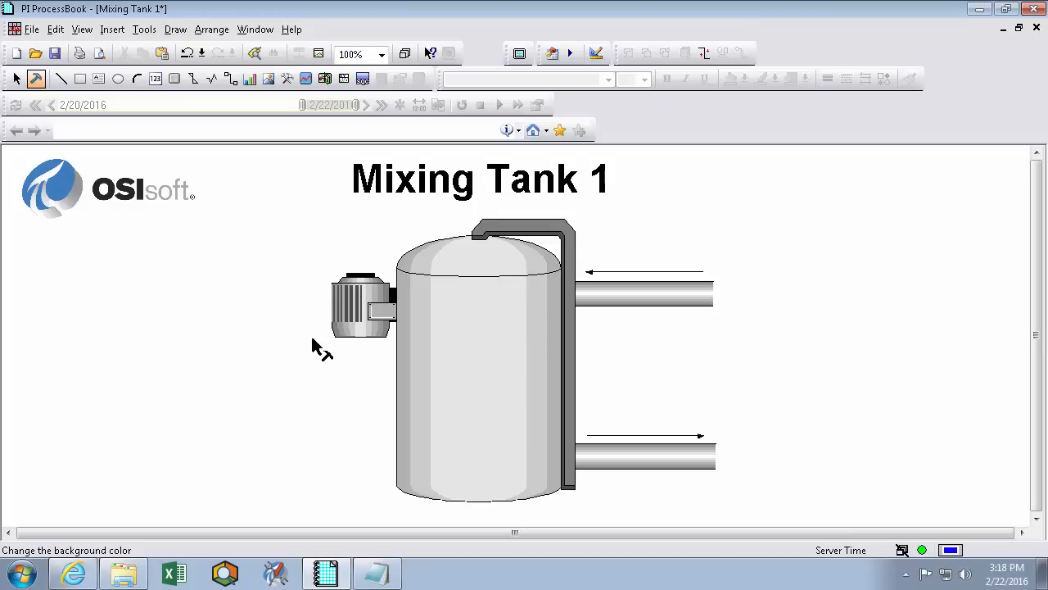
mouse_move(622, 255)
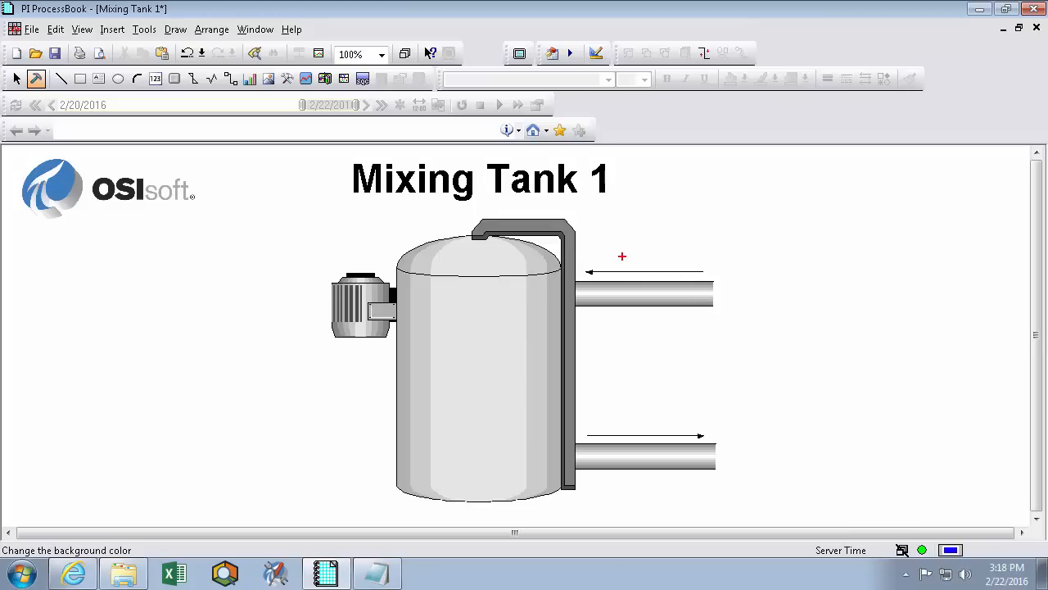
mouse_move(672, 270)
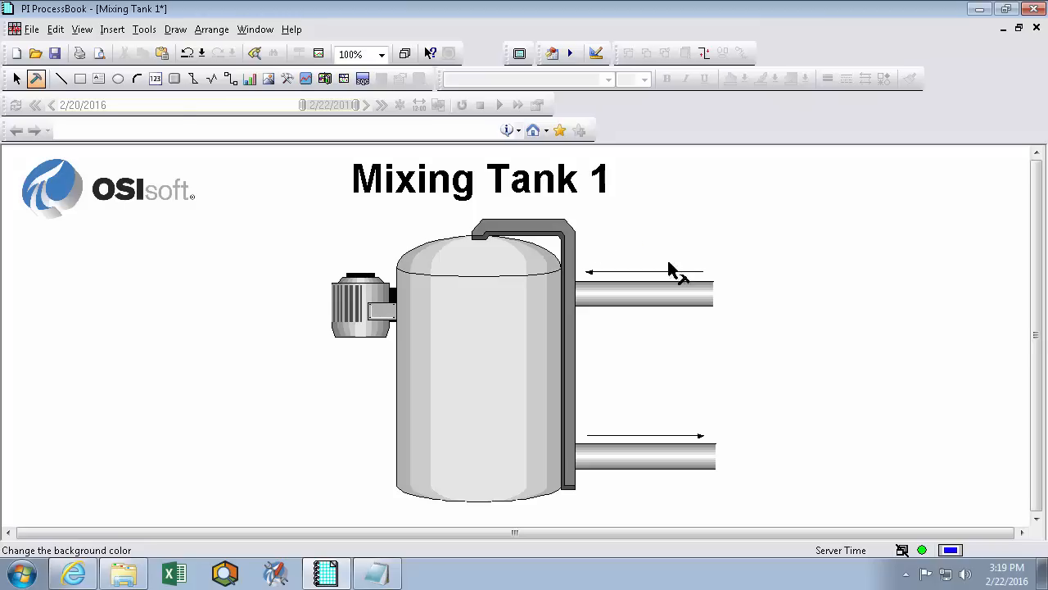
Start a new value using the AF2 source and browse to Mixing Tank1 under Production Area.
left_click(154, 79)
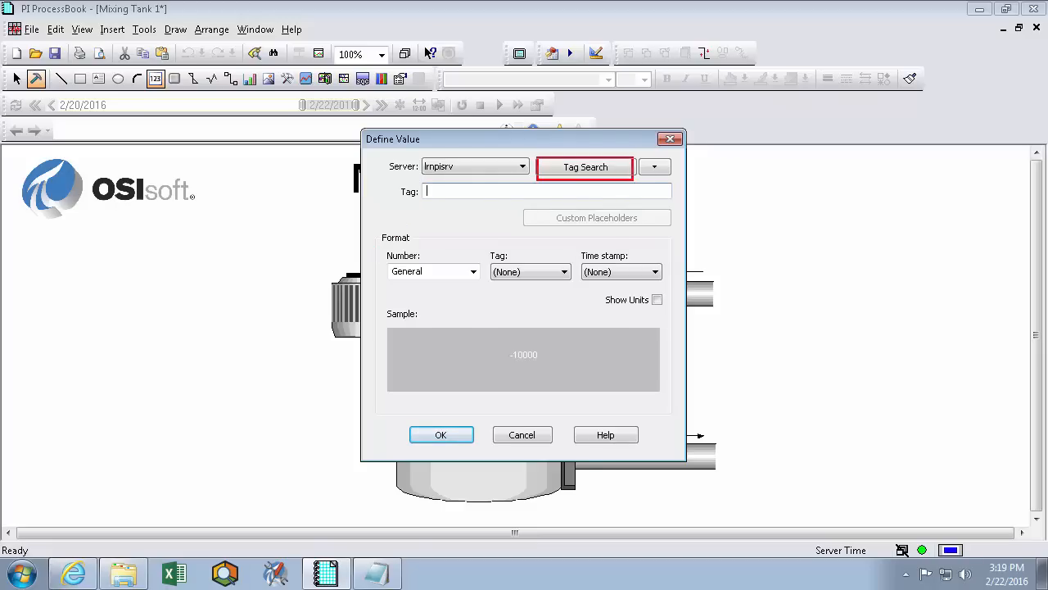
mouse_move(655, 167)
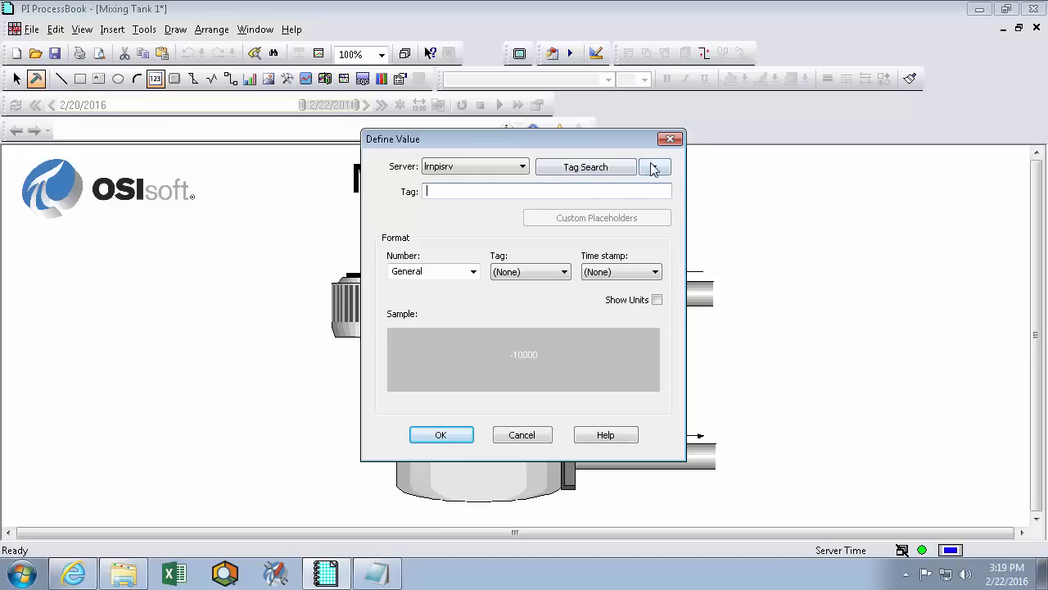
left_click(655, 168)
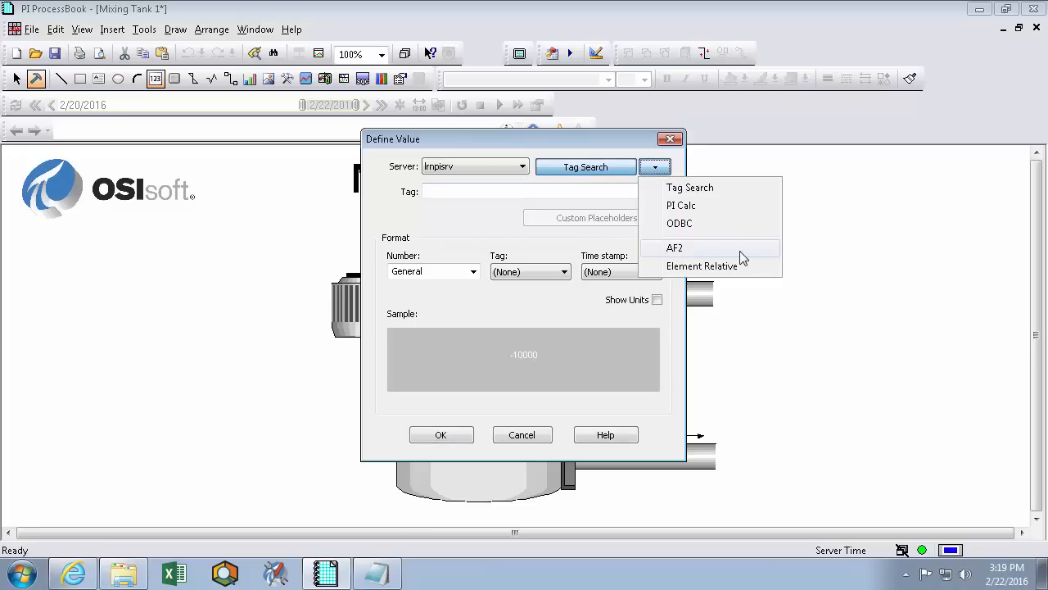
mouse_move(747, 255)
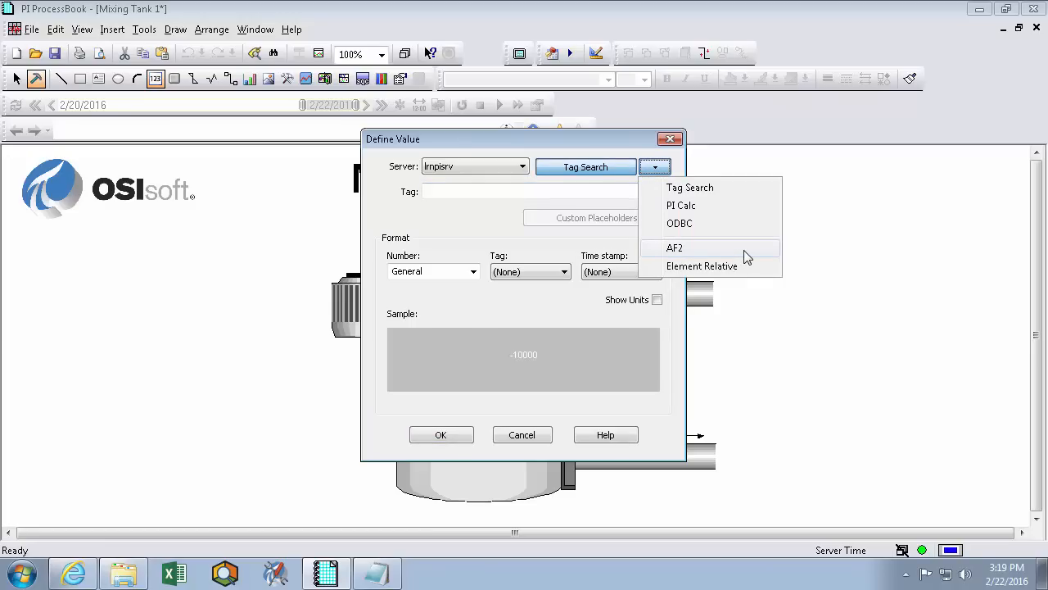
left_click(675, 248)
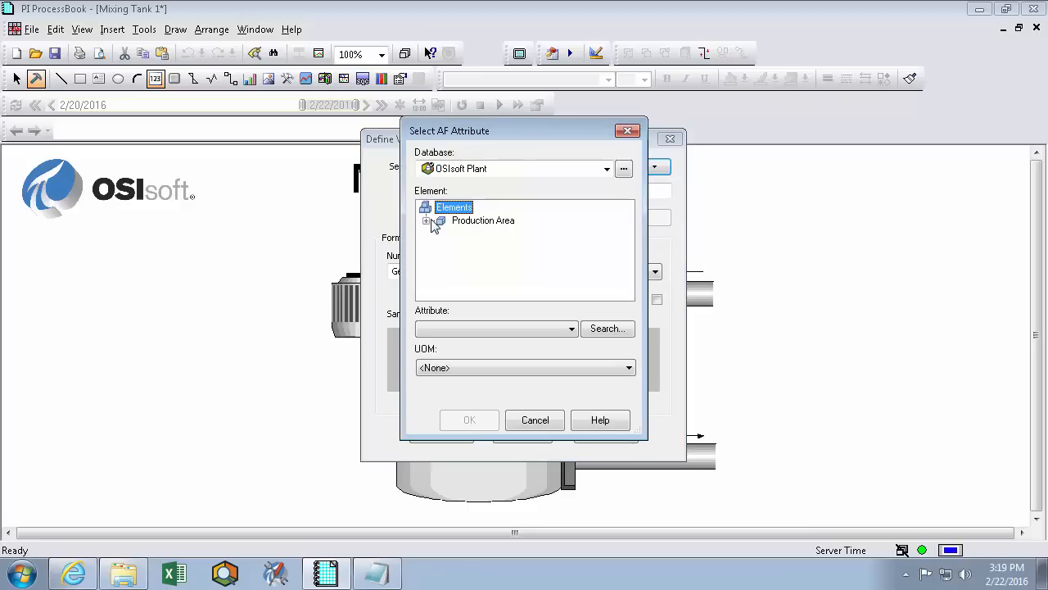
left_click(440, 220)
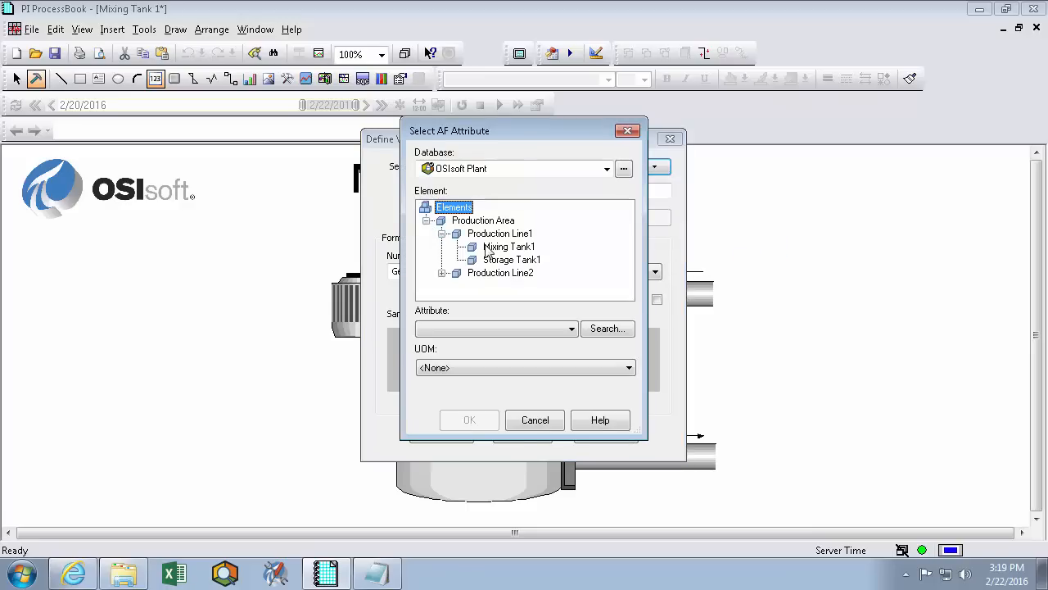
left_click(508, 246)
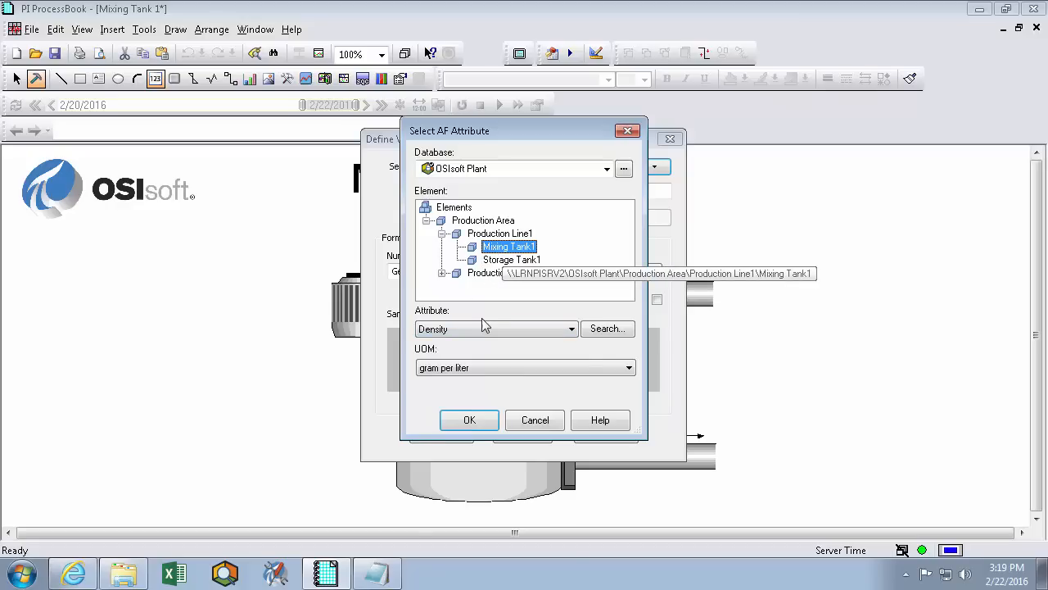
Link the value to Mixing Tank1's Flow Rate In attribute.
left_click(570, 327)
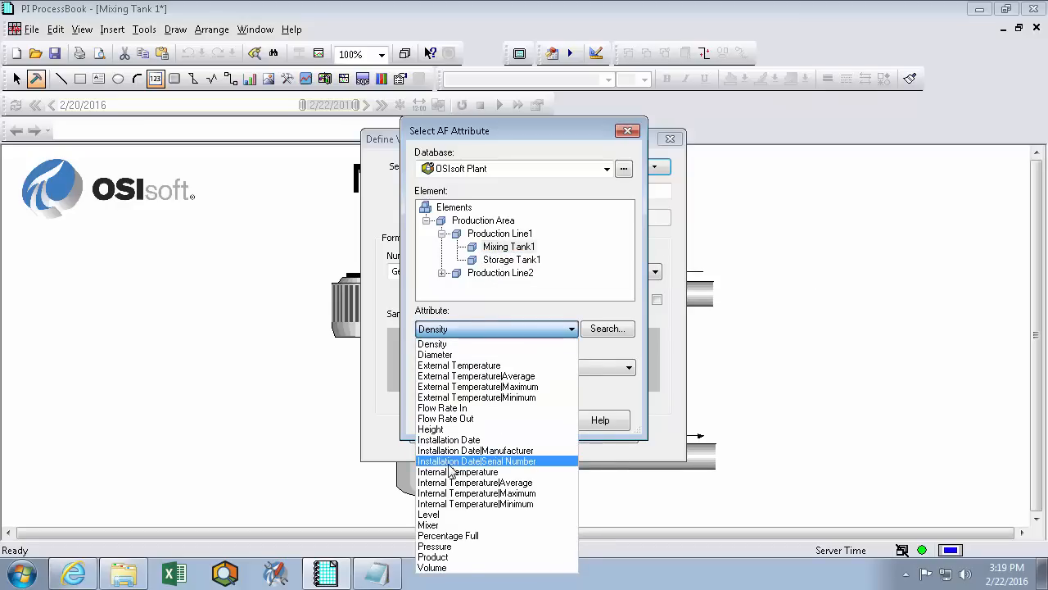
left_click(442, 406)
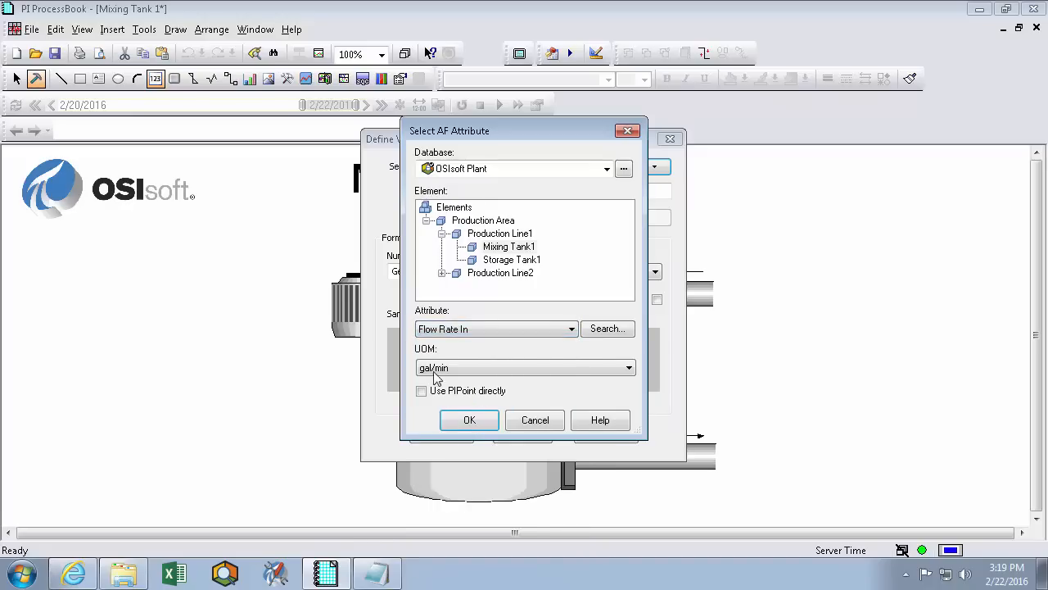
left_click(468, 419)
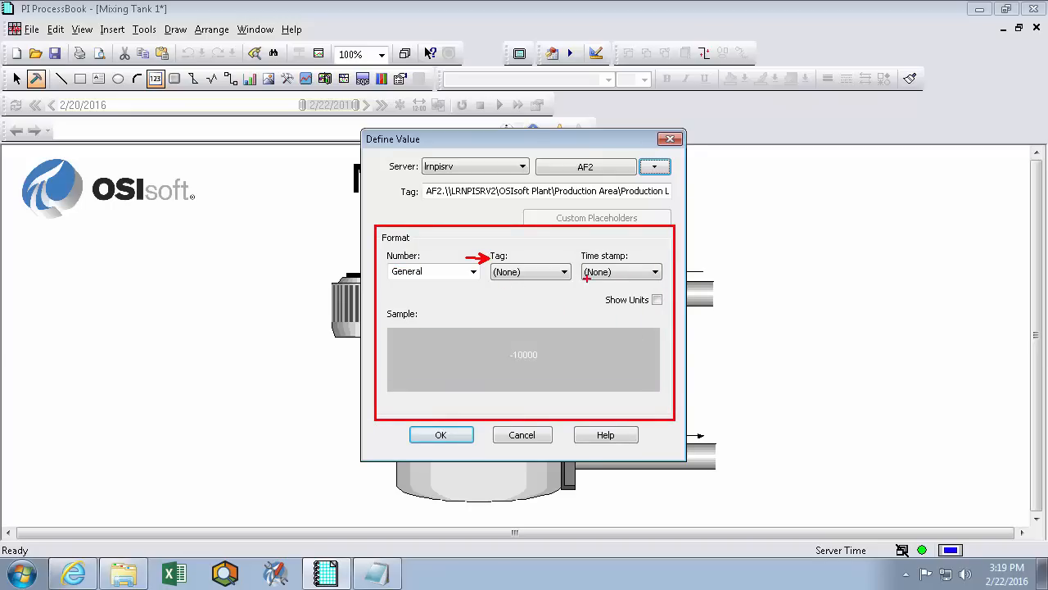
Format the Flow Rate In value as 0.00 with units shown and add it to the display.
left_click(472, 272)
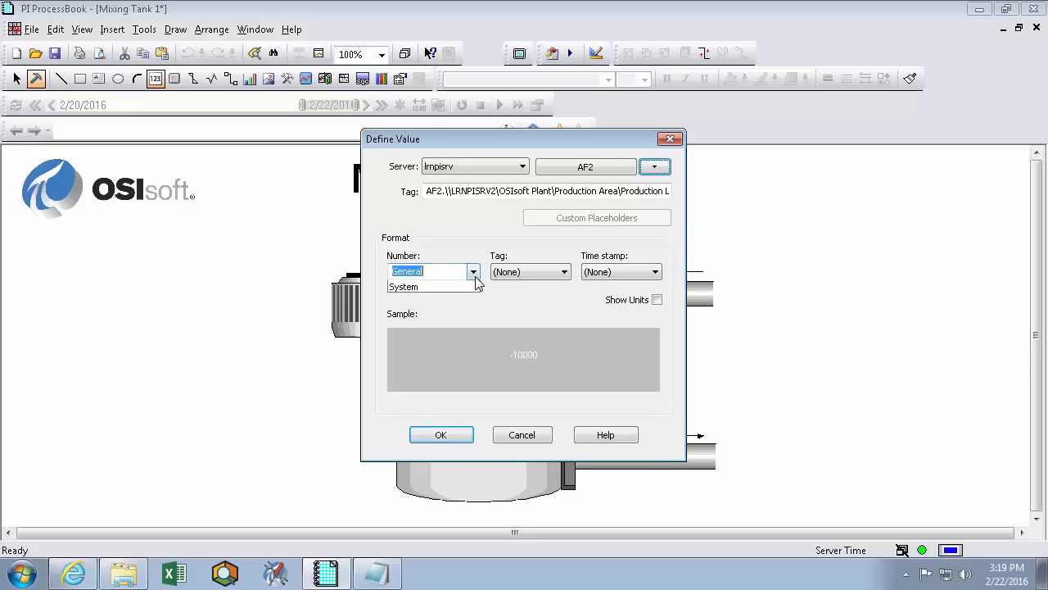
left_click(434, 272)
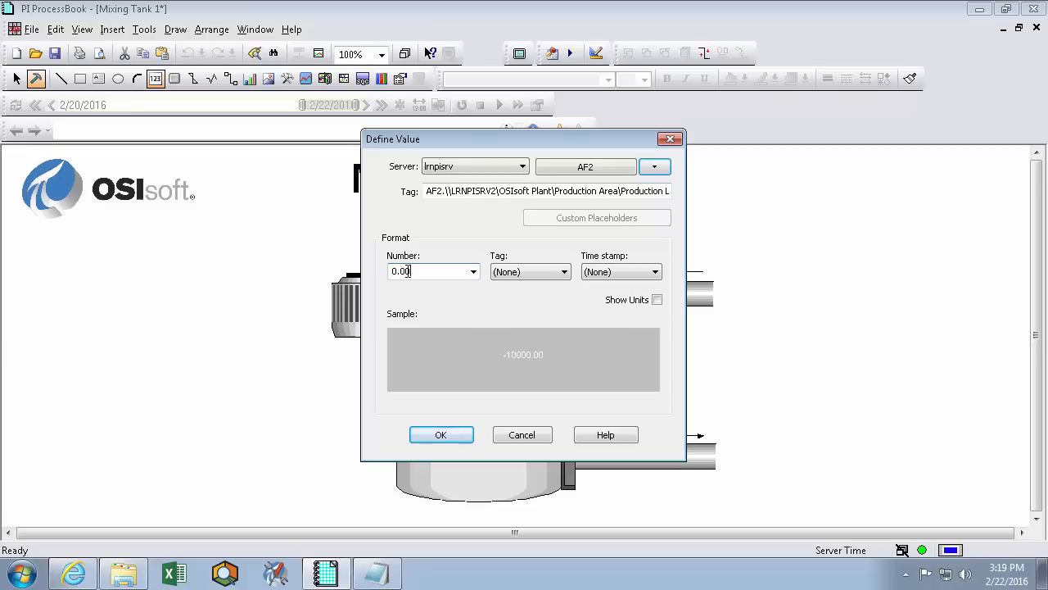
left_click(656, 300)
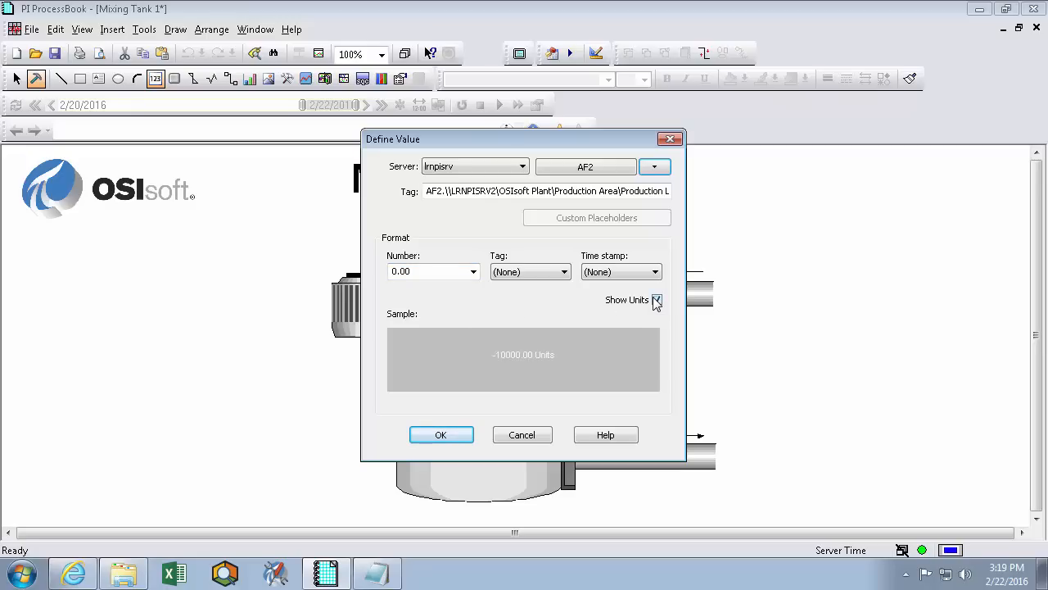
left_click(657, 298)
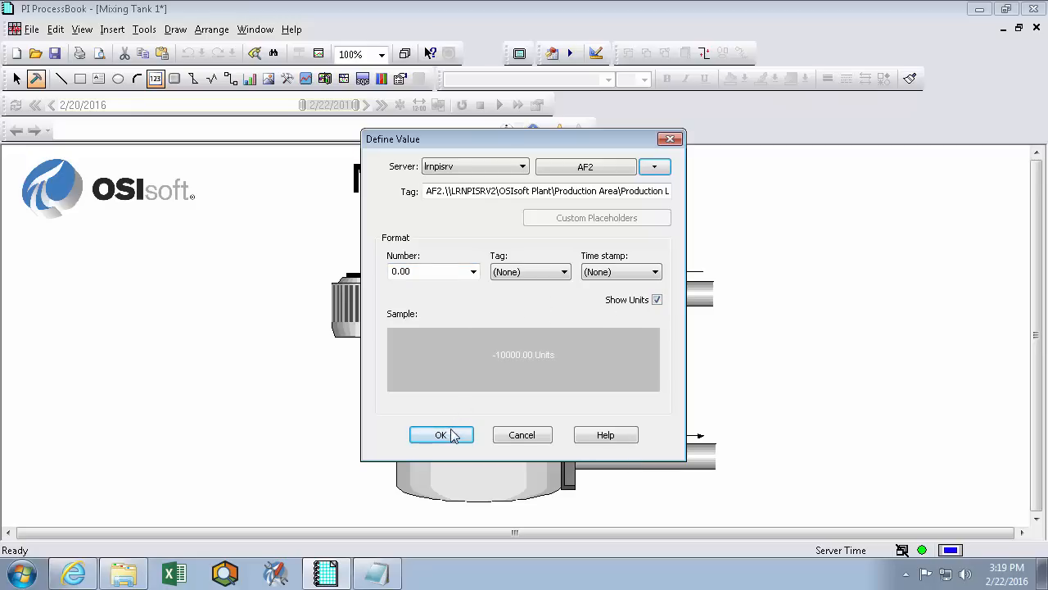
mouse_move(553, 285)
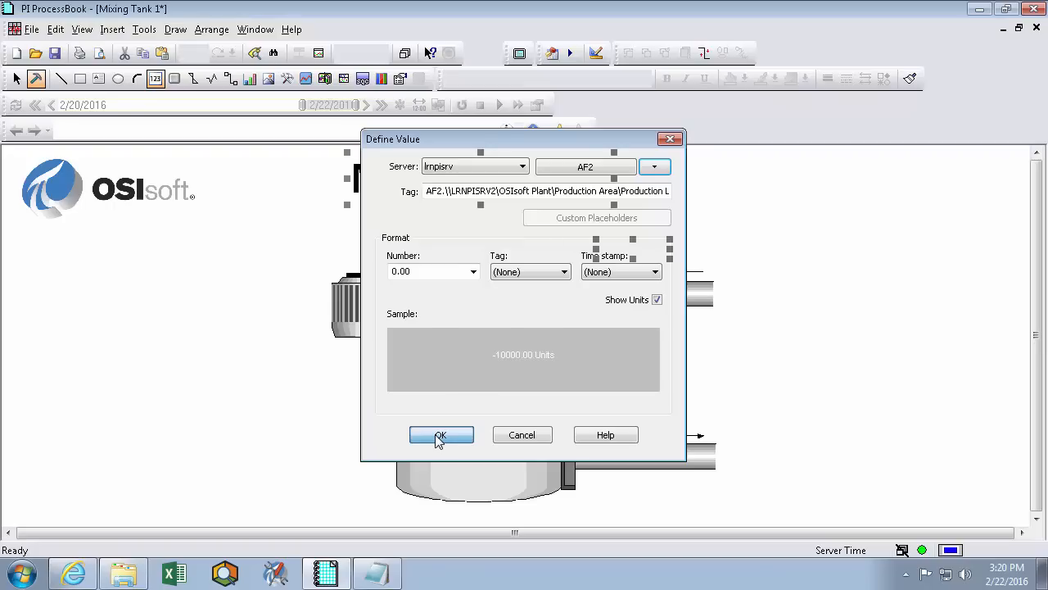
left_click(440, 436)
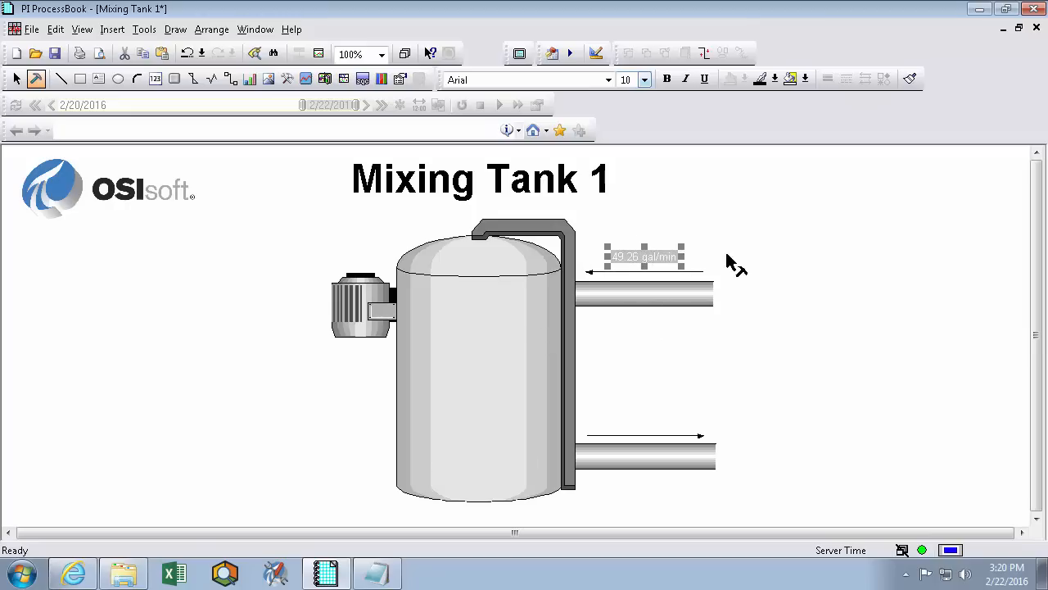
mouse_move(745, 245)
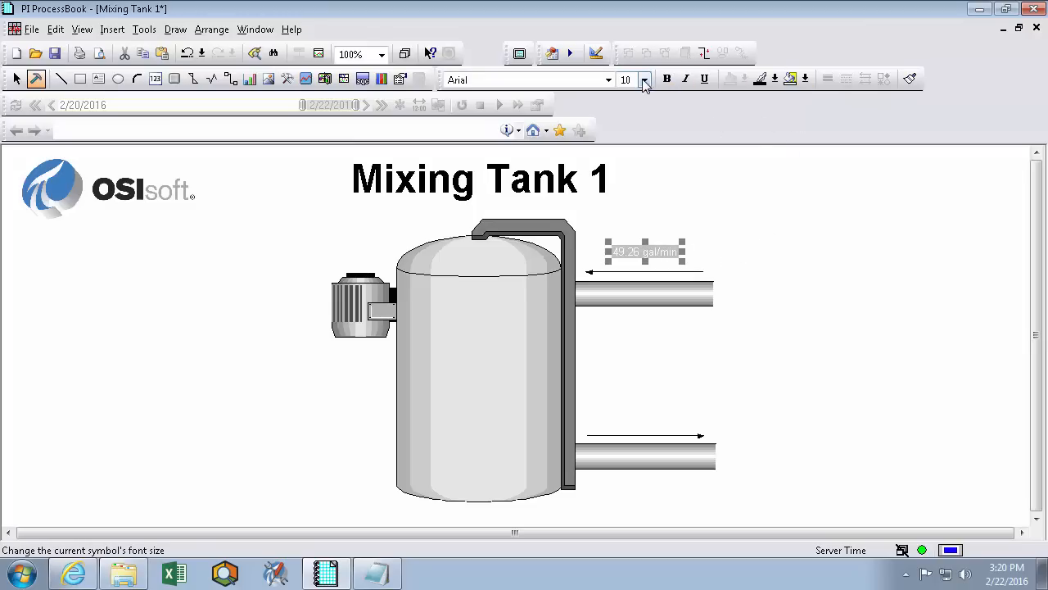
Make the flow value size 16 blue text and move it above the upper inlet pipe.
left_click(645, 79)
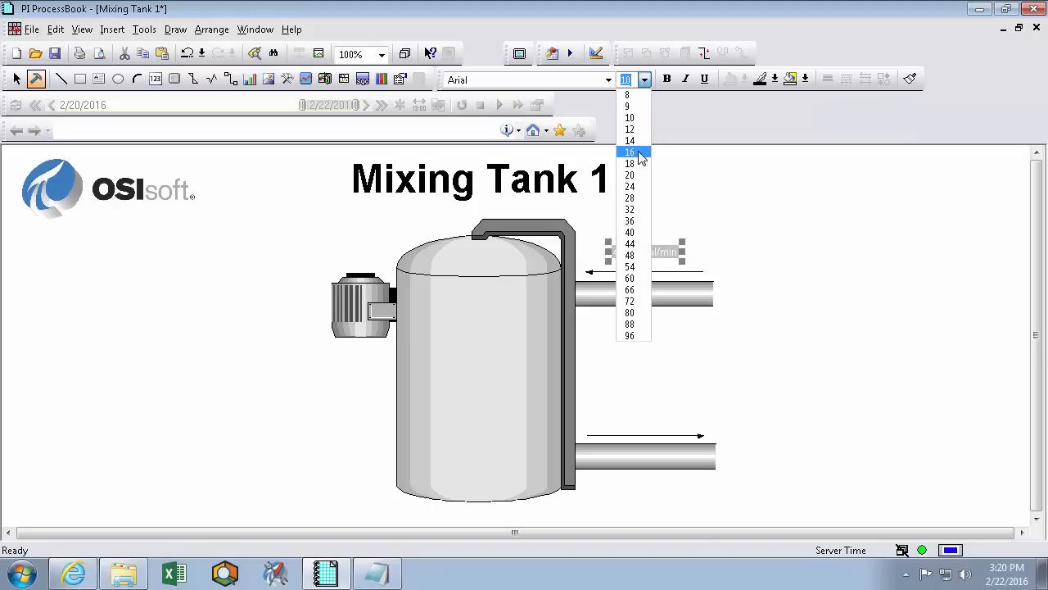
left_click(629, 151)
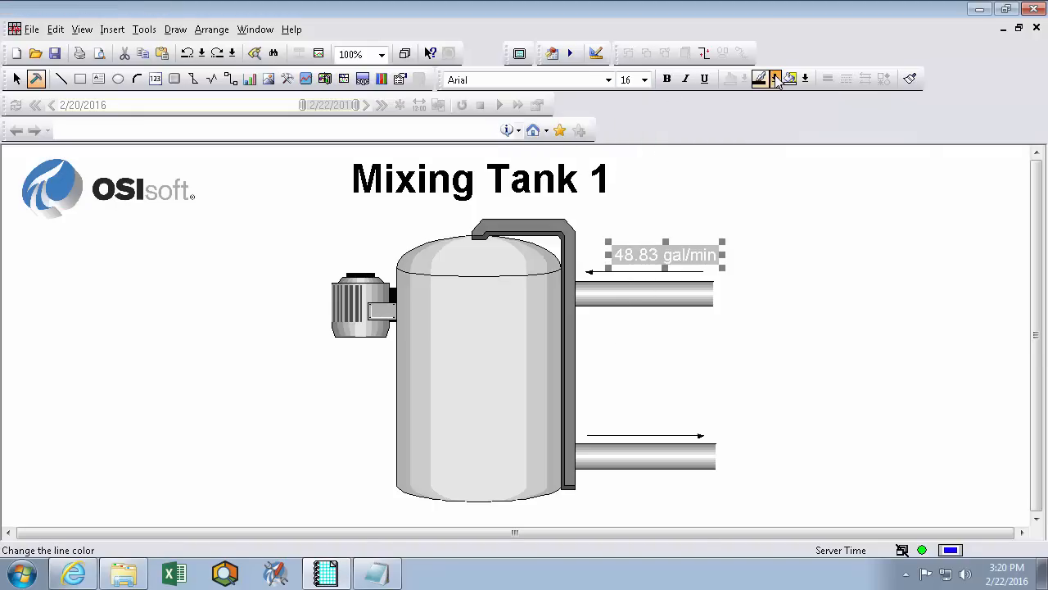
left_click(775, 79)
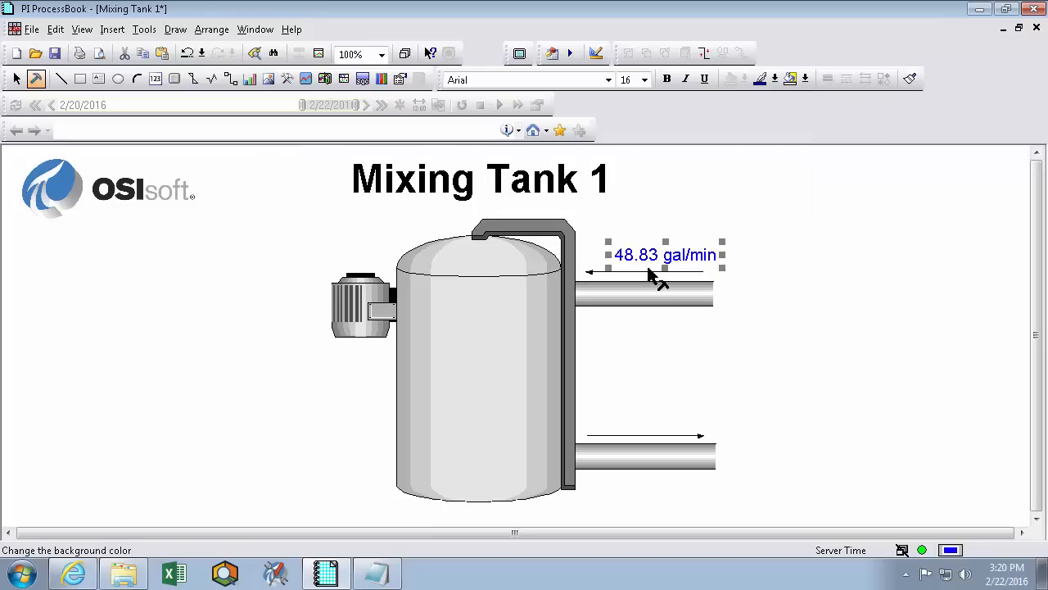
left_click_drag(665, 255, 649, 256)
type("Flow")
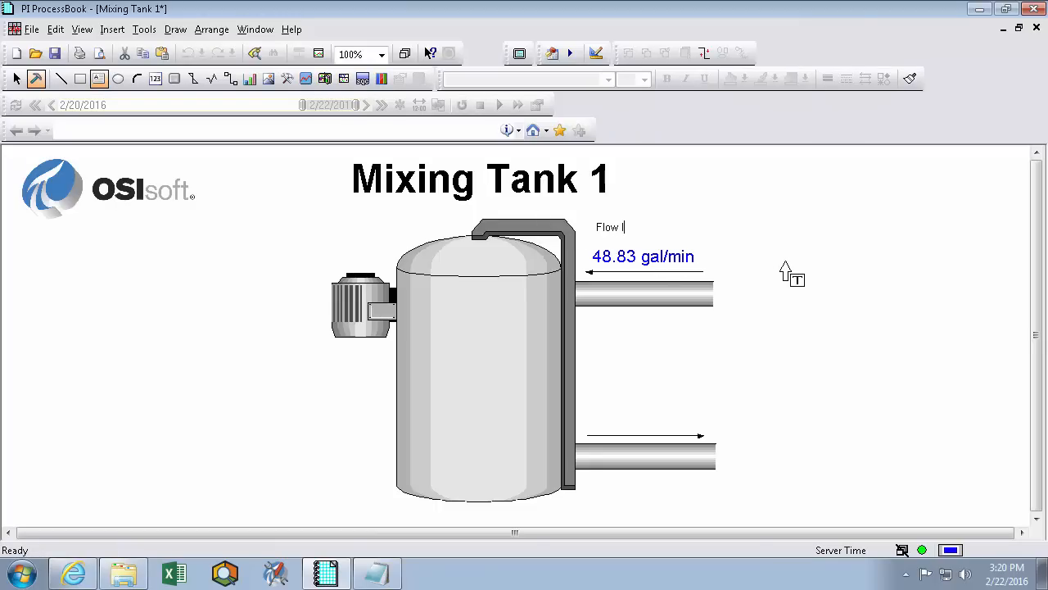
Add a 'Flow In' text label at size 16 above the flow reading.
left_click(613, 226)
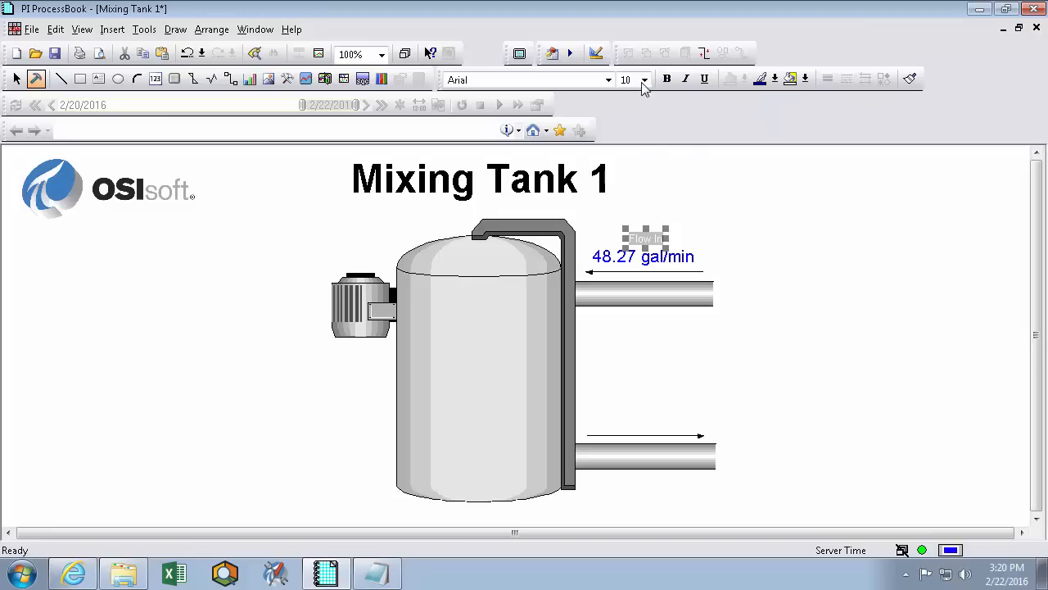
left_click(646, 79)
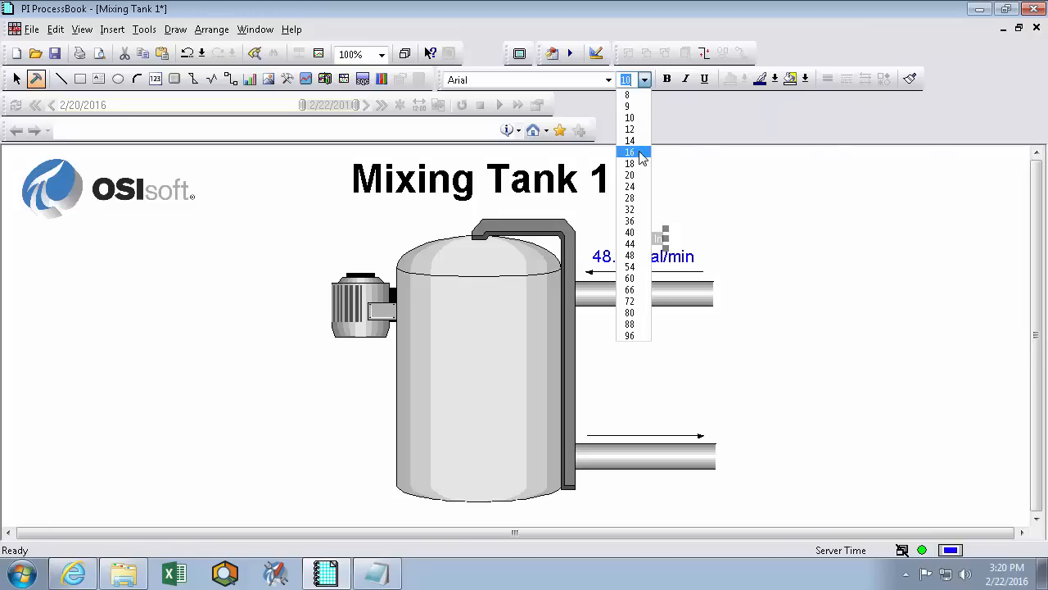
left_click(629, 151)
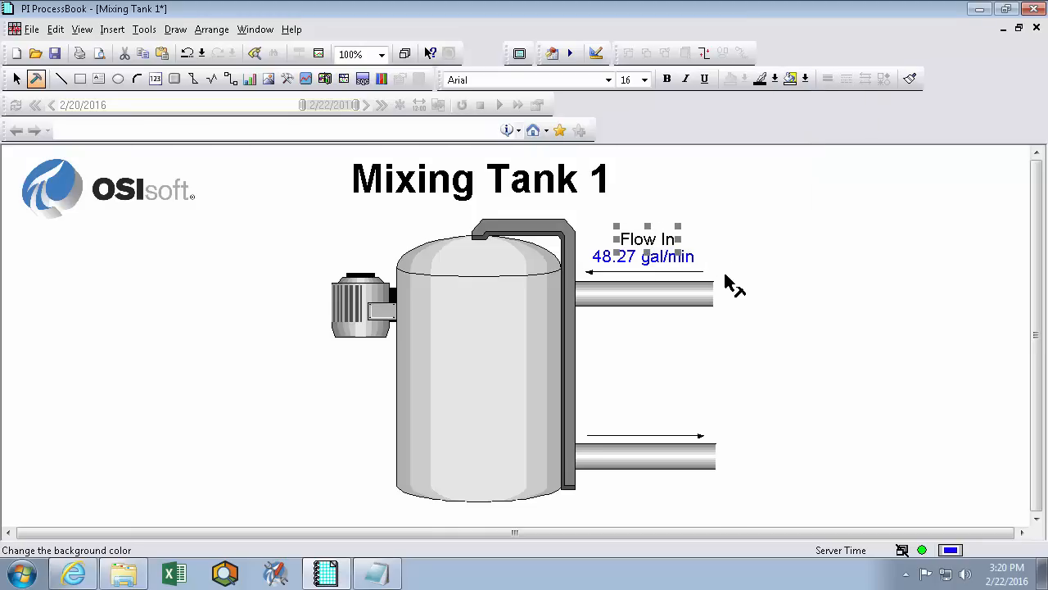
mouse_move(655, 261)
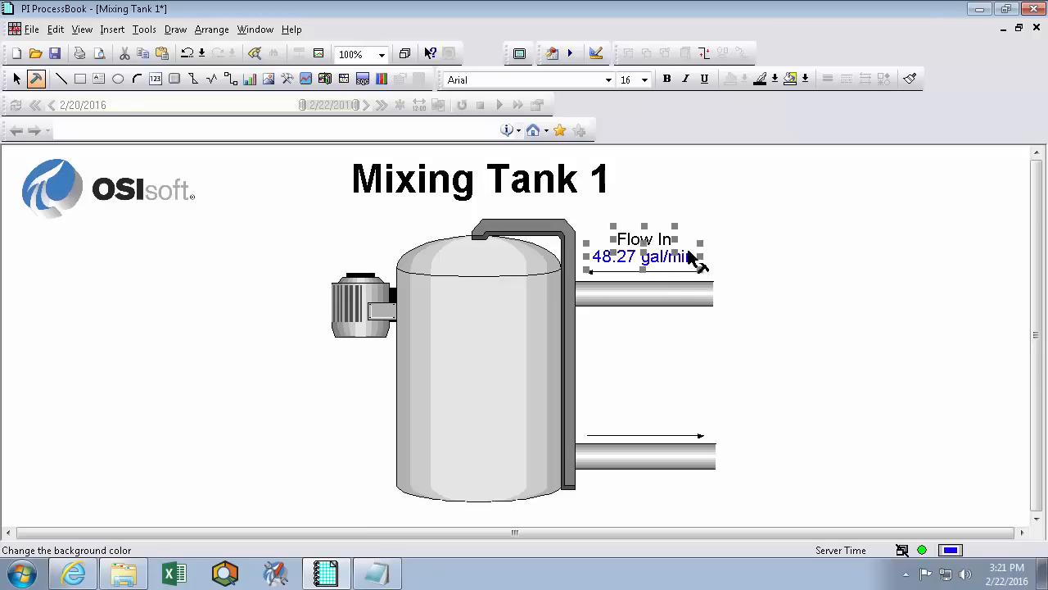
left_click(212, 30)
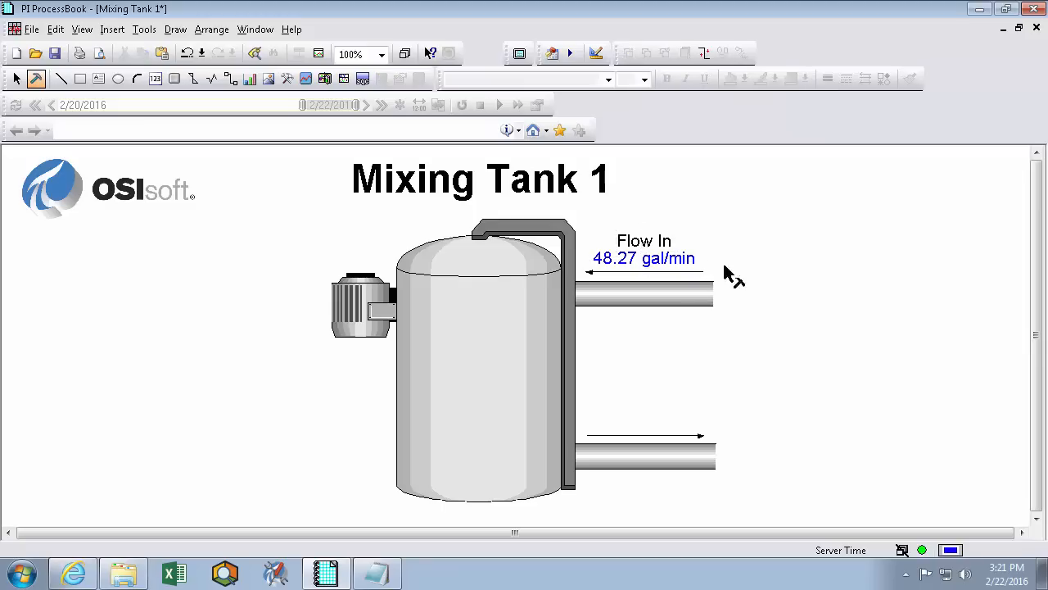
mouse_move(620, 295)
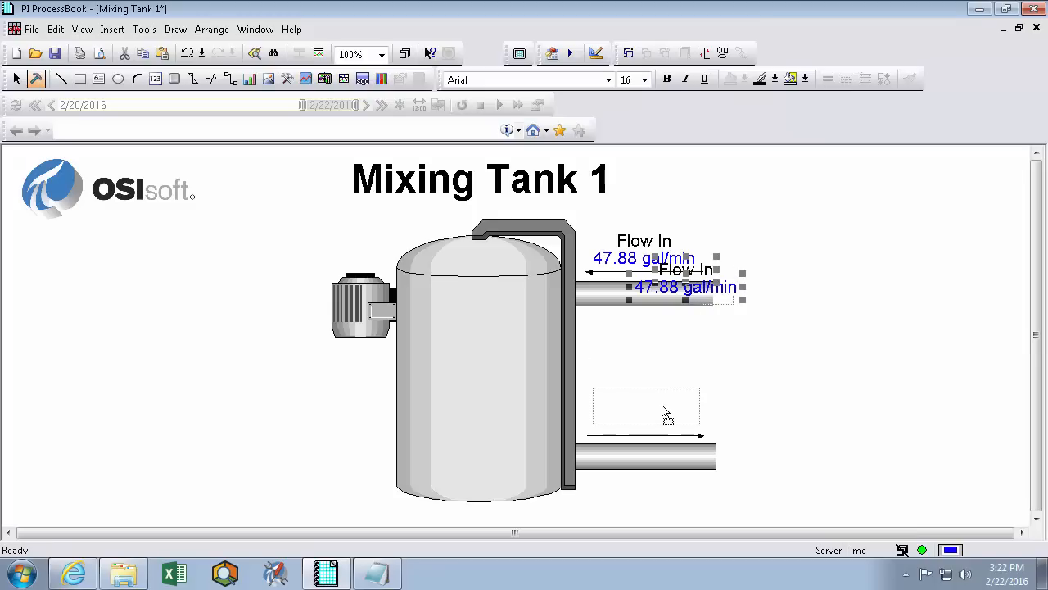
Ctrl-drag copies of the Flow In label and value above the lower pipe and left of the tank.
left_click_drag(685, 279, 642, 409)
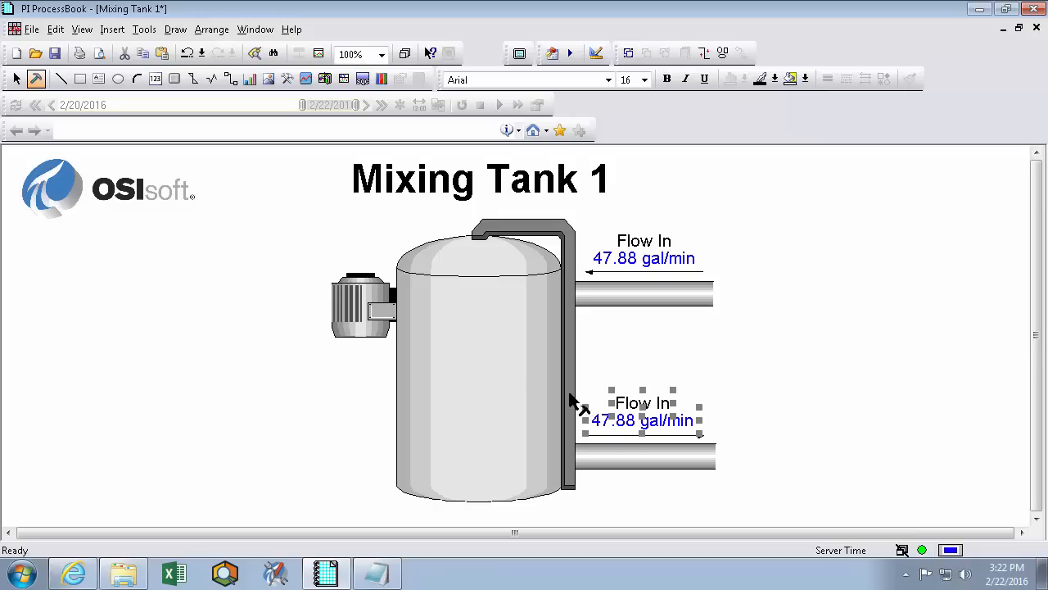
left_click_drag(40, 265, 252, 400)
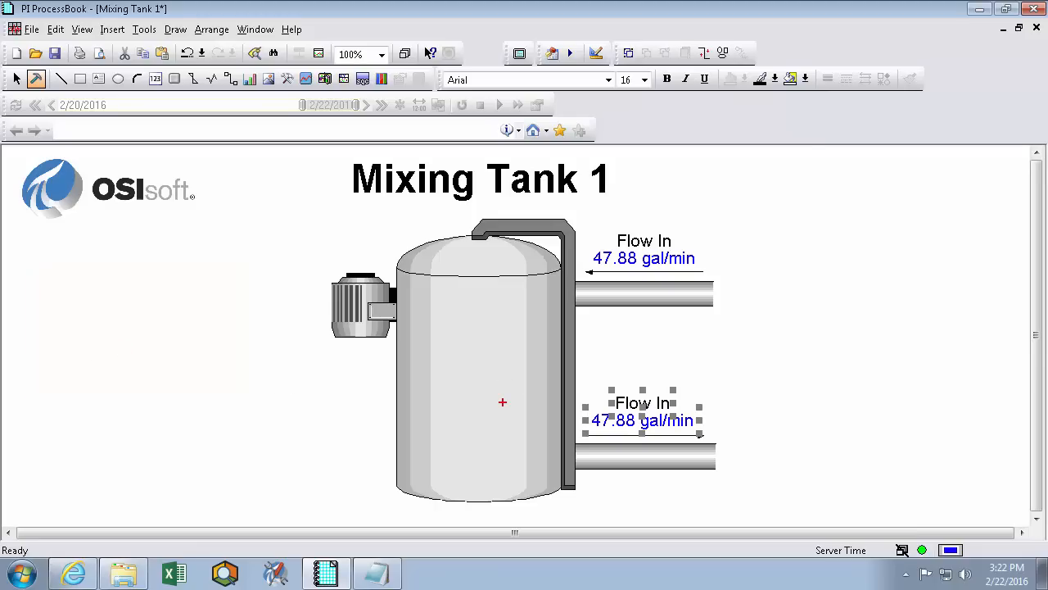
mouse_move(259, 407)
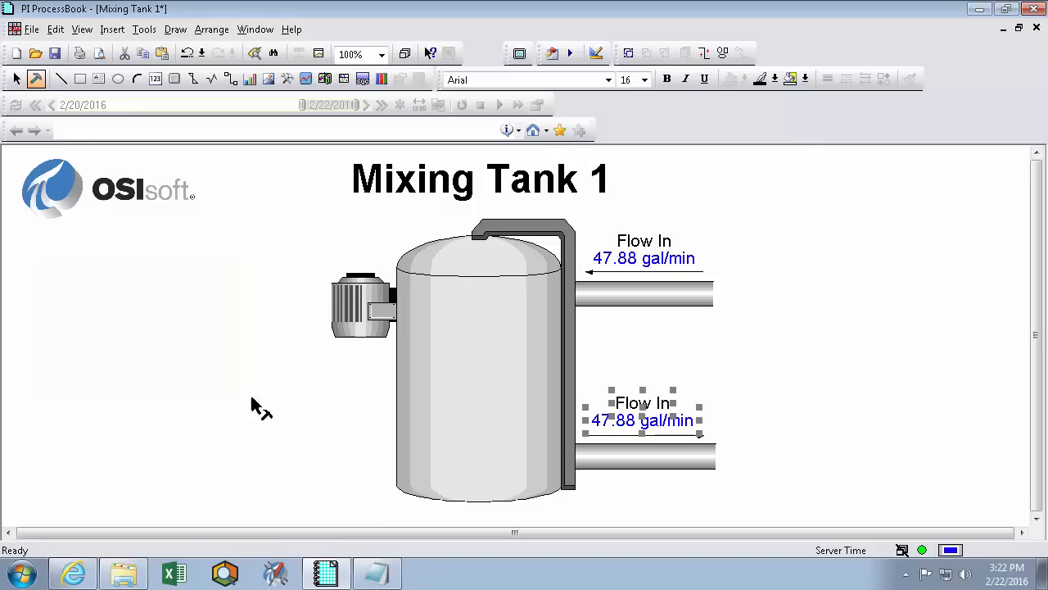
left_click_drag(642, 413, 729, 301)
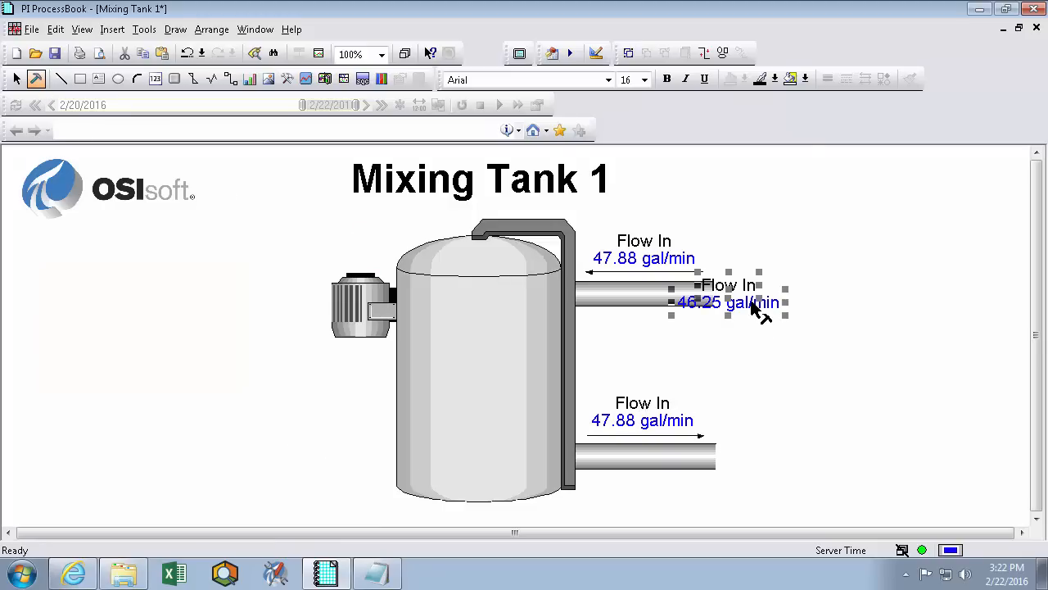
left_click_drag(729, 301, 82, 301)
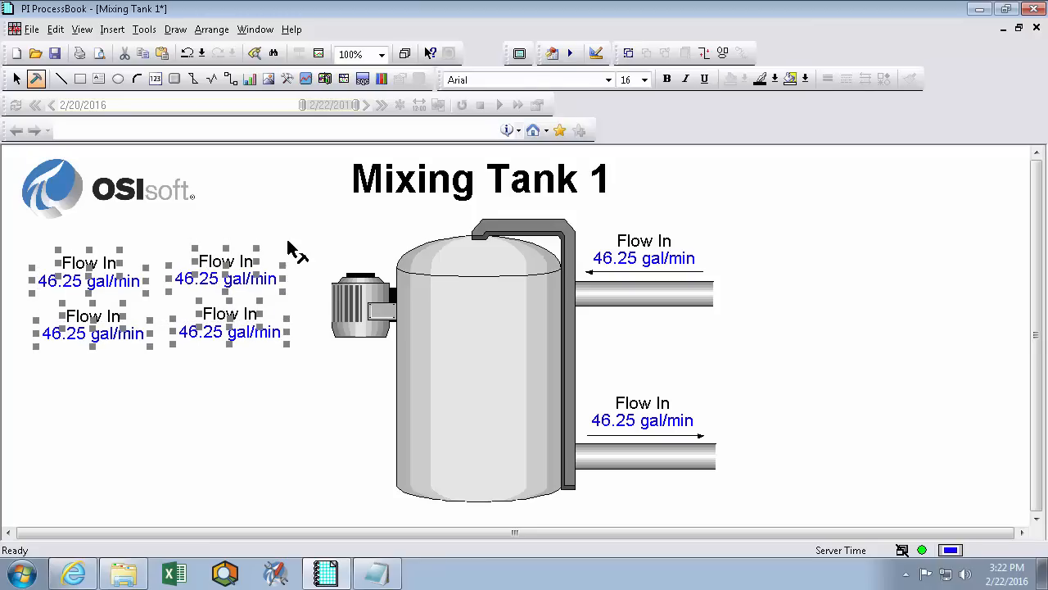
left_click(642, 411)
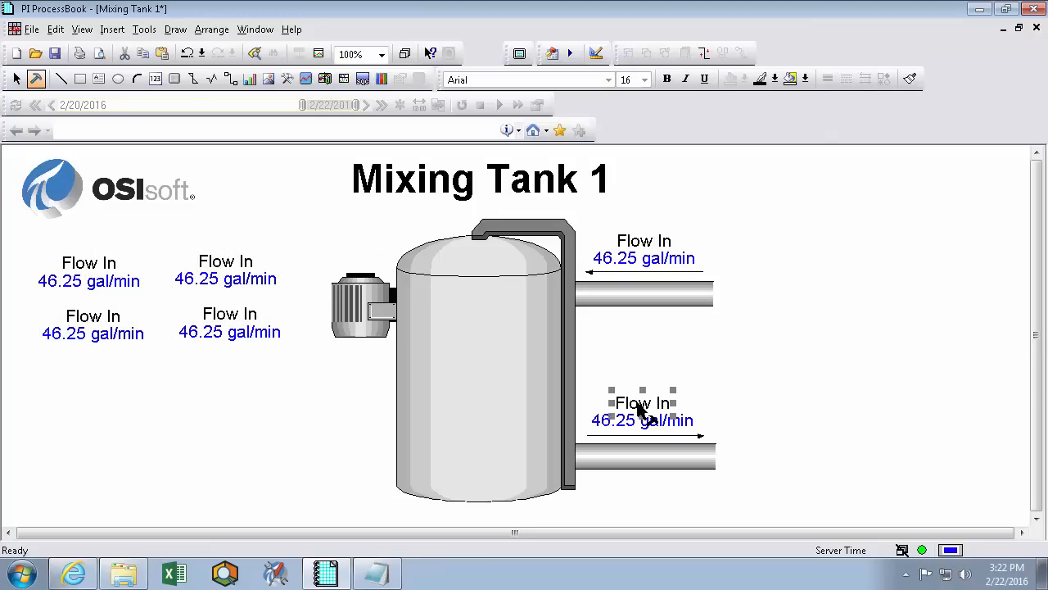
mouse_move(661, 418)
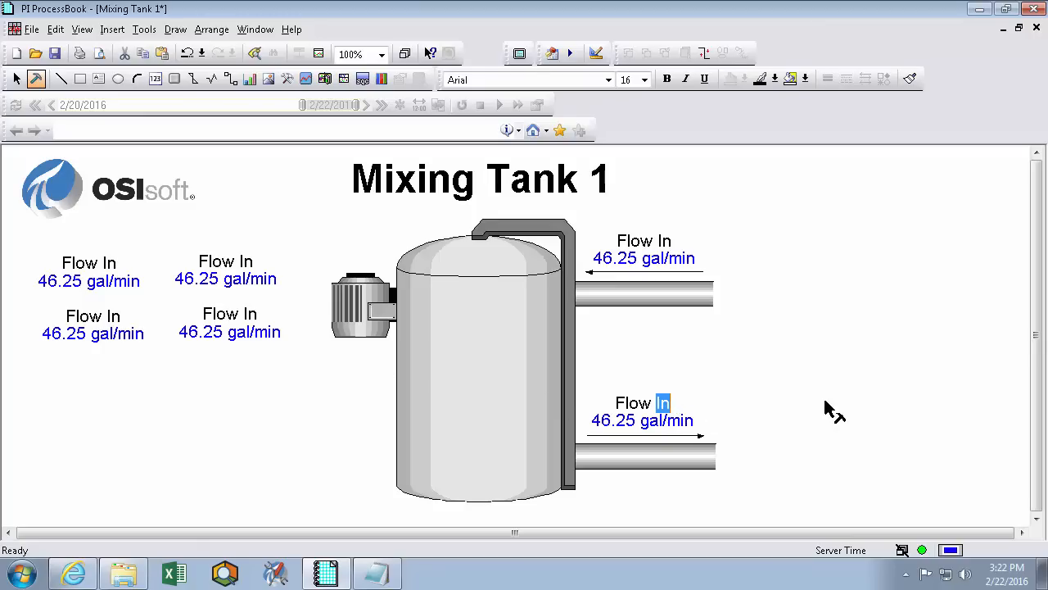
Relabel the lower pair Flow Out and reopen its value definition.
type("Out")
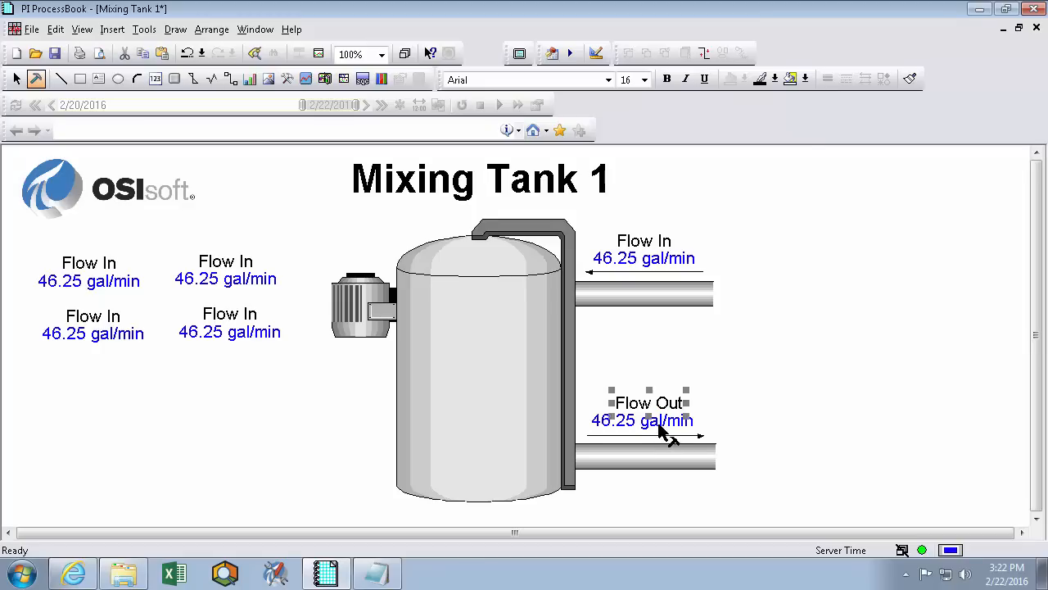
double_click(647, 419)
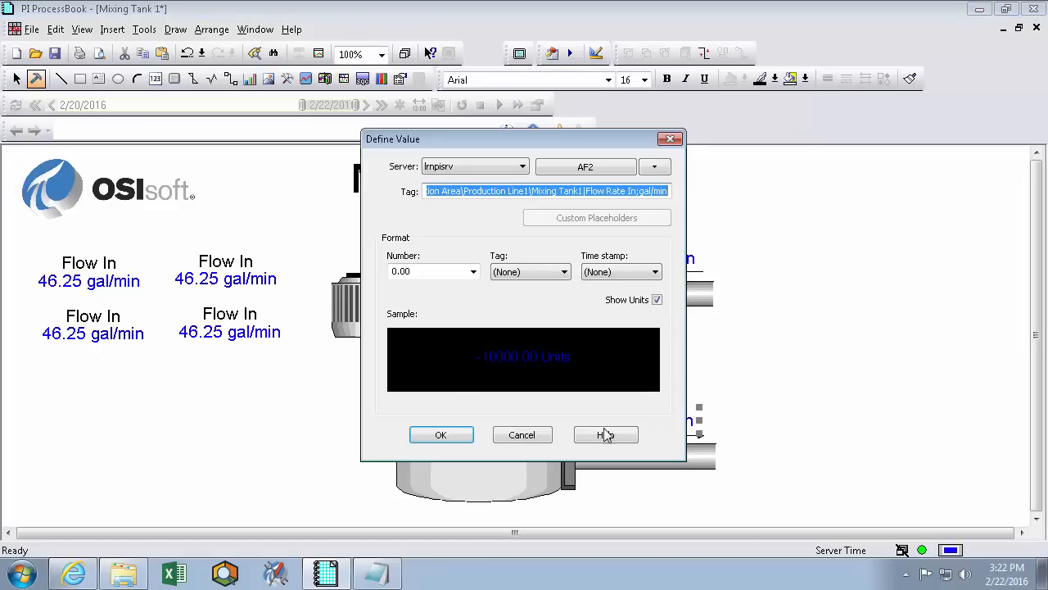
left_click(442, 434)
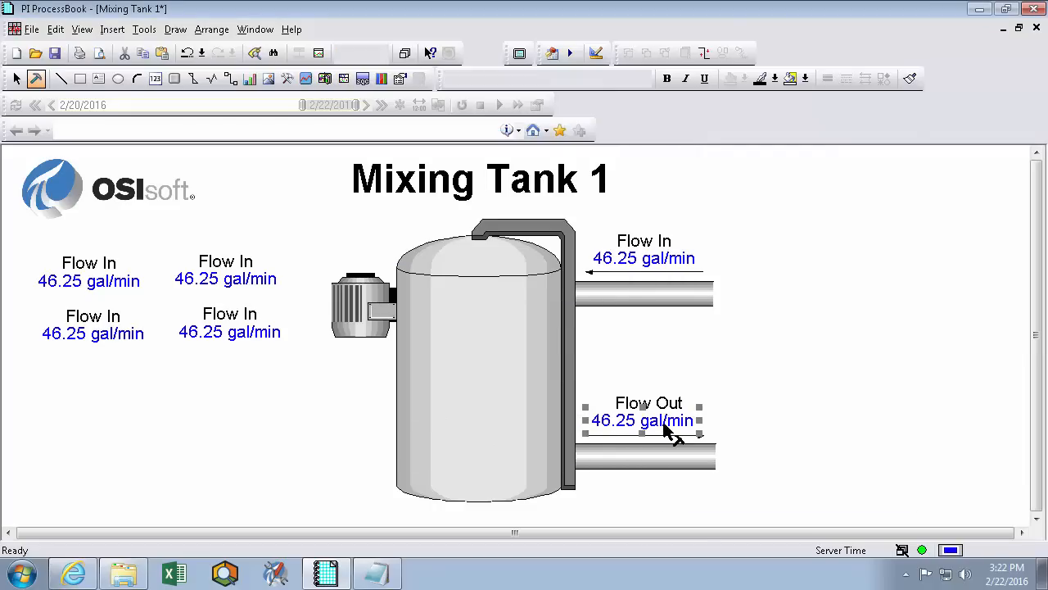
double_click(642, 419)
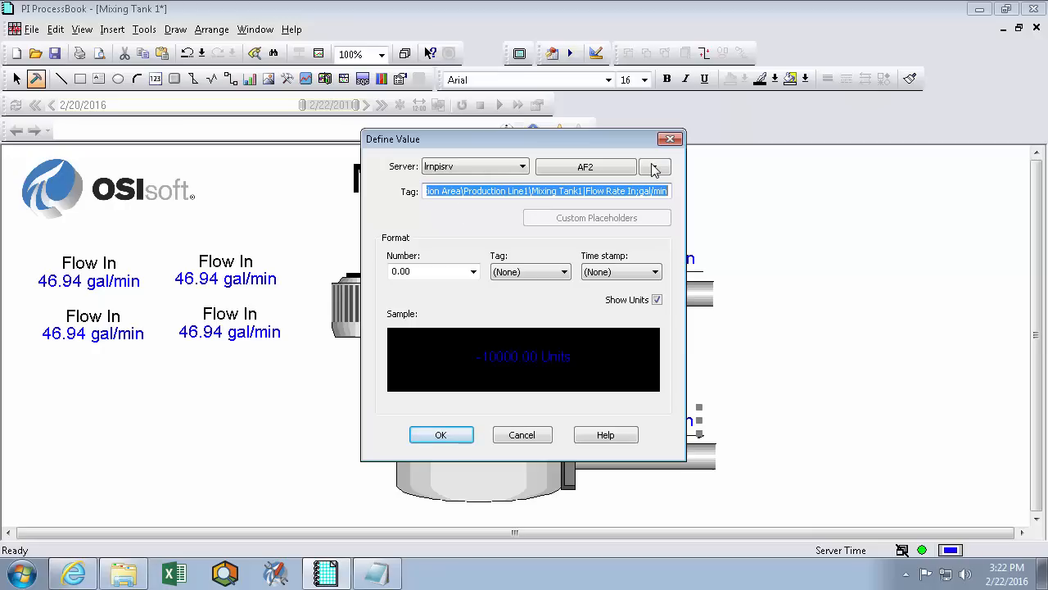
Browse the AF2 tree to Mixing Tank1's attributes to relink the Flow Out value.
left_click(655, 167)
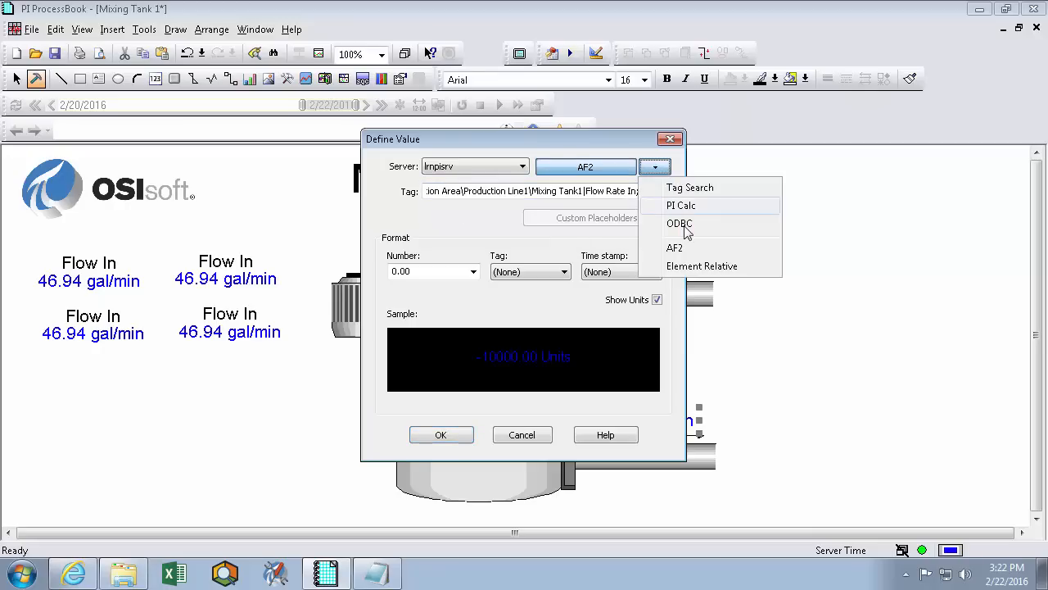
left_click(675, 246)
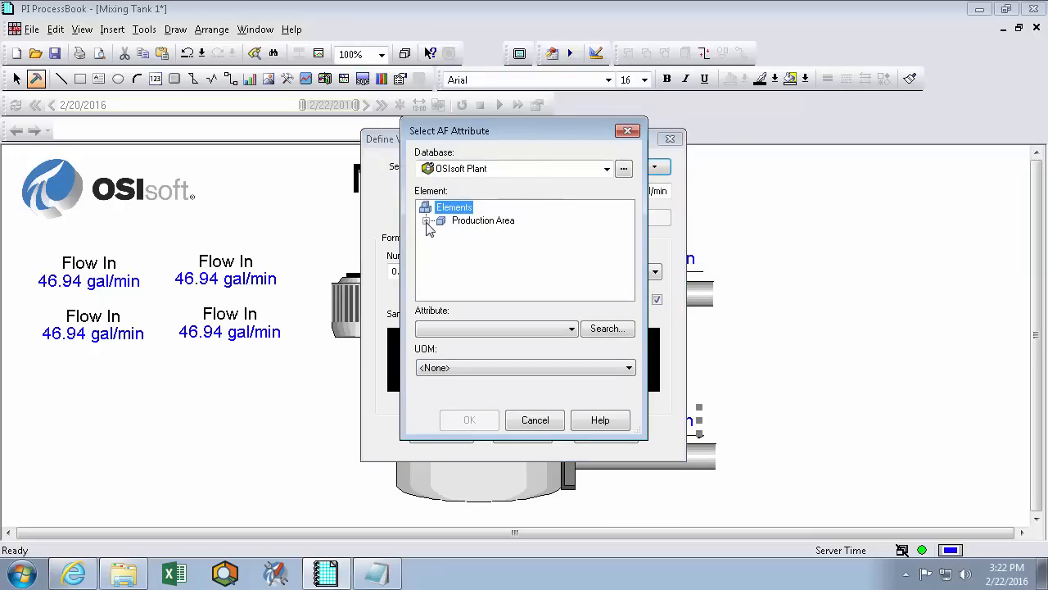
left_click(507, 245)
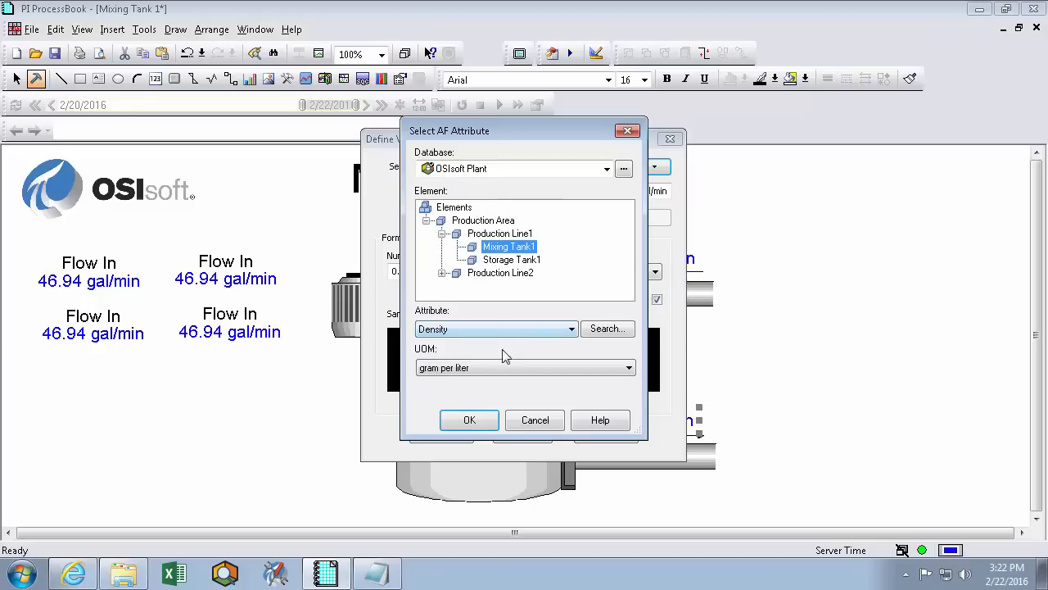
left_click(570, 328)
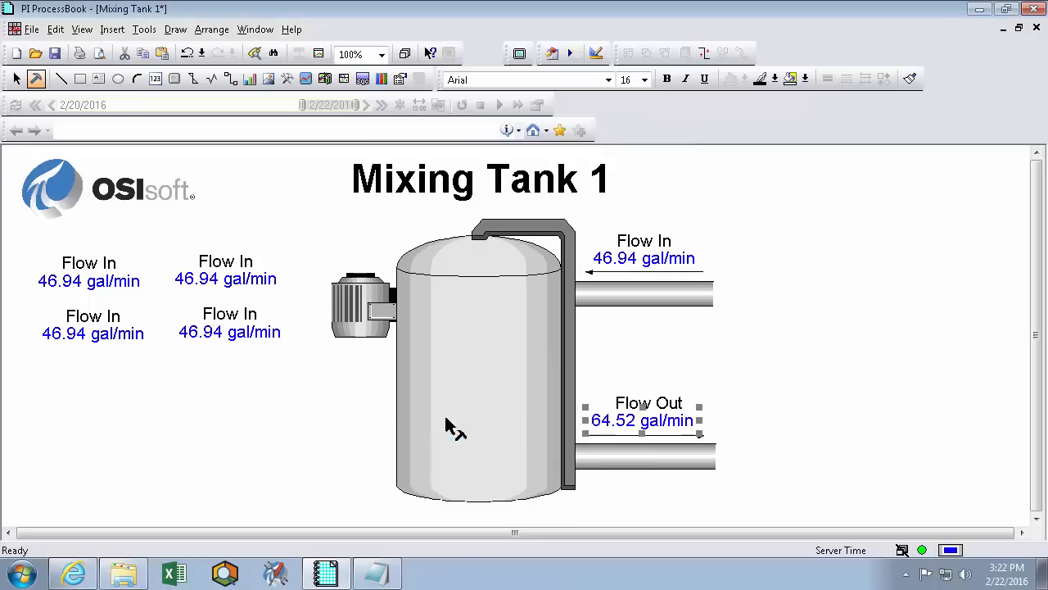
left_click(102, 275)
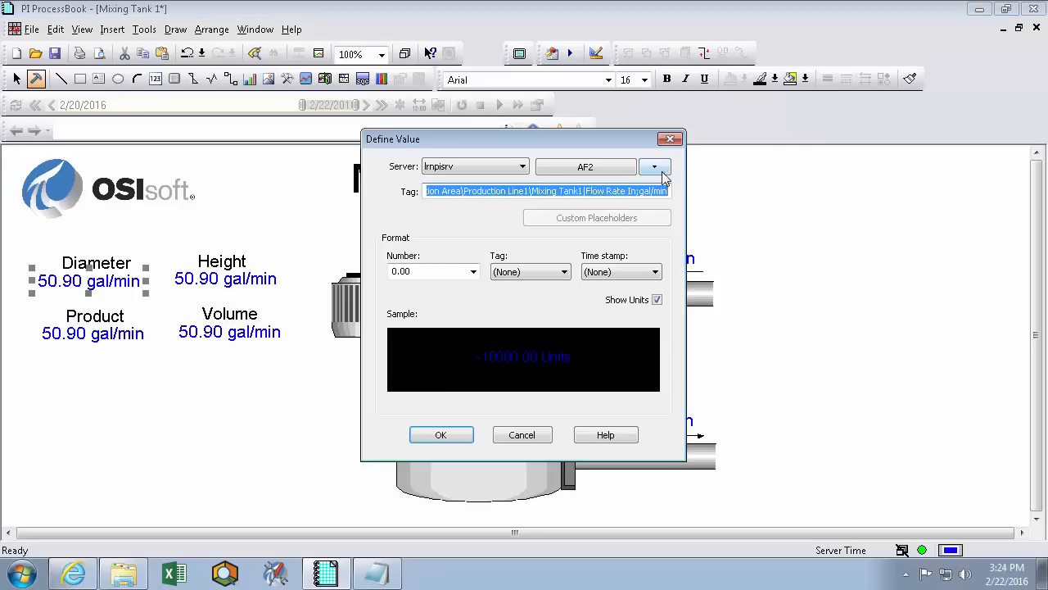
Link the left-side Diameter, Height, Product and Volume values to Mixing Tank1's matching attributes.
left_click(656, 167)
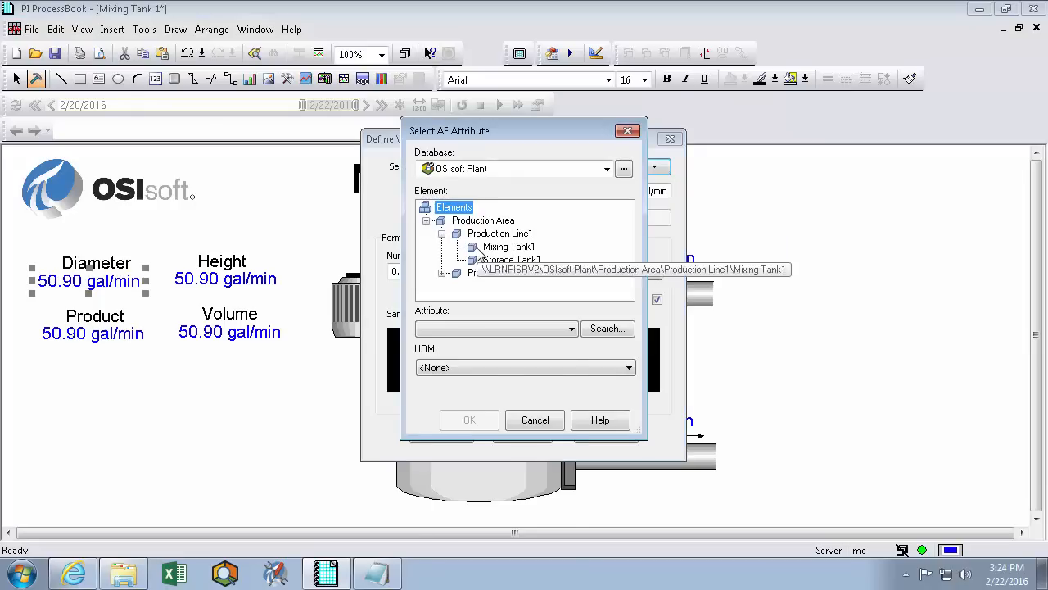
left_click(468, 419)
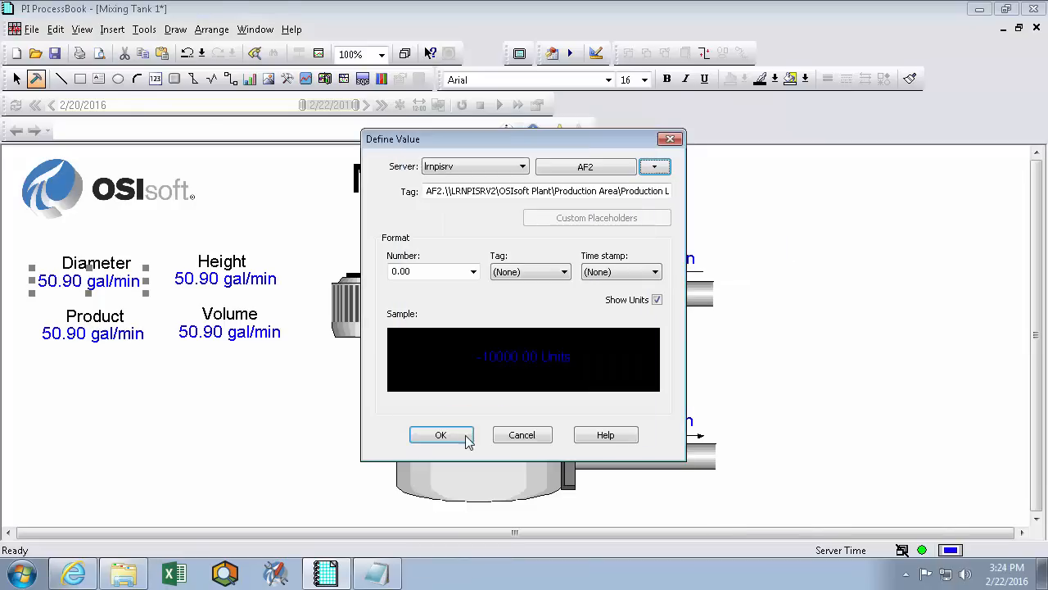
left_click(655, 167)
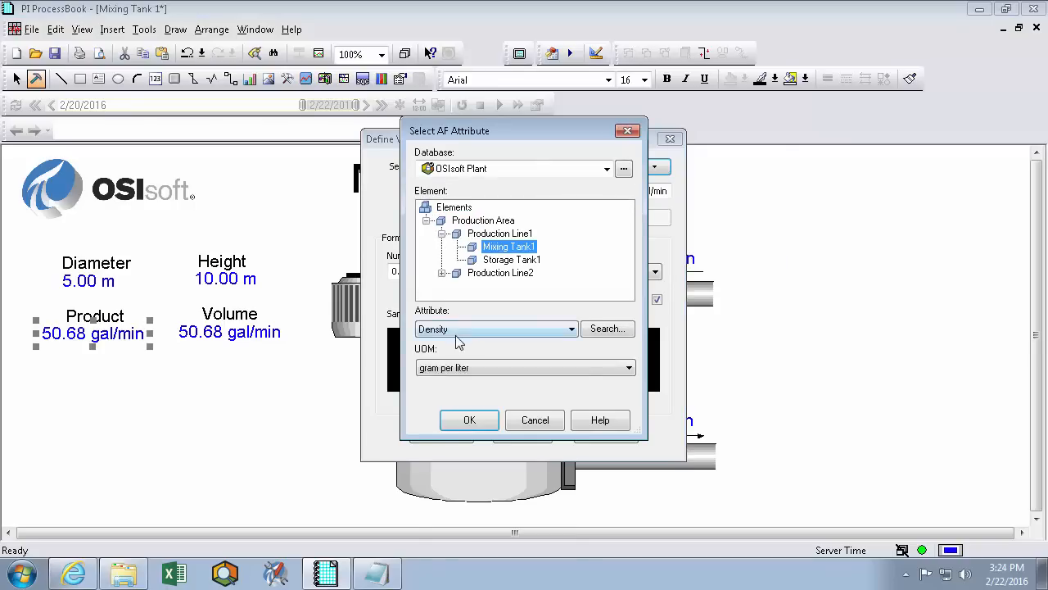
left_click(469, 419)
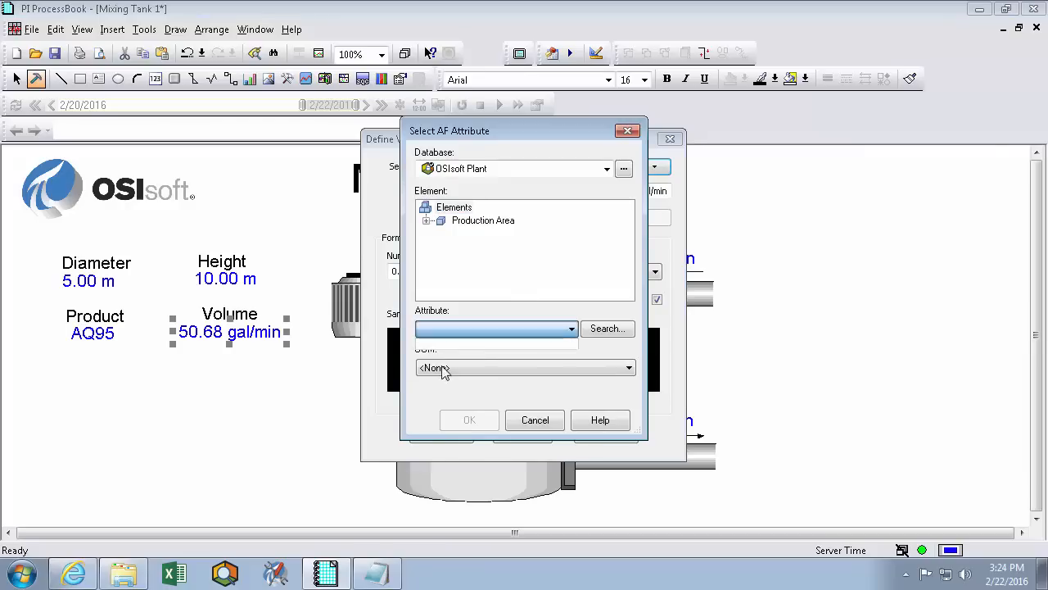
left_click(570, 327)
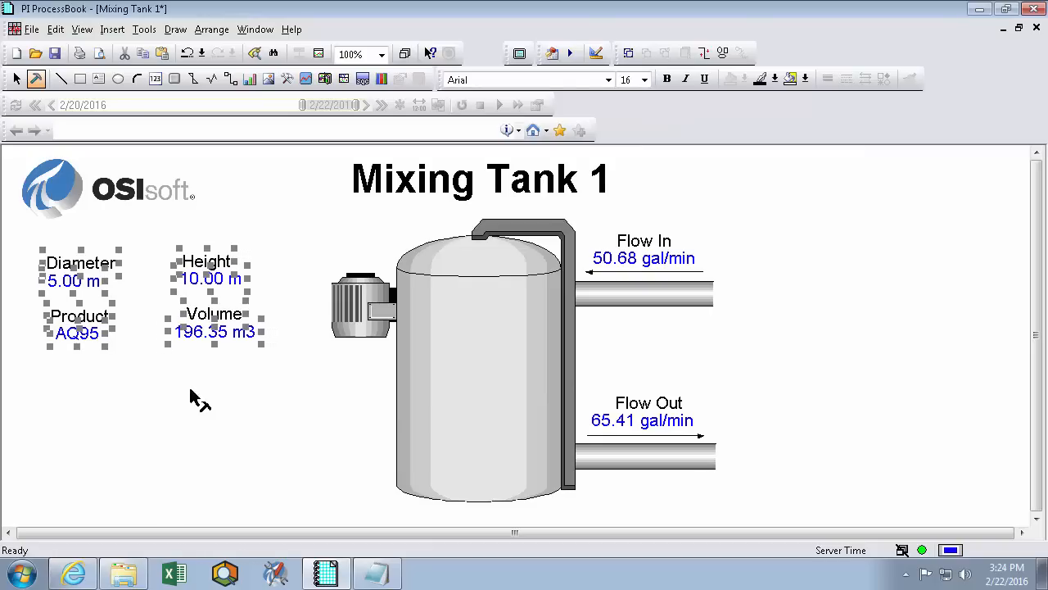
Place a copied label/value pair beside the motor, renamed Mixer and linked to the Mixer attribute.
left_click_drag(213, 321, 334, 246)
type("M")
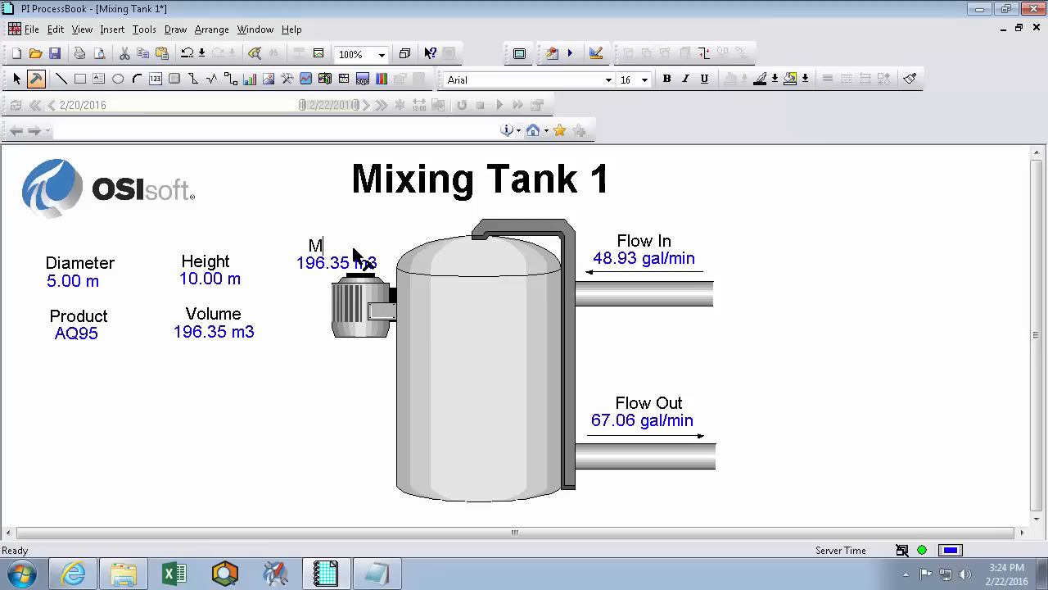
left_click(655, 167)
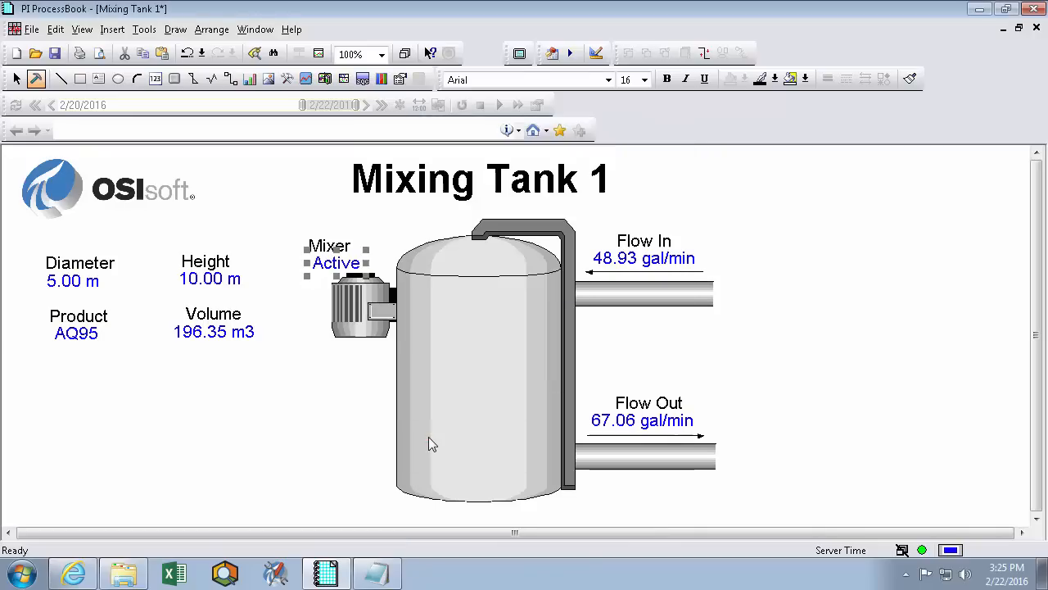
left_click(809, 359)
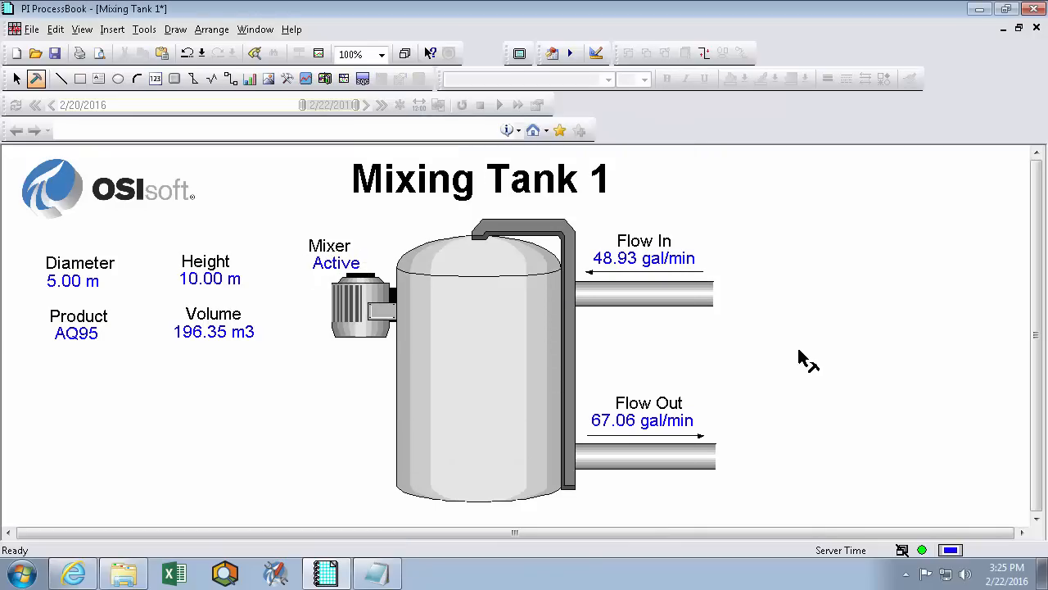
mouse_move(508, 383)
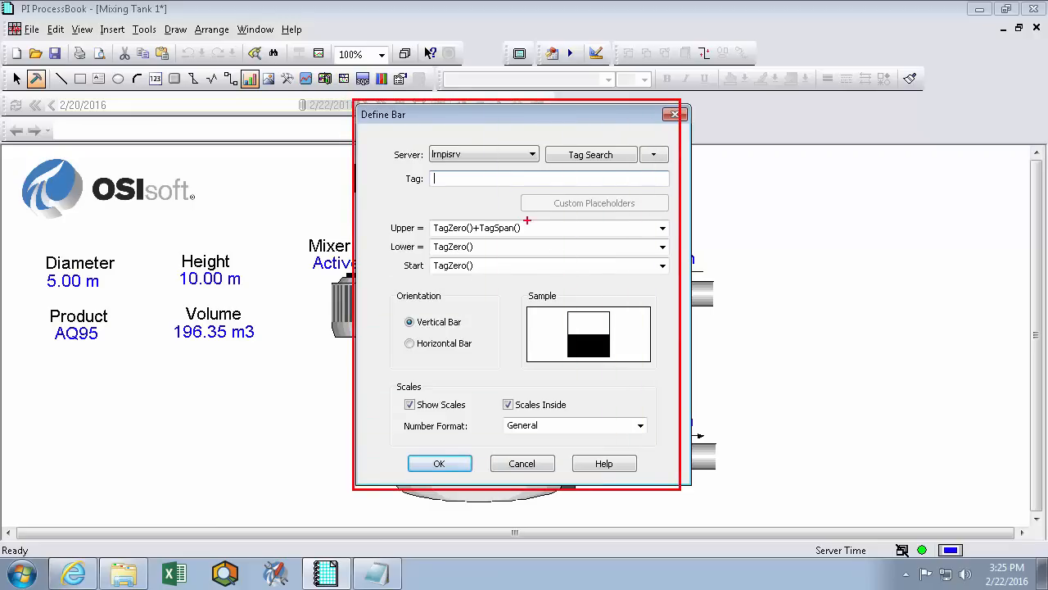
mouse_move(384, 247)
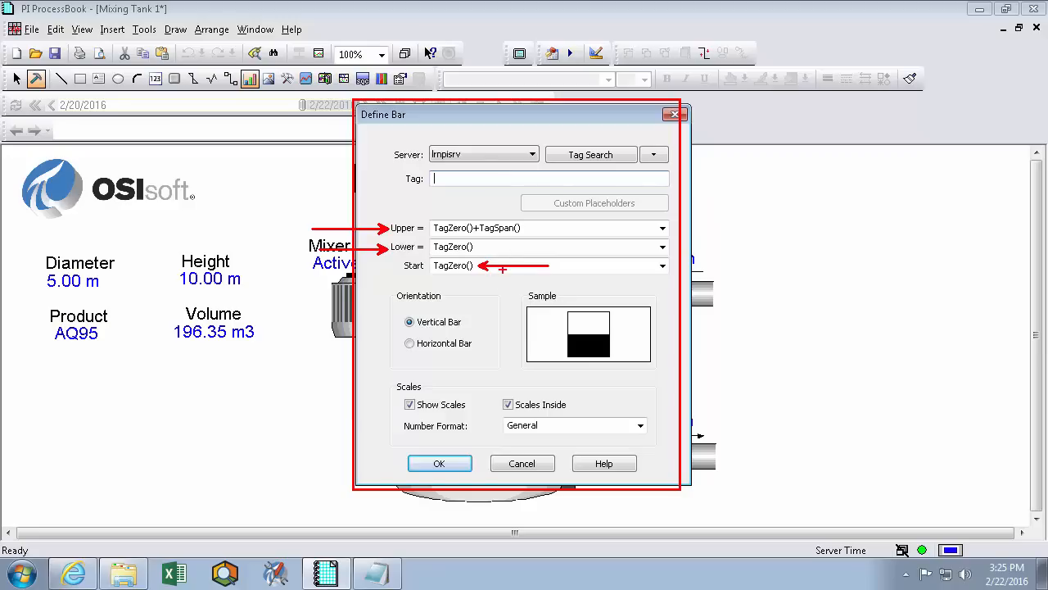
mouse_move(442, 275)
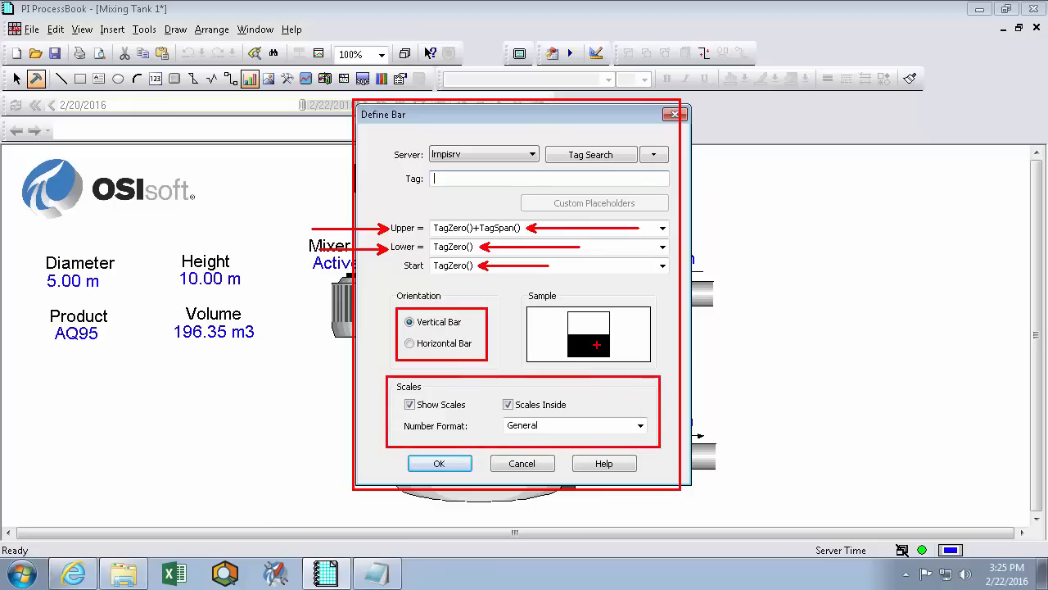
Browse the AF database to pick the new bar's attribute.
left_click(653, 154)
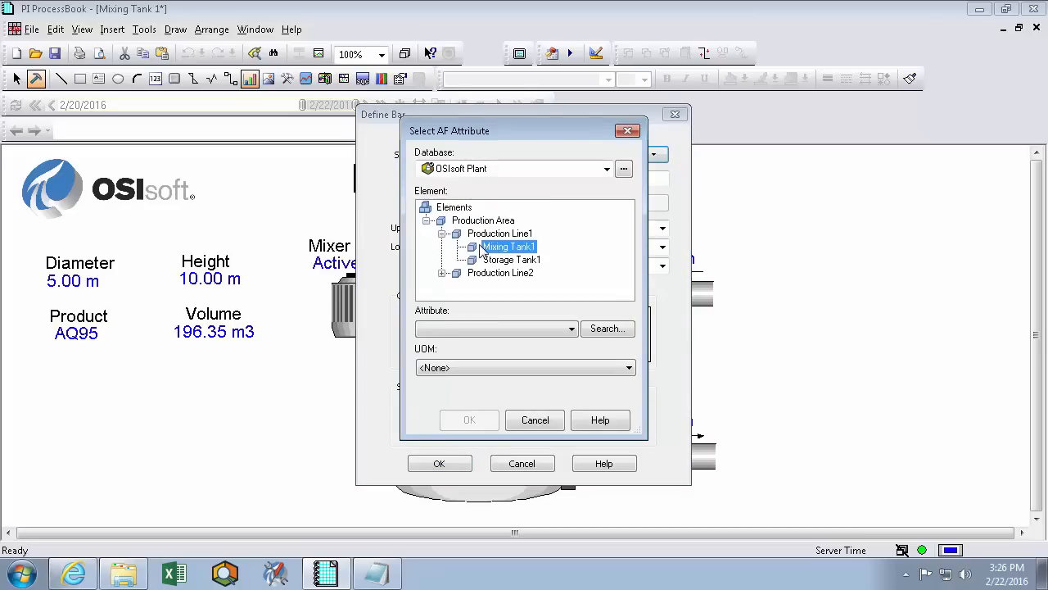
Link the bar to Mixing Tank1's level attribute and finish the blue 0–10 level bar.
left_click(570, 327)
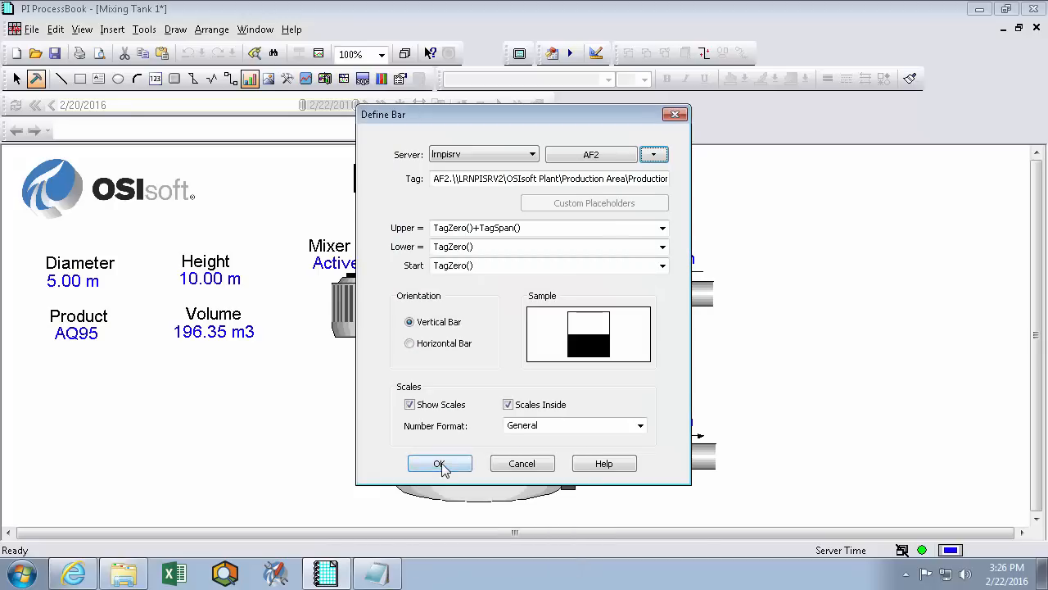
left_click(439, 462)
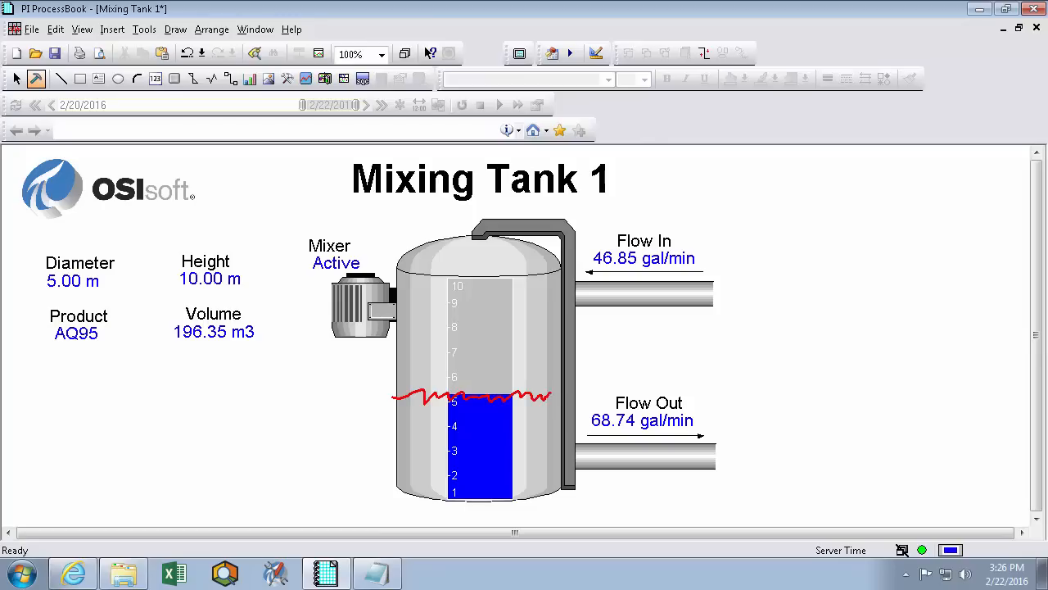
mouse_move(828, 393)
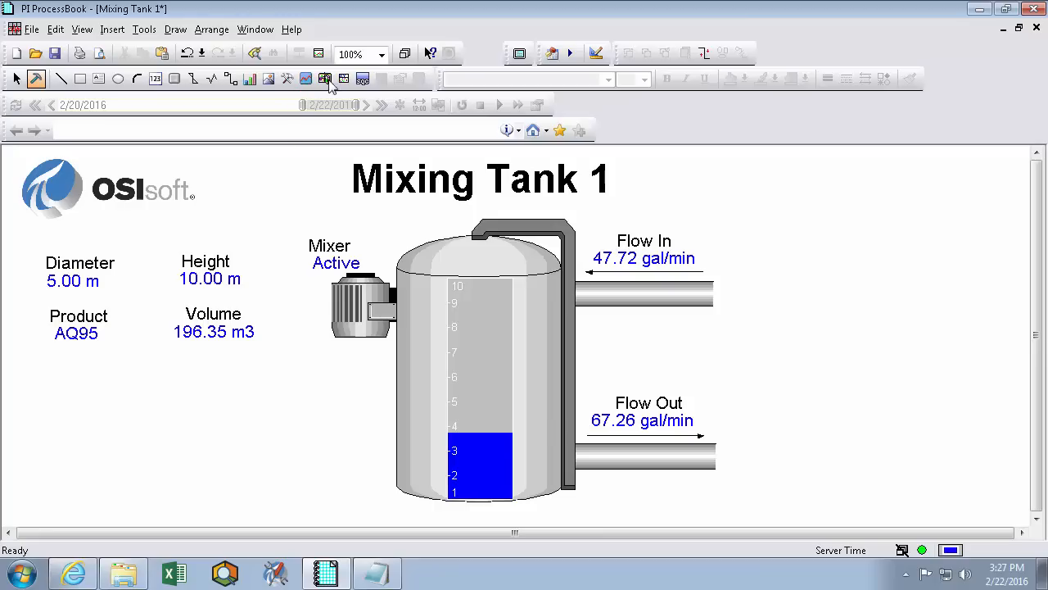
Draw a trend rectangle below the tank, bringing up the Define Trend dialog.
left_click(174, 30)
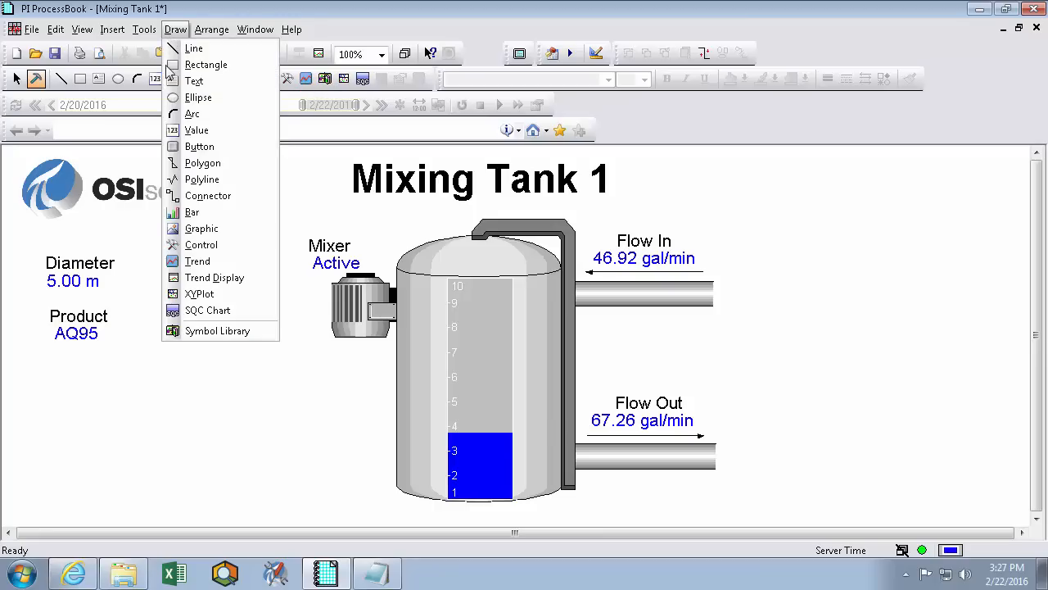
mouse_move(193, 80)
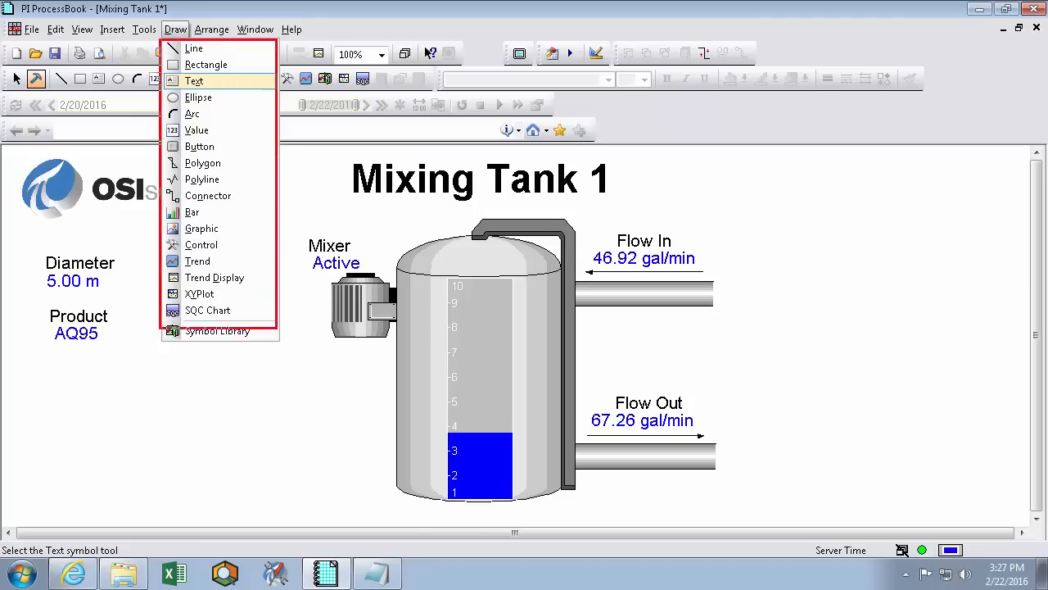
mouse_move(196, 260)
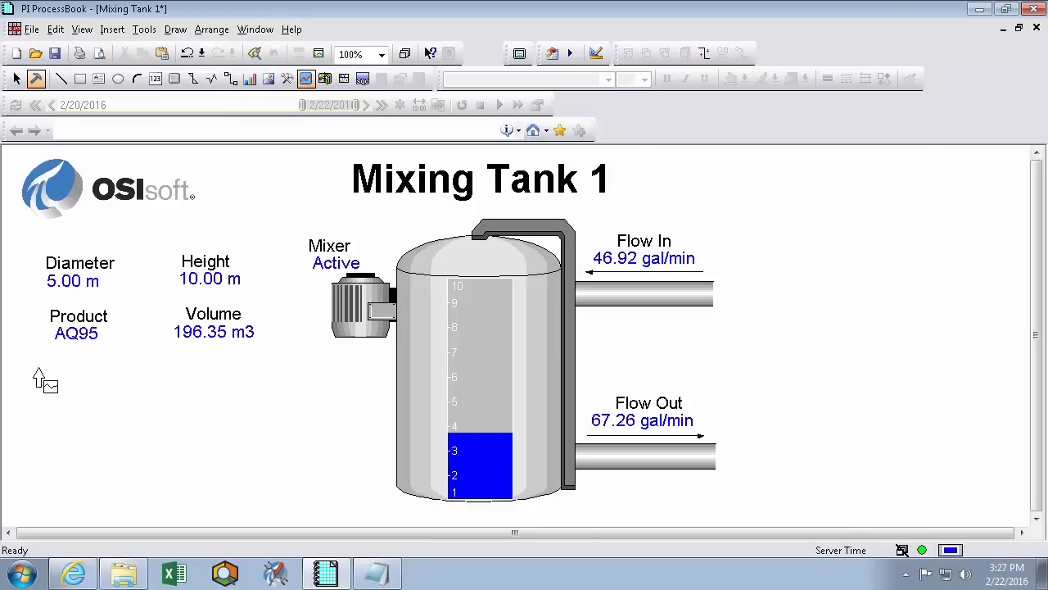
left_click_drag(36, 375, 344, 504)
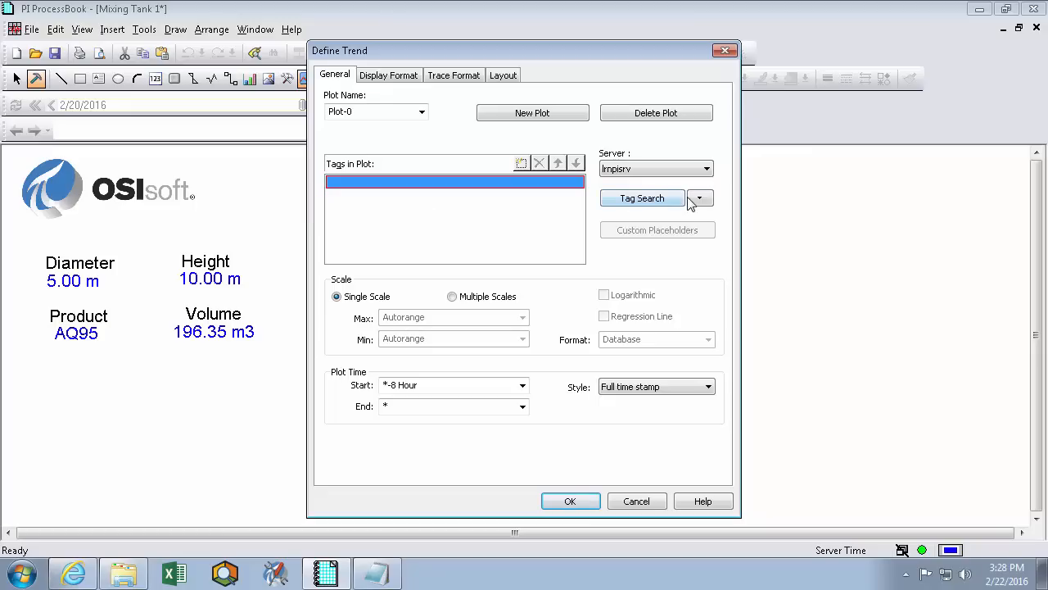
Add Mixing Tank1's Internal Temperature AF attribute to the trend's plot.
left_click(700, 198)
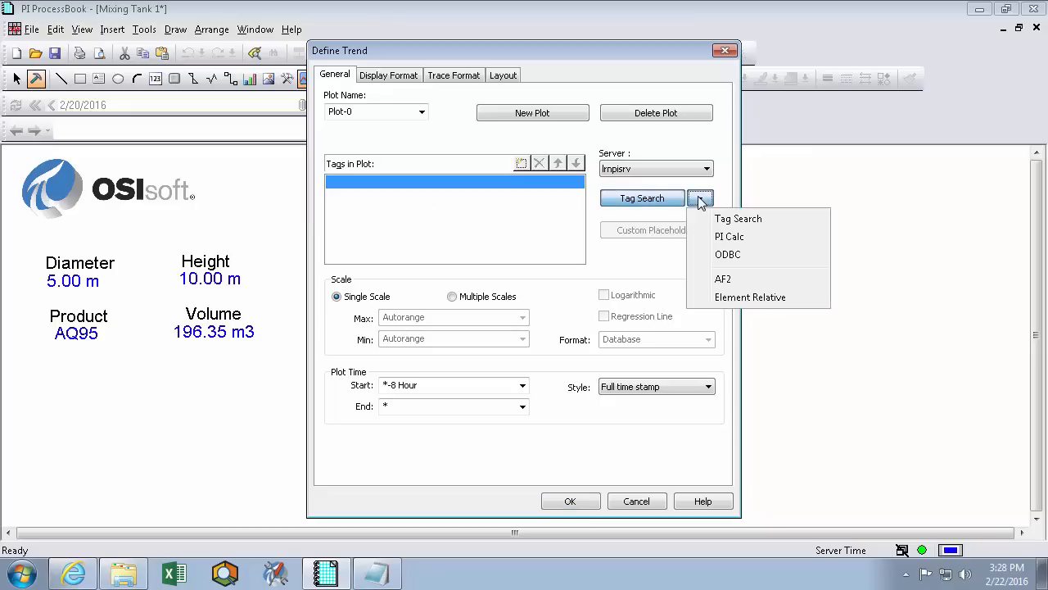
left_click(724, 278)
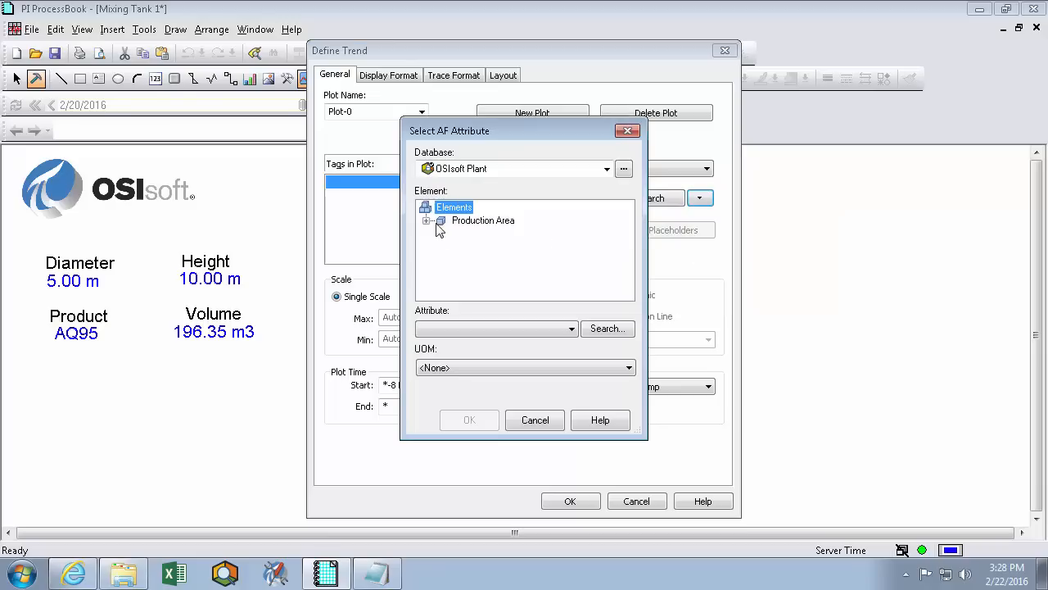
left_click(508, 246)
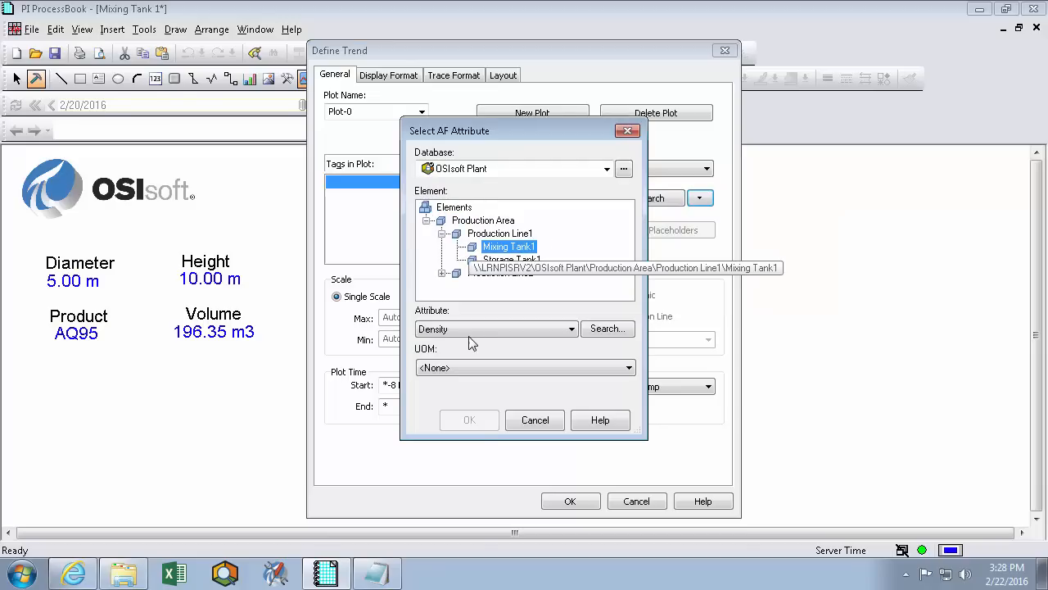
left_click(570, 327)
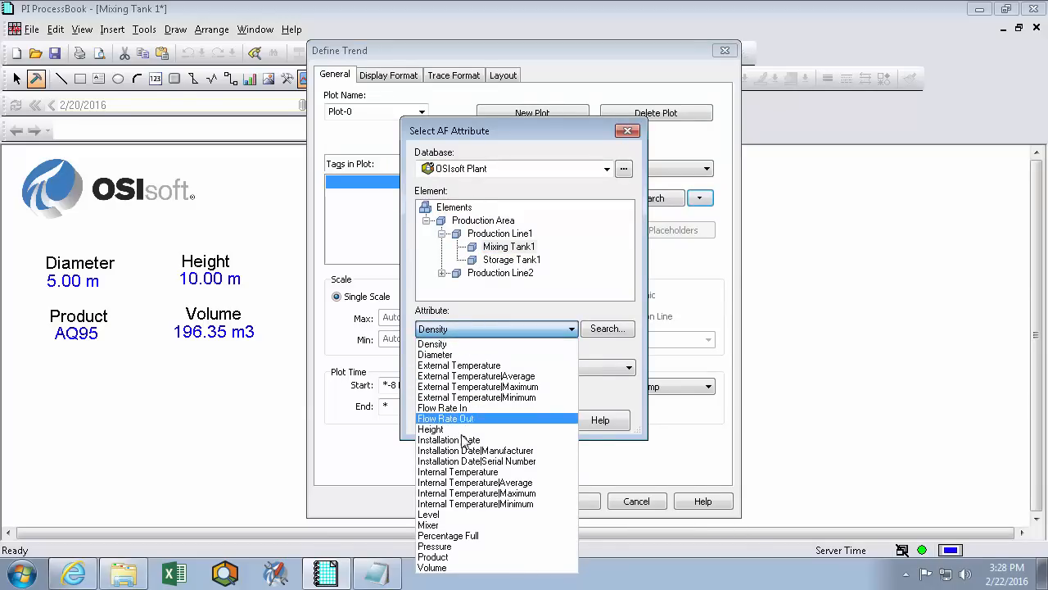
left_click(629, 131)
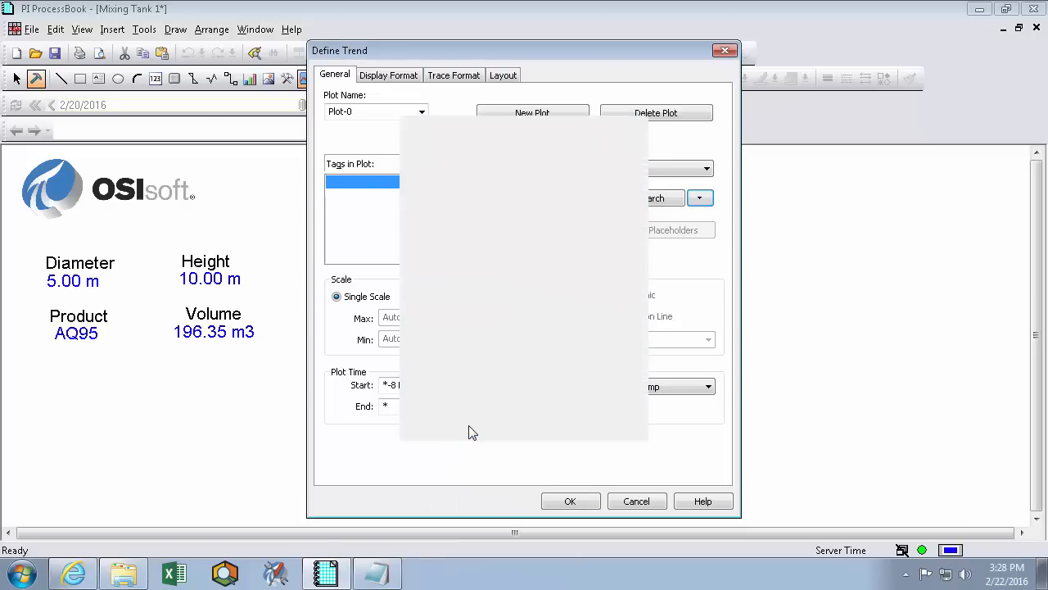
Add Mixing Tank1's Pressure AF attribute as the trend's second trace.
left_click(701, 196)
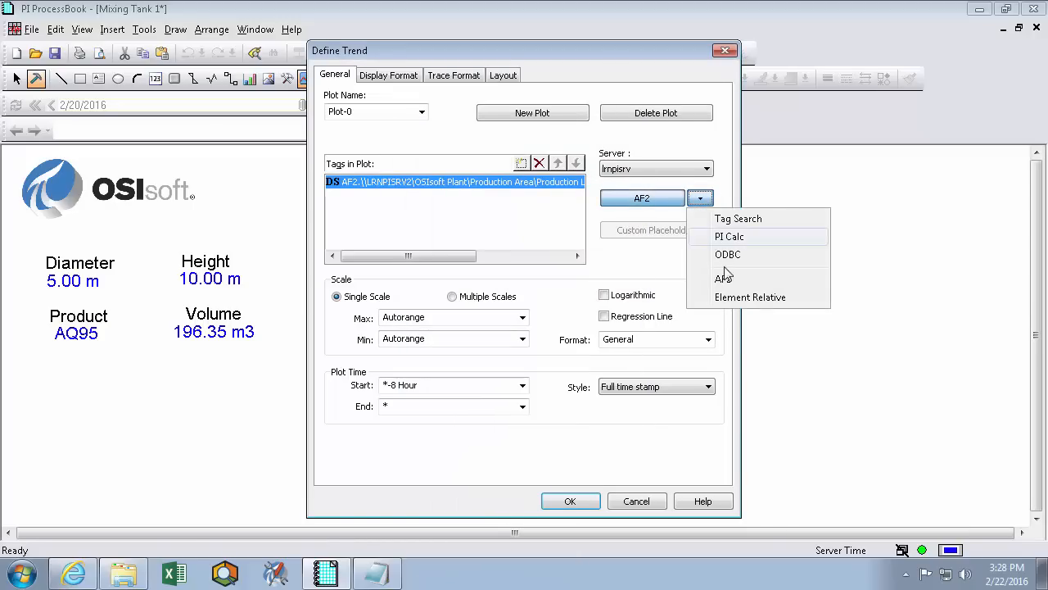
left_click(724, 278)
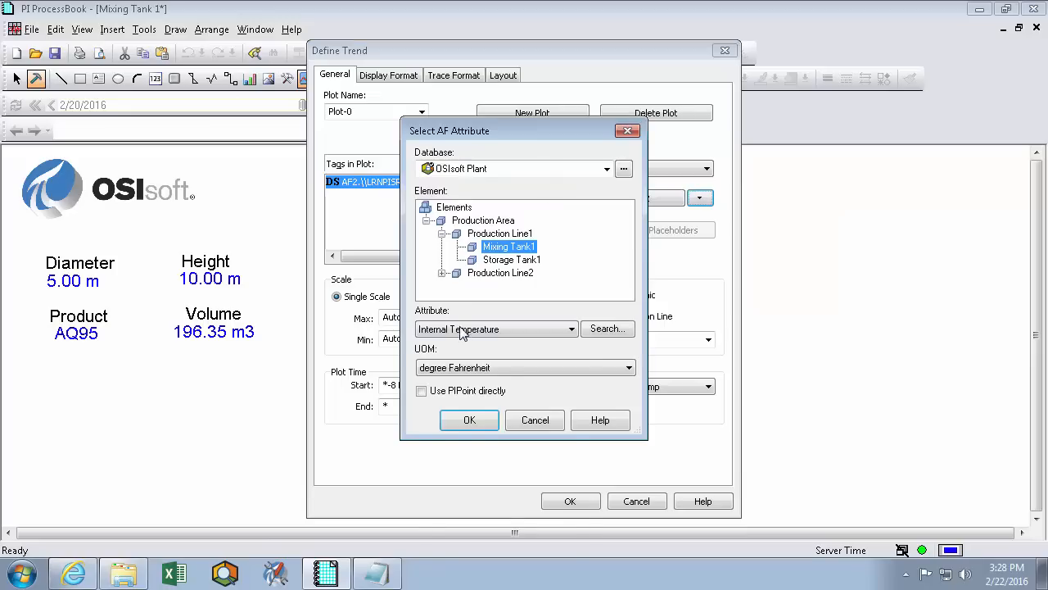
left_click(572, 328)
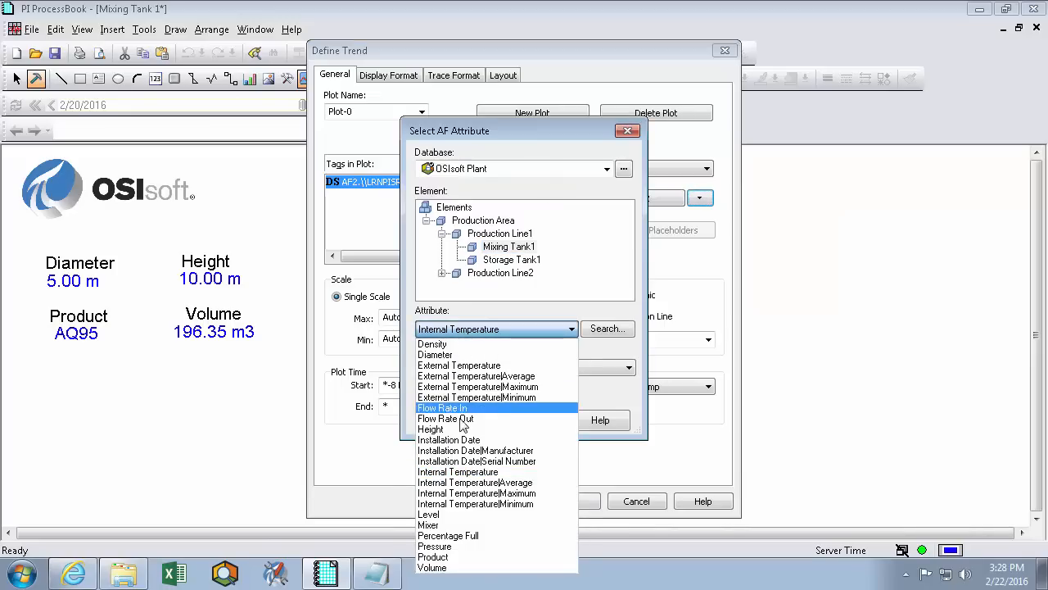
left_click(436, 547)
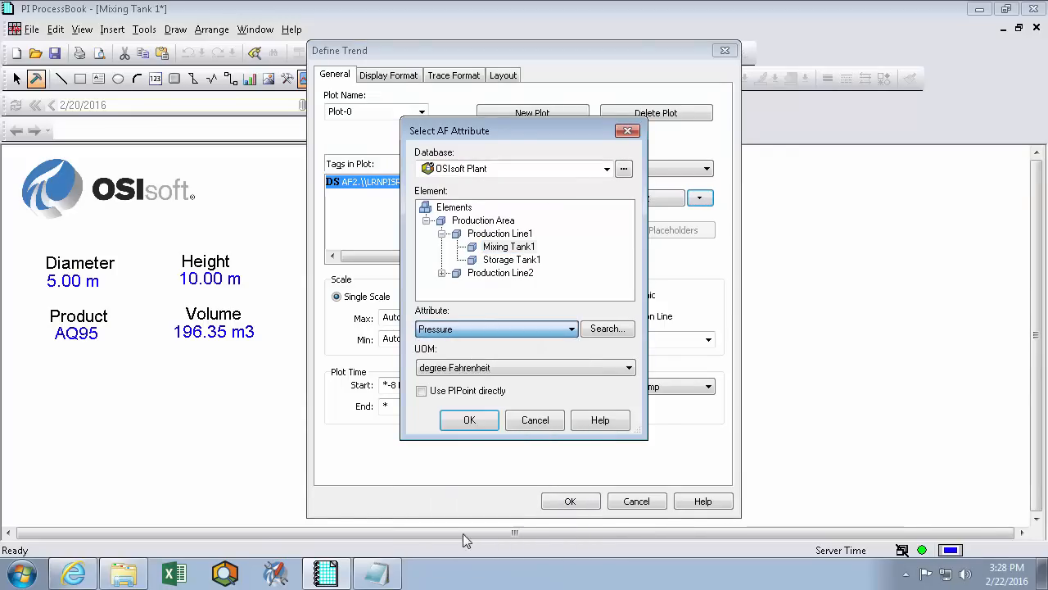
left_click(468, 419)
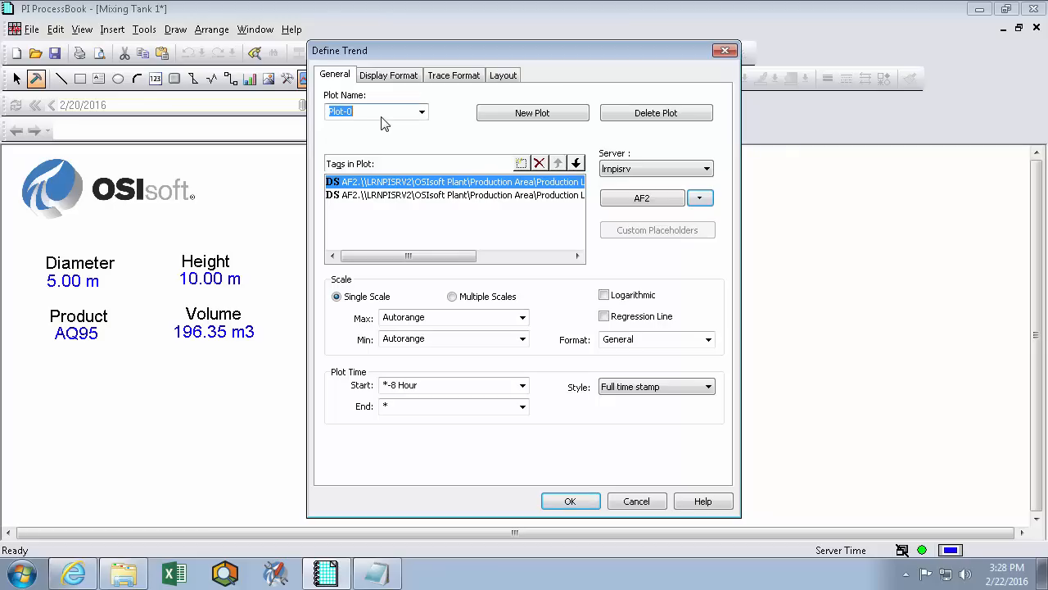
Name the plot Internal Temperature and Pressure and switch it to Multiple Scales.
type("Internal")
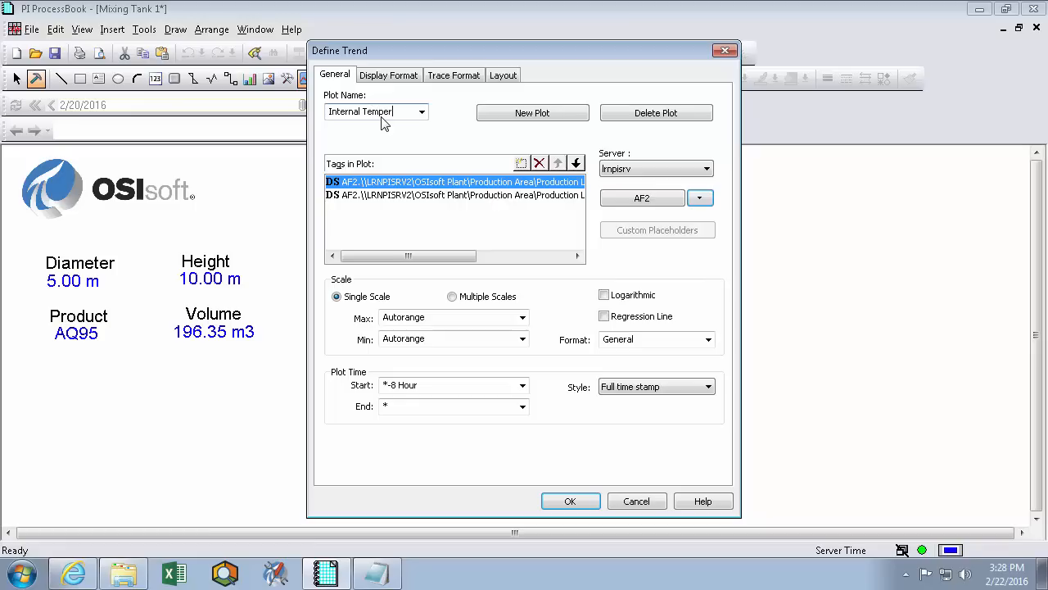
type("Temperature and pre")
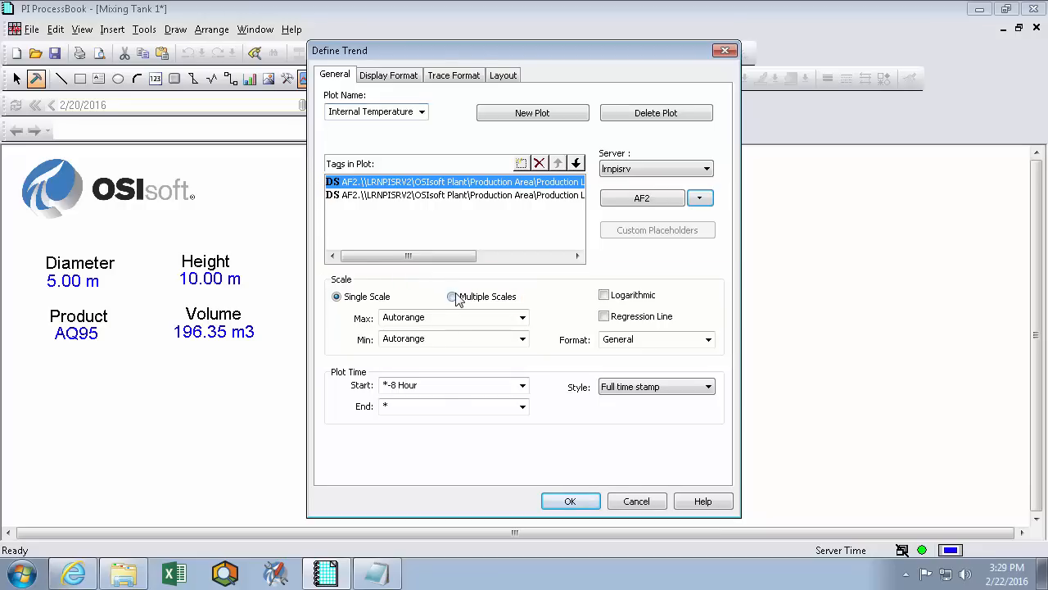
left_click(452, 295)
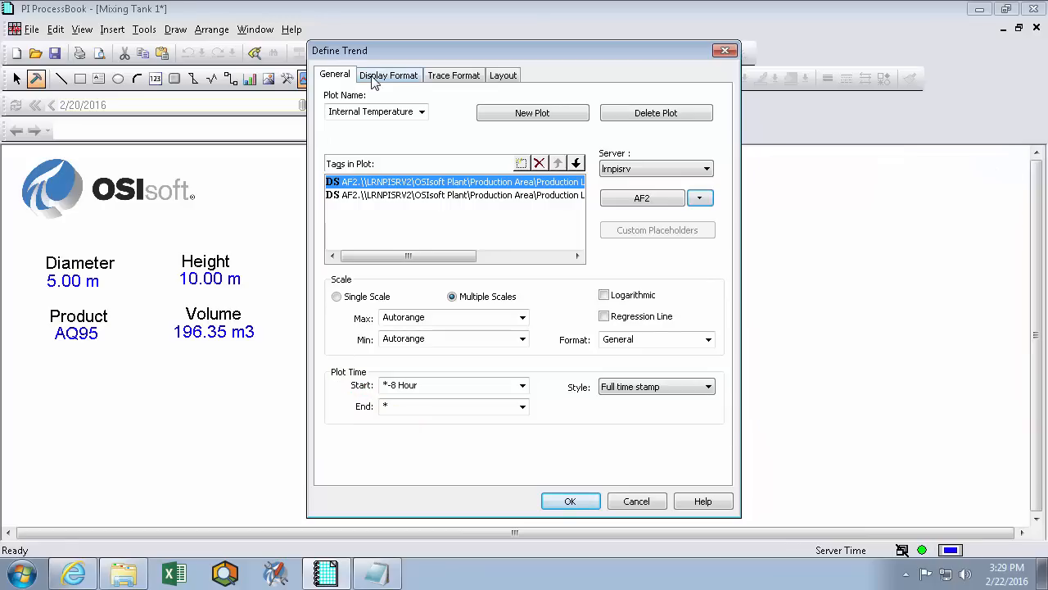
Review the Display Format options, trying Markers on and leaving them off.
left_click(388, 76)
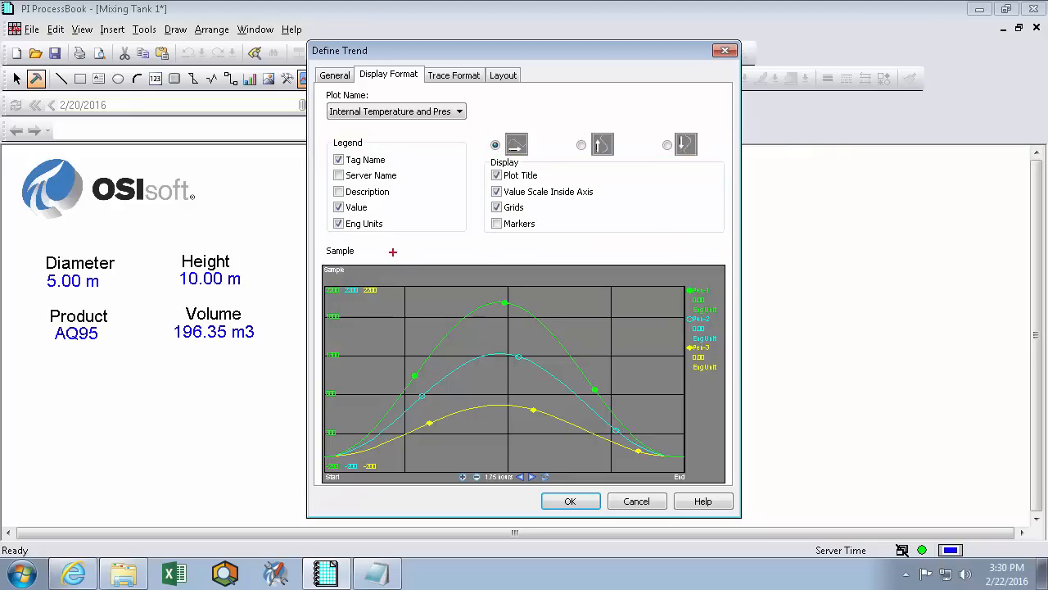
left_click_drag(393, 352, 455, 445)
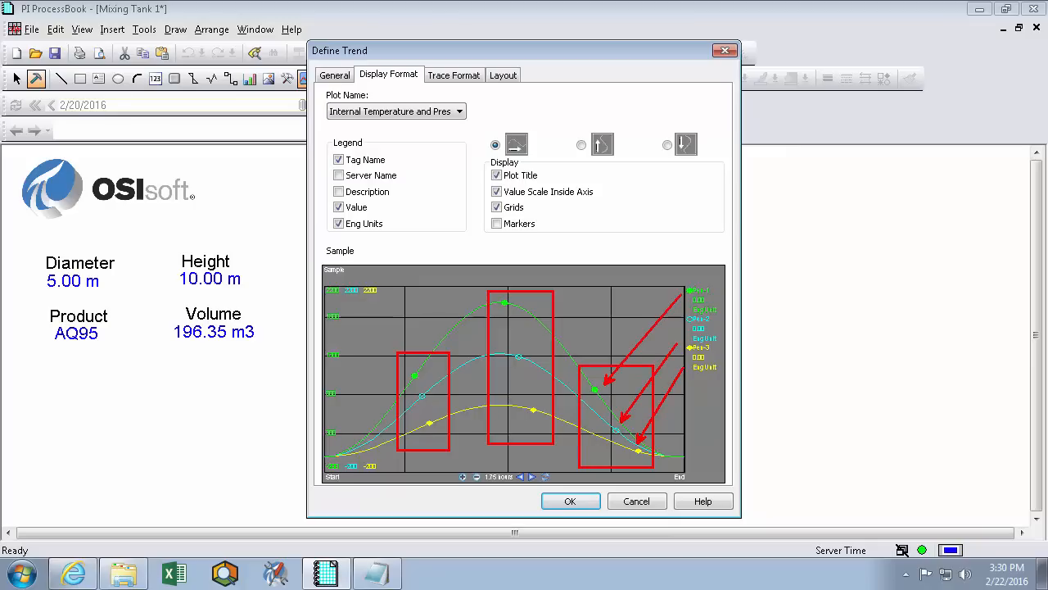
left_click(498, 223)
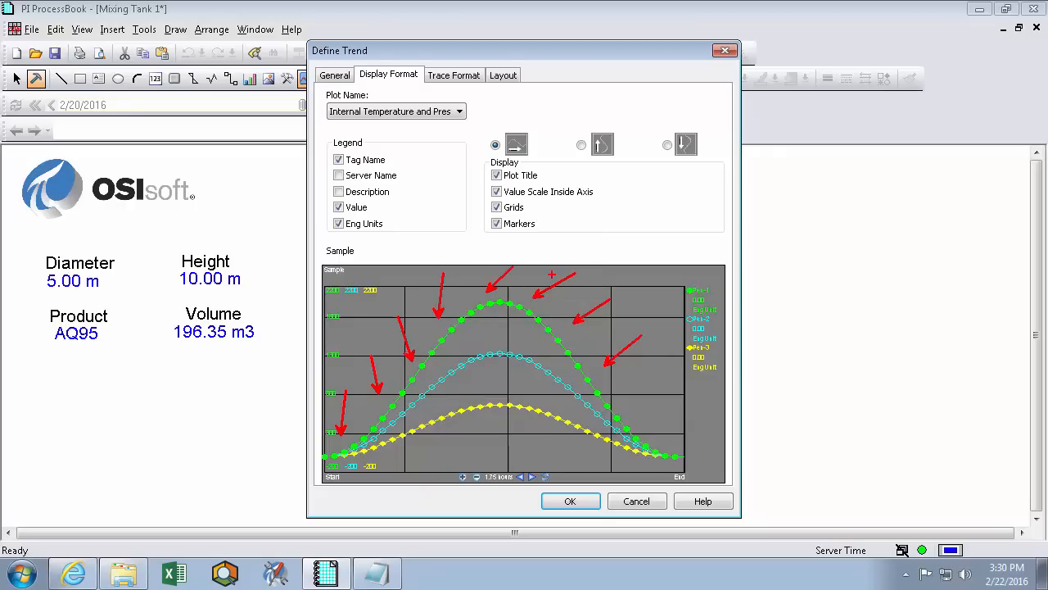
left_click(498, 223)
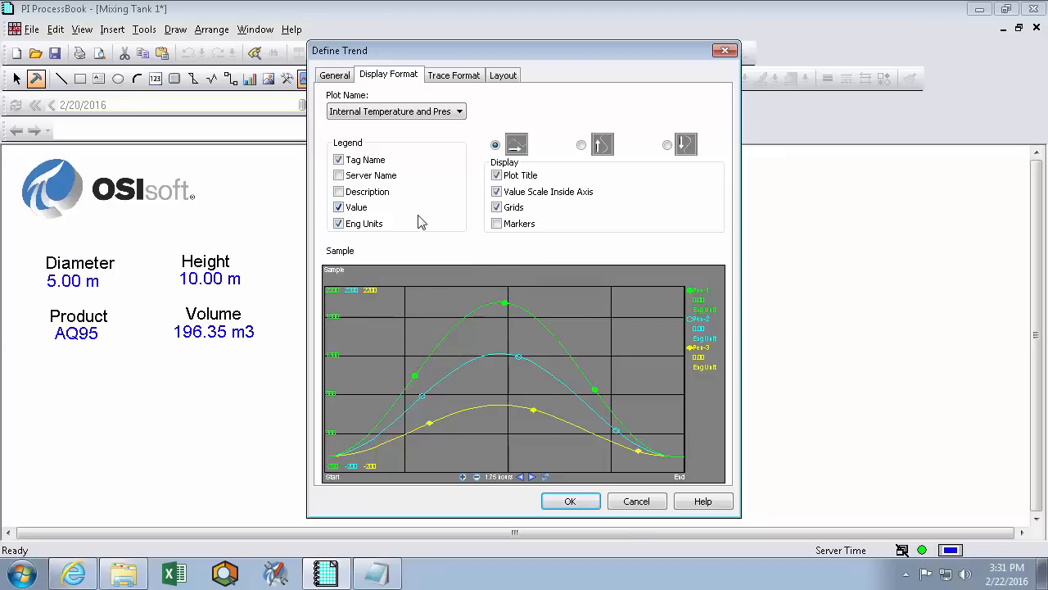
left_click(453, 76)
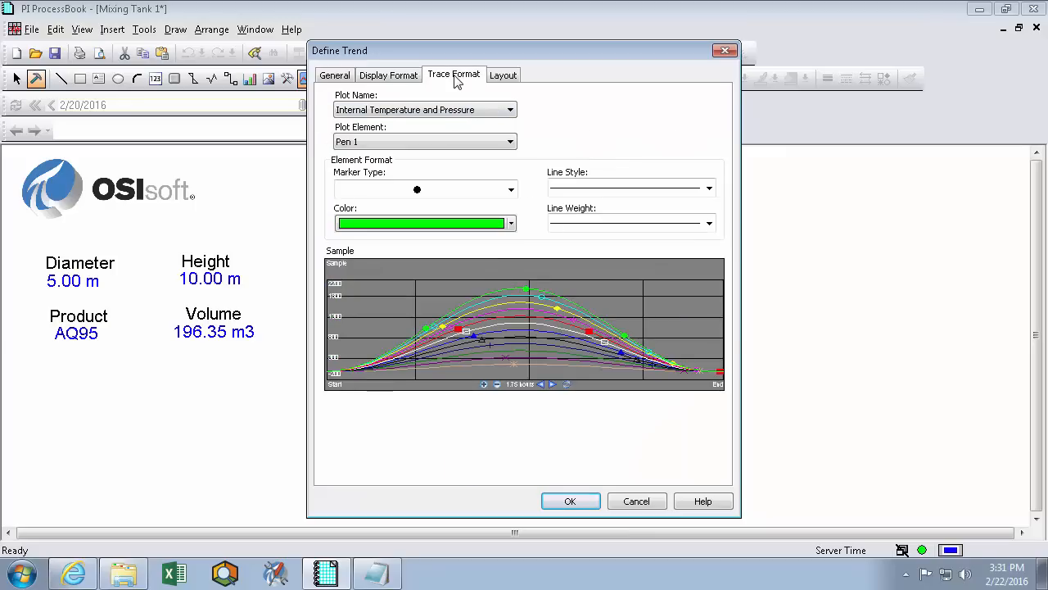
Set Pen 1 of the trend to blue and move to Pen 2 to make it black.
left_click(454, 76)
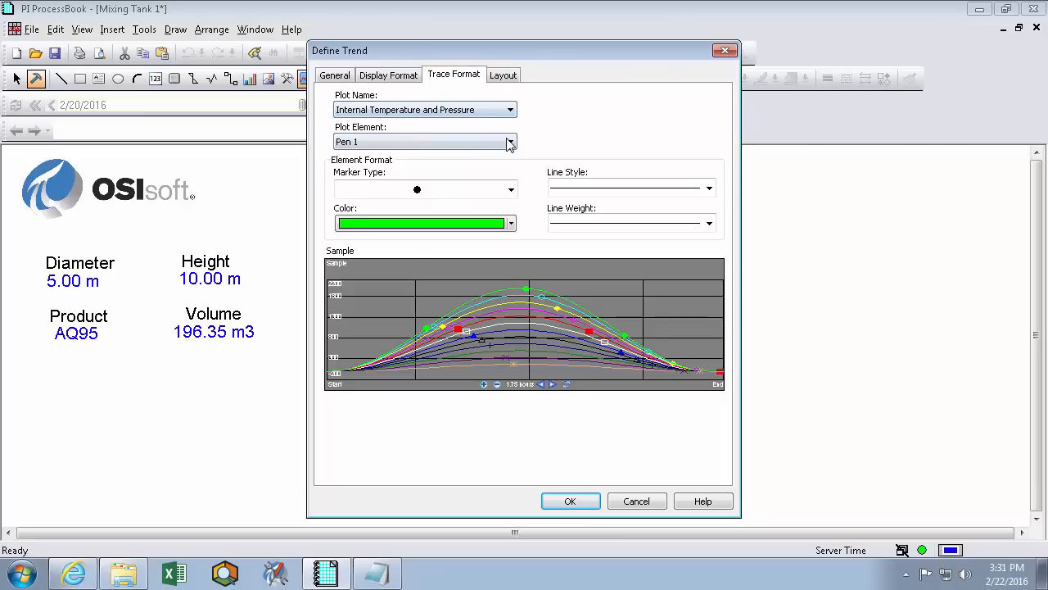
left_click(509, 140)
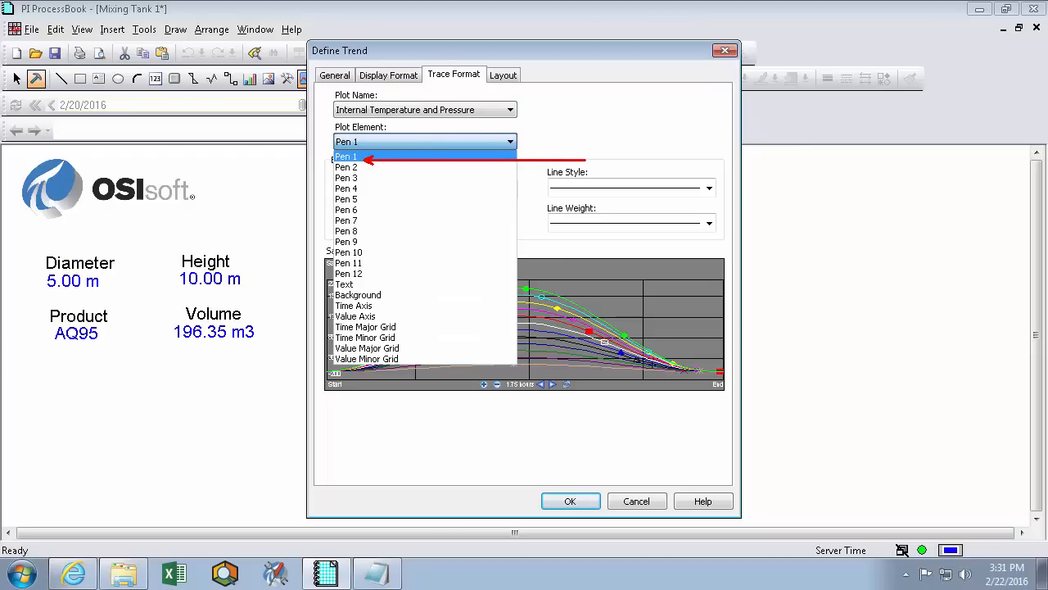
left_click(344, 157)
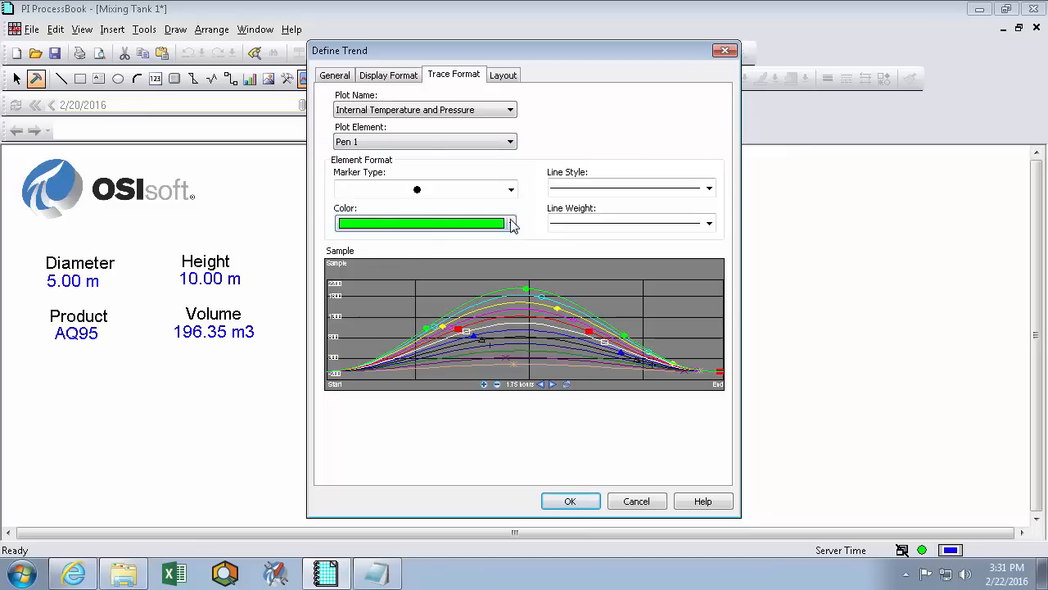
left_click(511, 223)
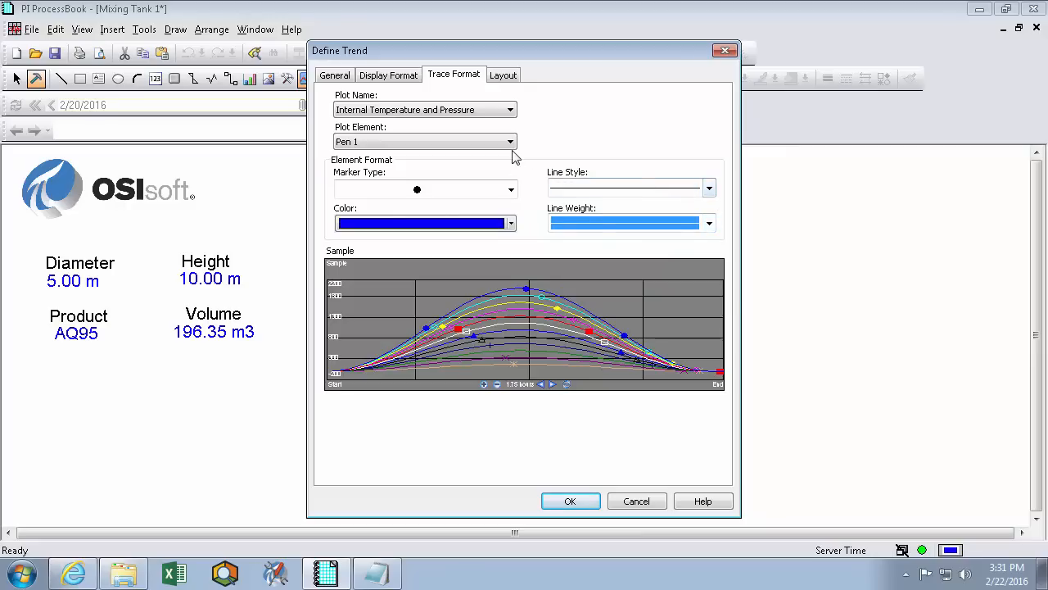
left_click(511, 141)
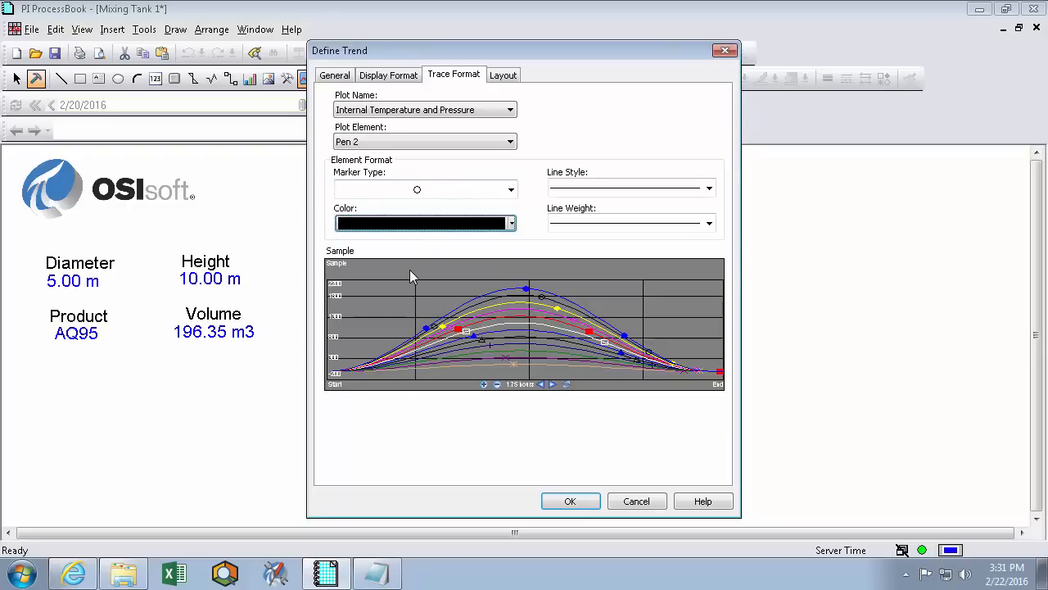
Set the trend background to gray and finish the trend definition.
left_click(509, 140)
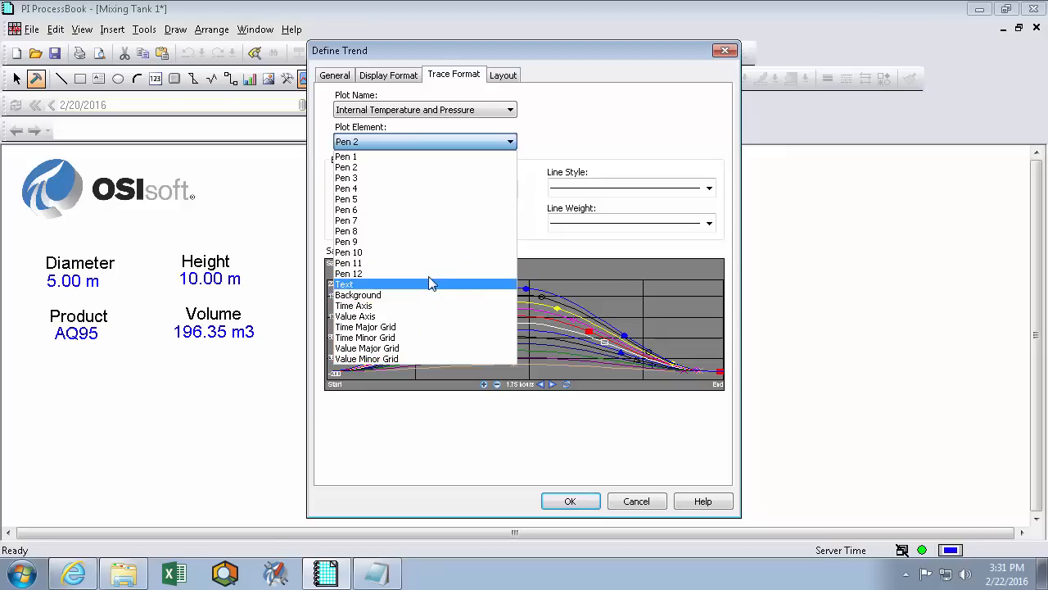
mouse_move(373, 295)
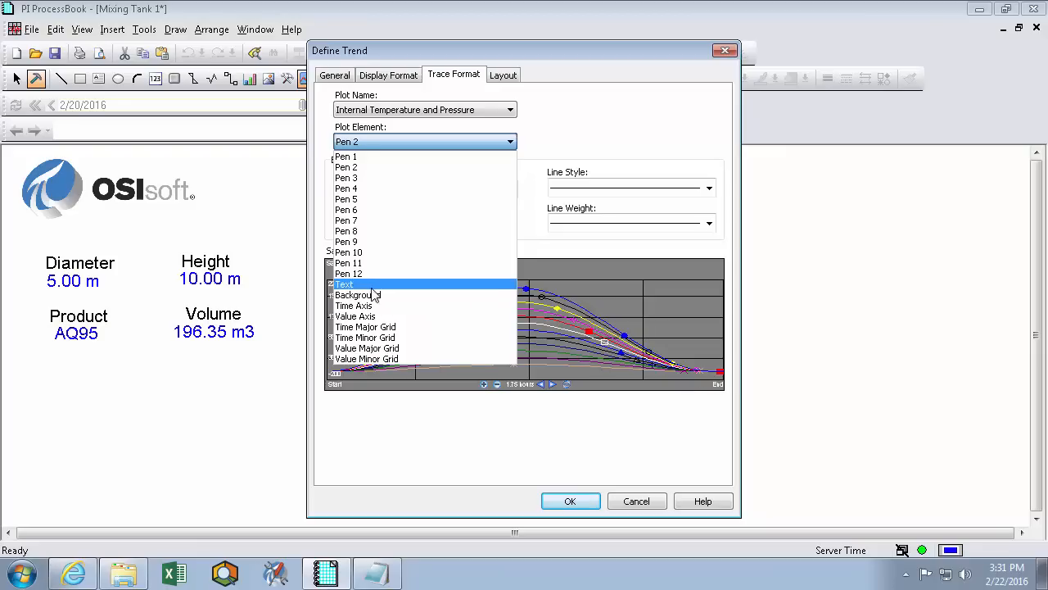
left_click(344, 285)
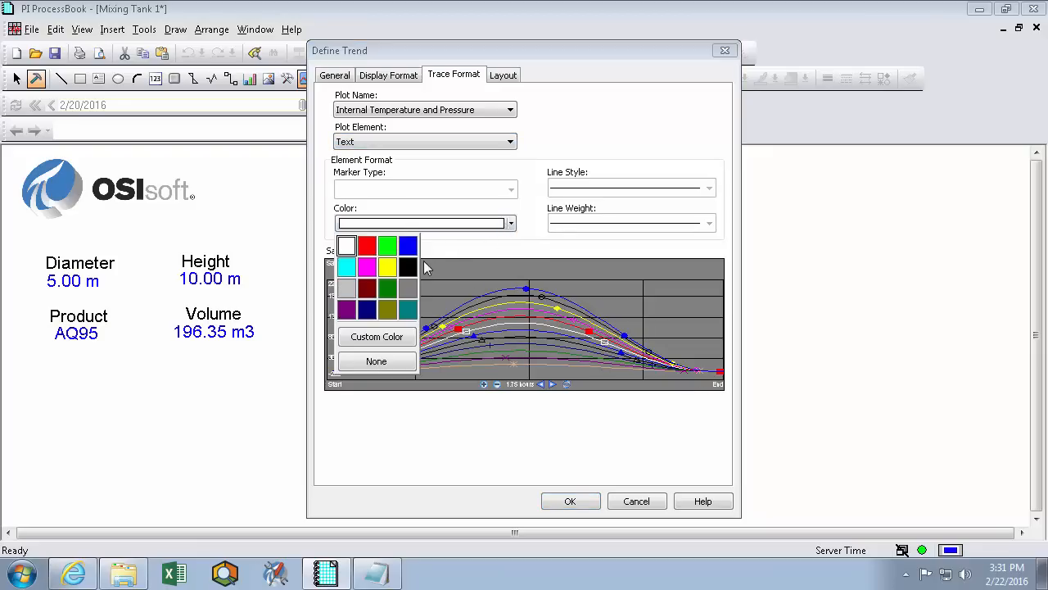
left_click(510, 141)
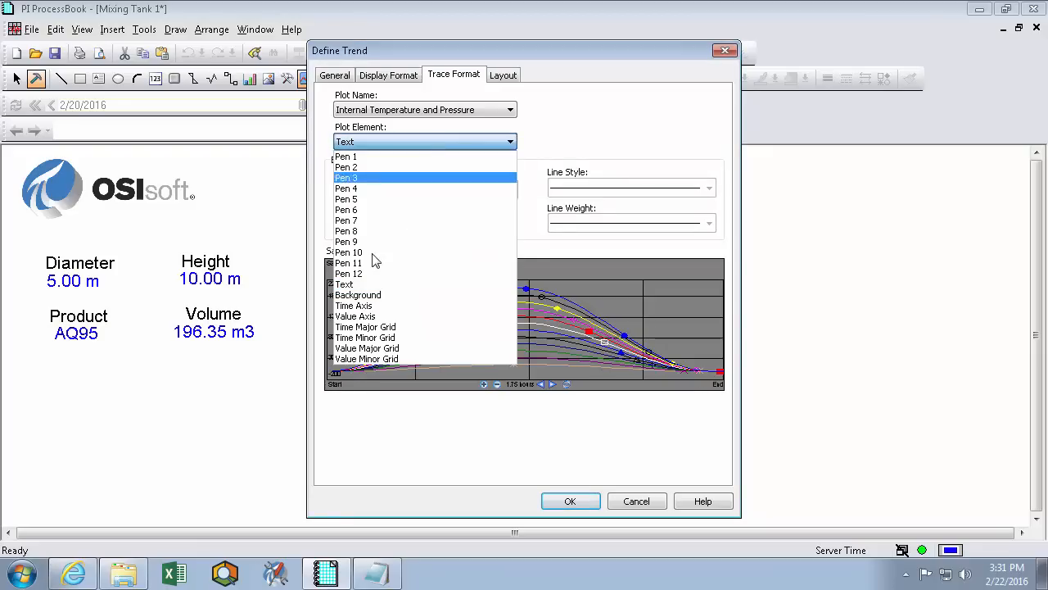
left_click(357, 295)
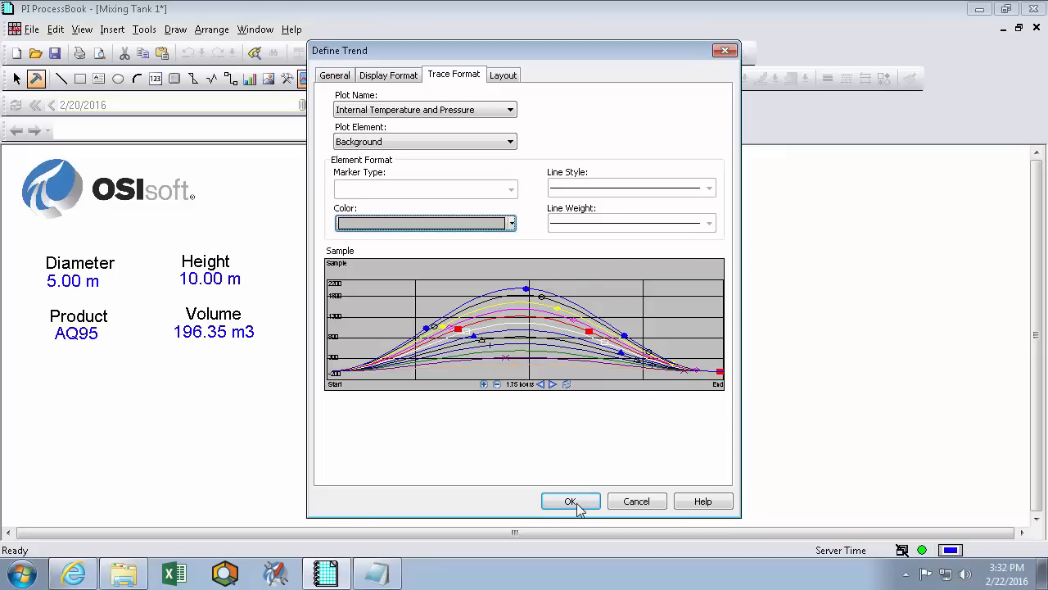
left_click(570, 501)
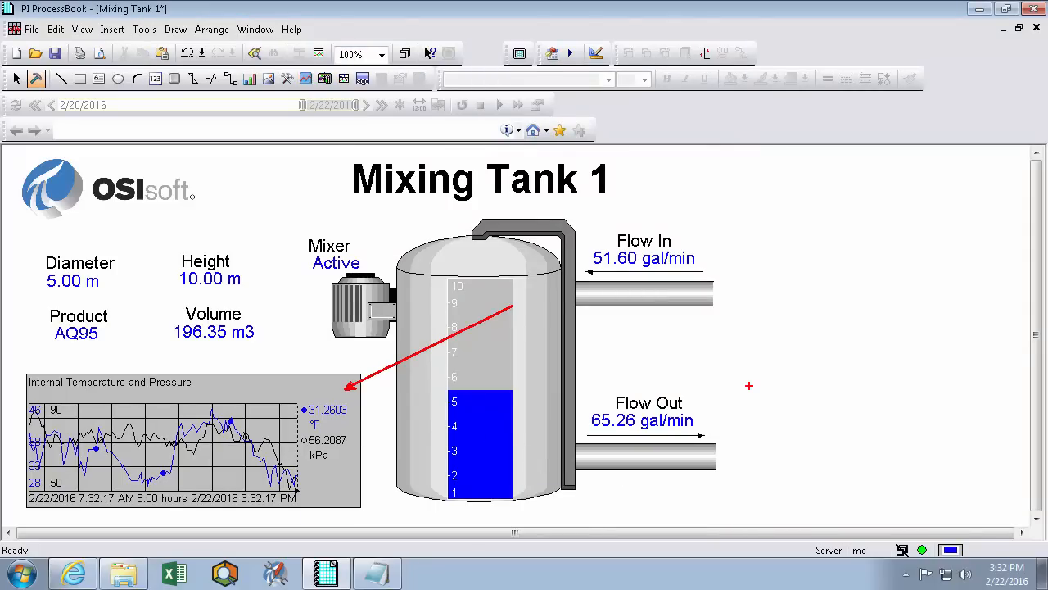
mouse_move(289, 328)
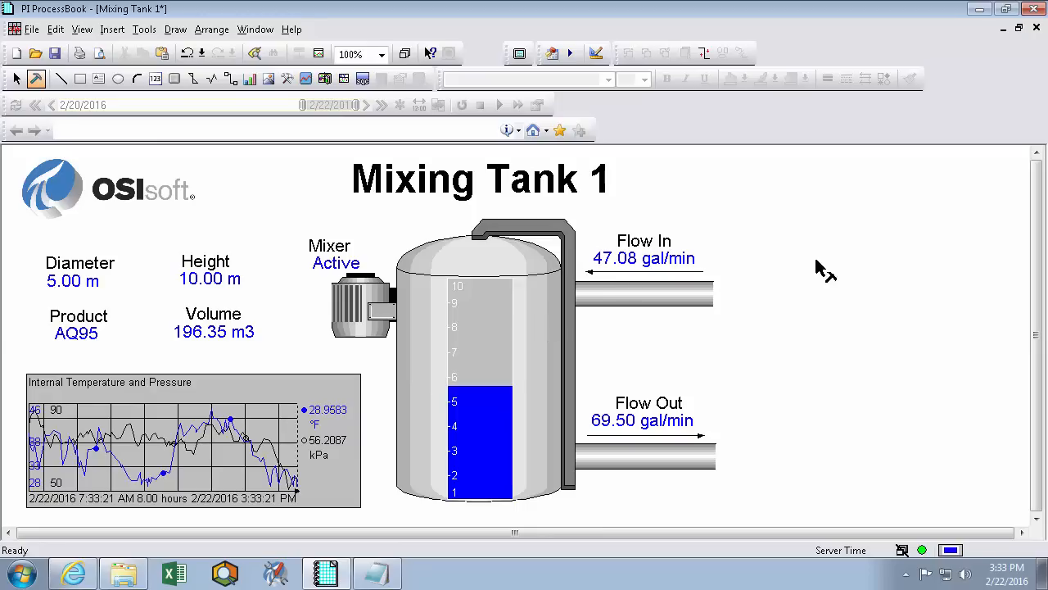
mouse_move(794, 328)
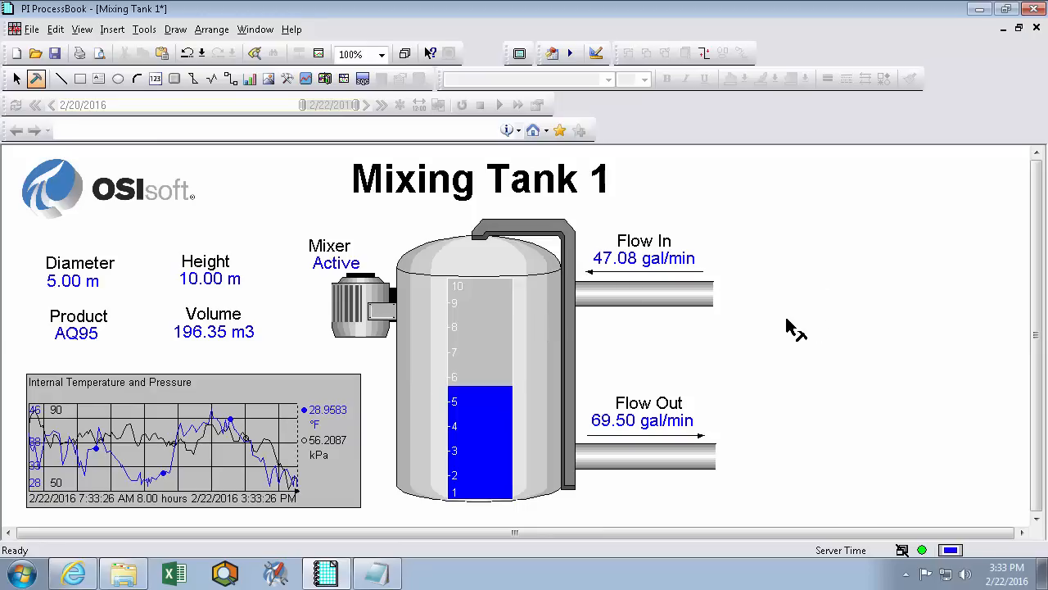
mouse_move(423, 342)
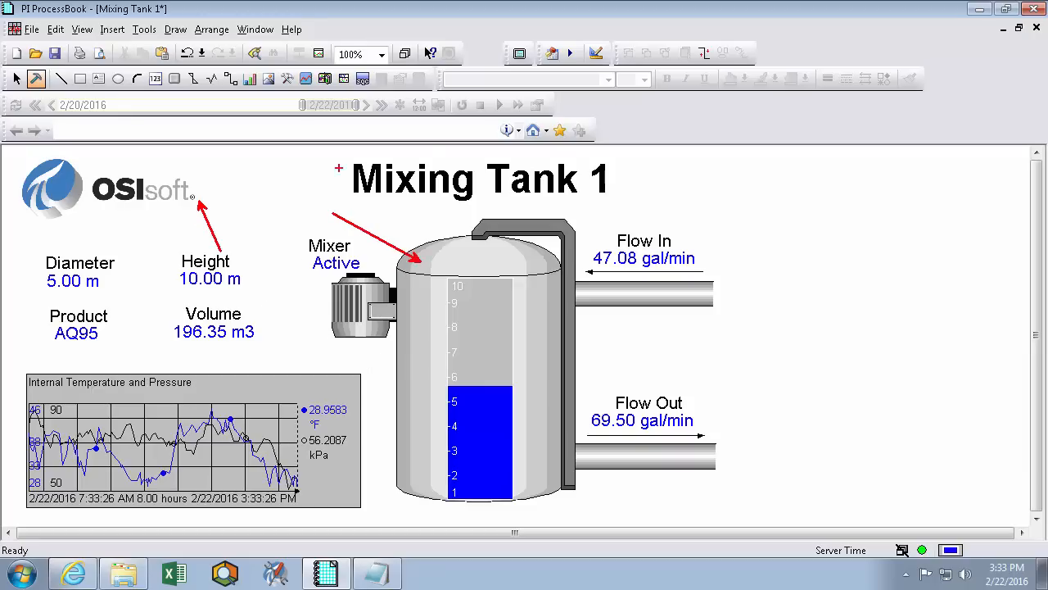
left_click(479, 177)
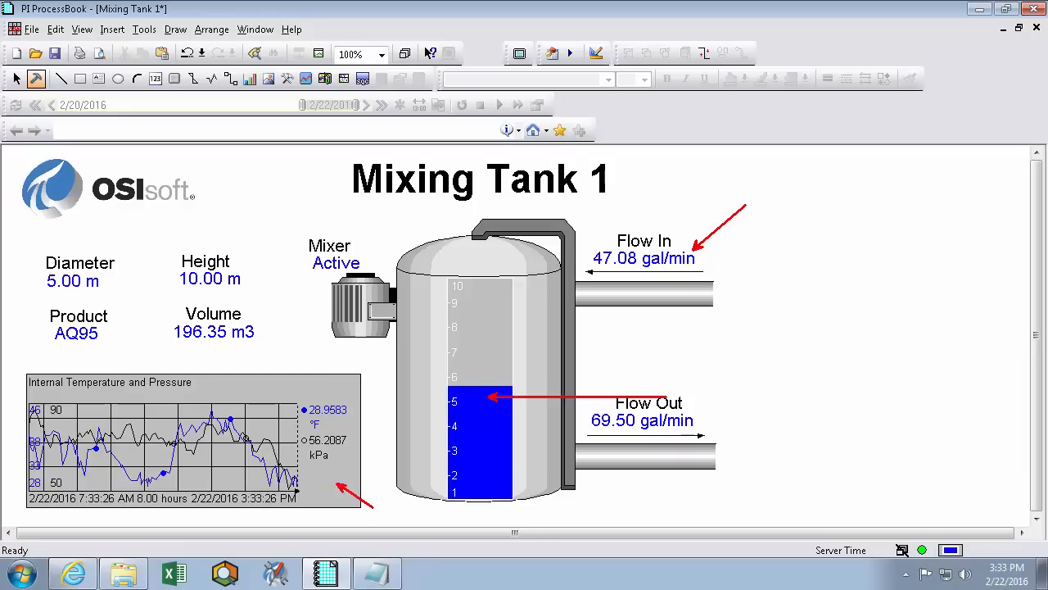
mouse_move(698, 367)
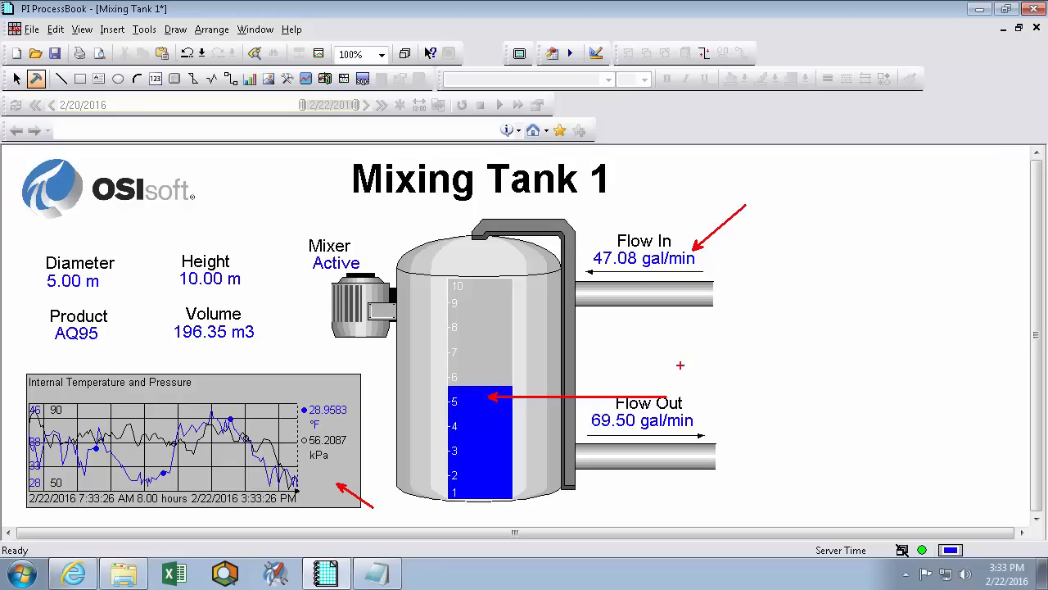
mouse_move(792, 377)
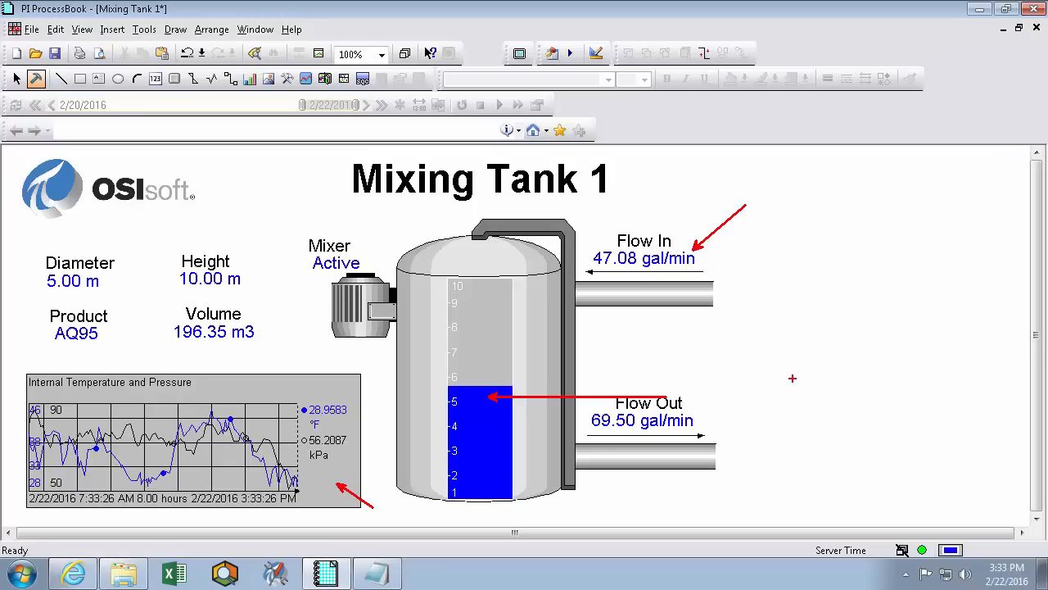